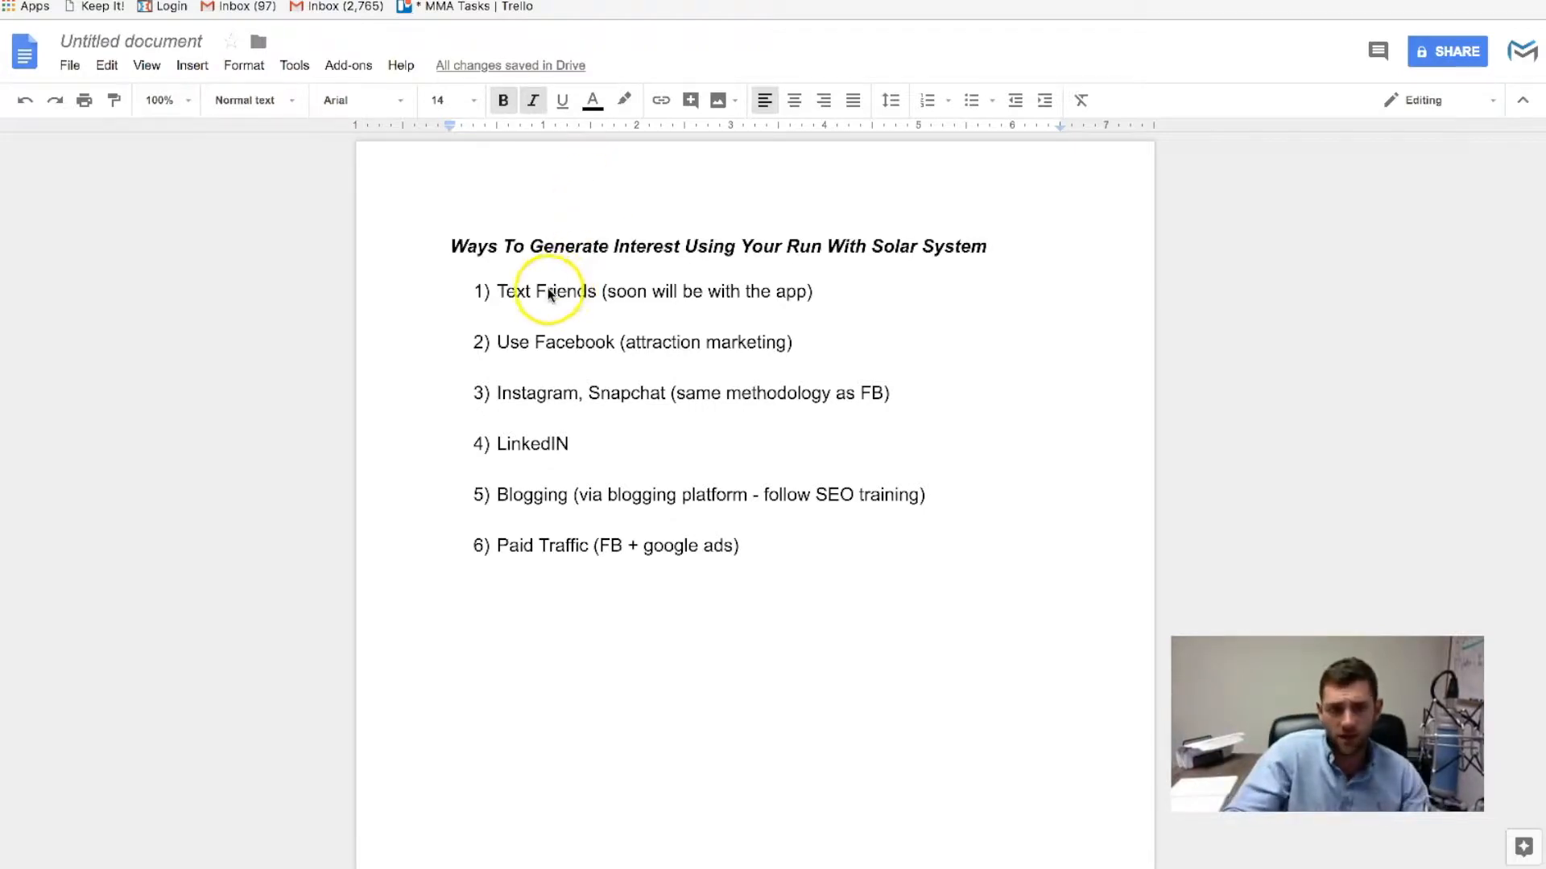
Step: Replace 'Friends' with 'Warm Market' so item 1 reads 'Text Warm Market'
{"action": "type", "text": "Warm Ma"}
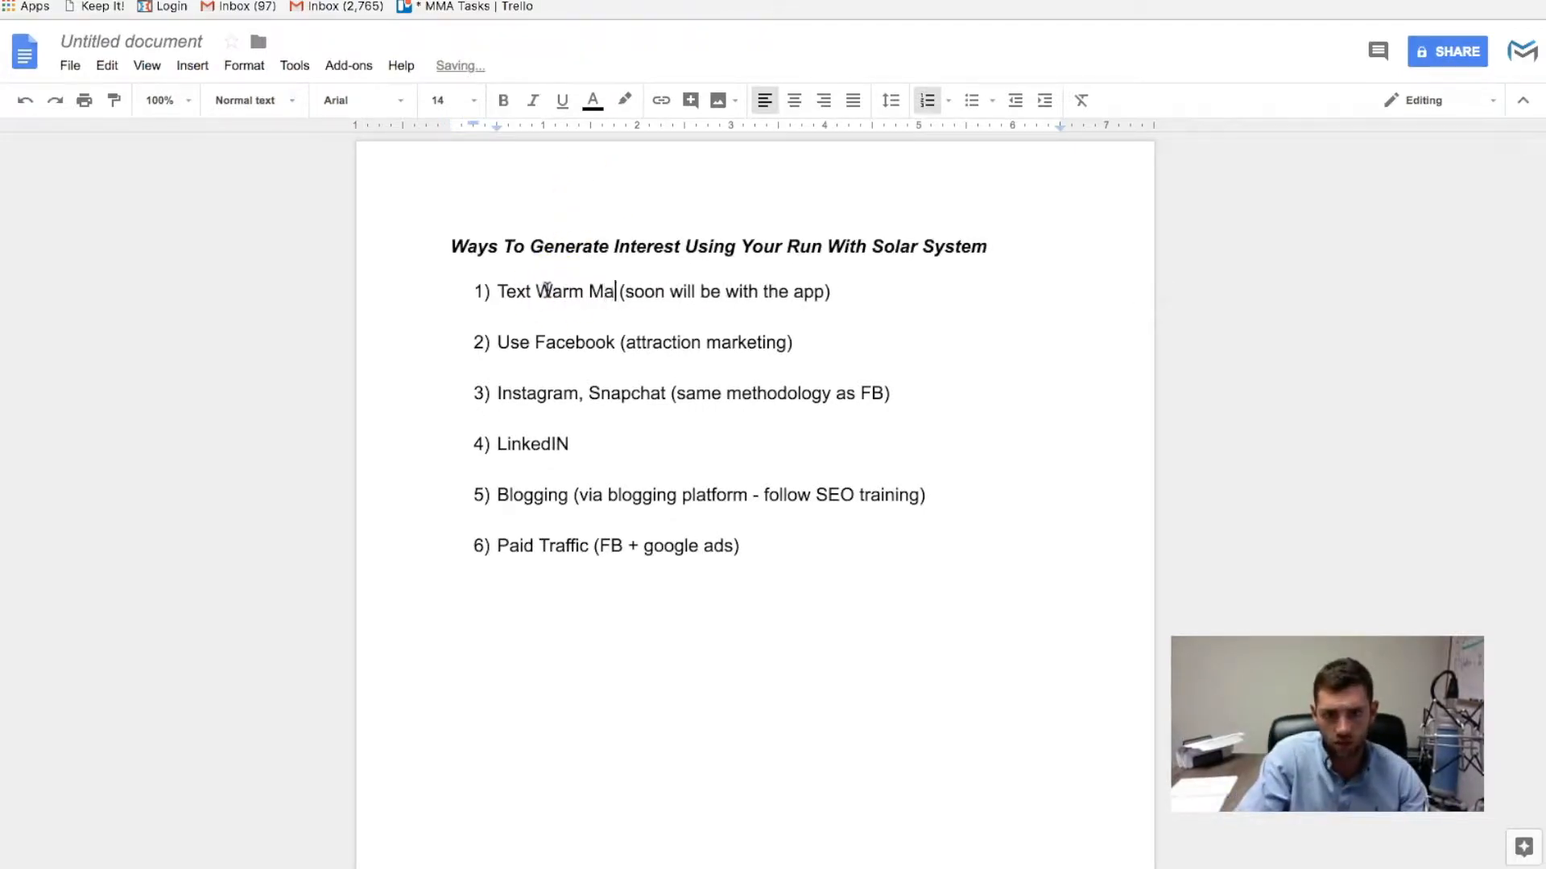
{"action": "type", "text": "rket"}
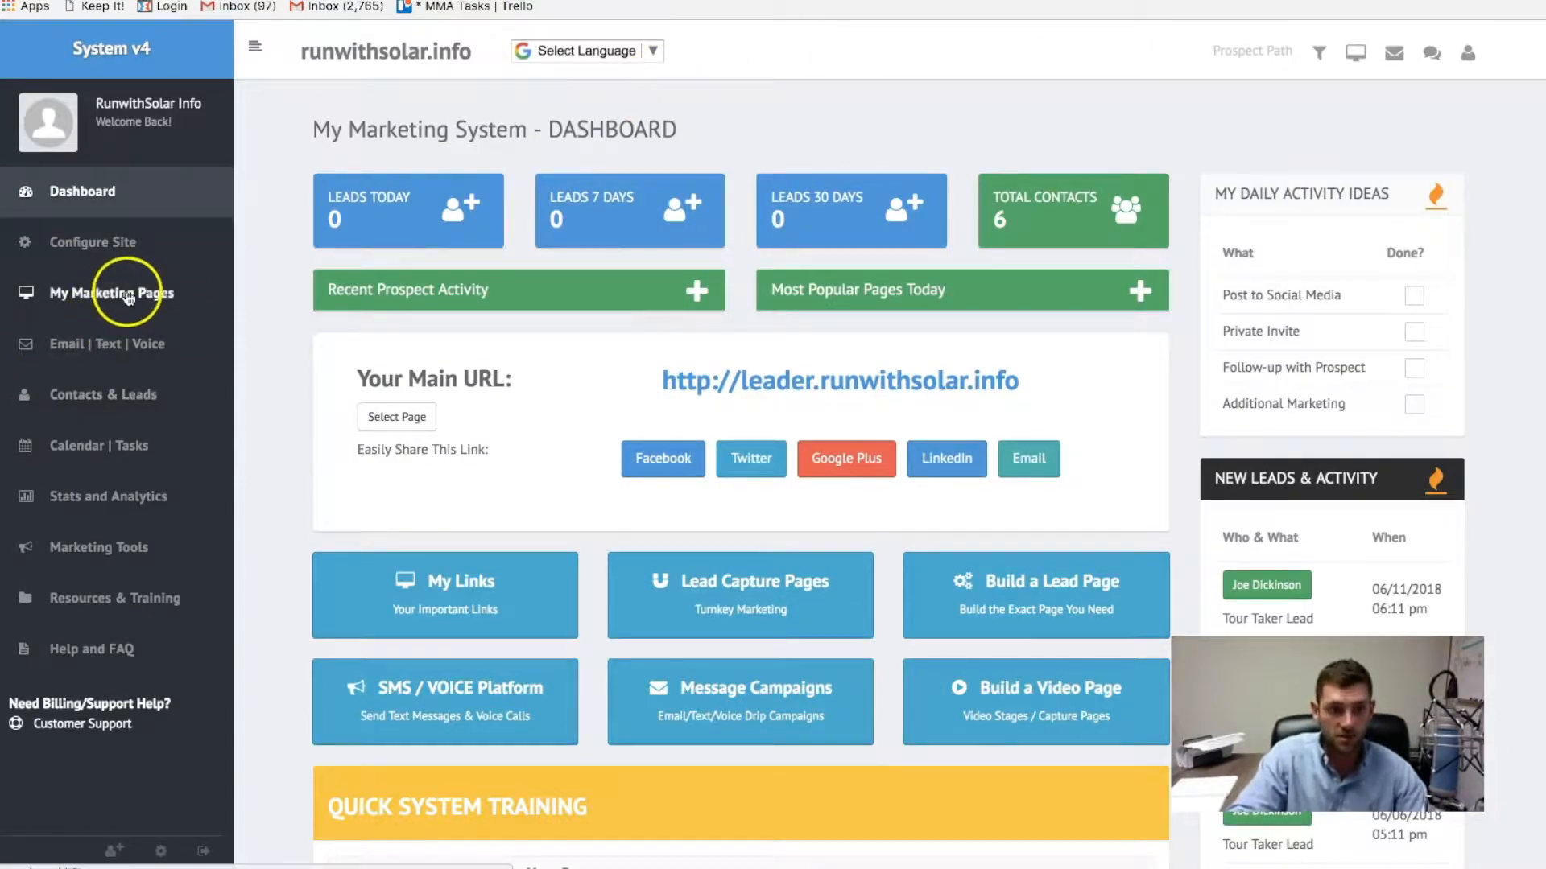
Step: Navigate via My Marketing Pages and Lead Capture to the Text Message Scripts page
{"action": "left_click", "coordinate": [113, 293]}
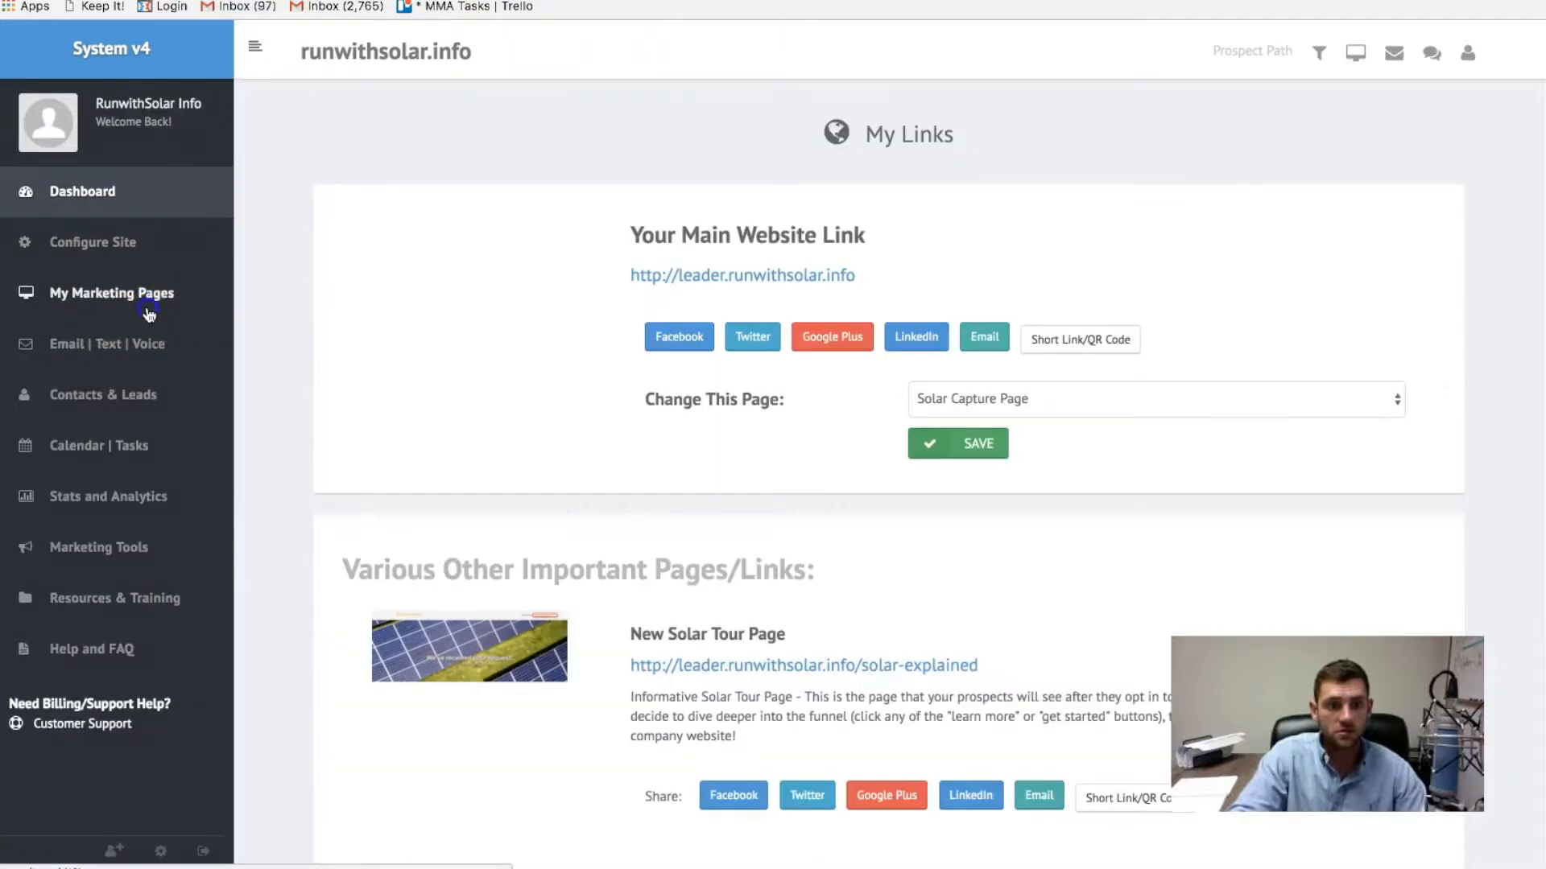
{"action": "left_click", "coordinate": [111, 293]}
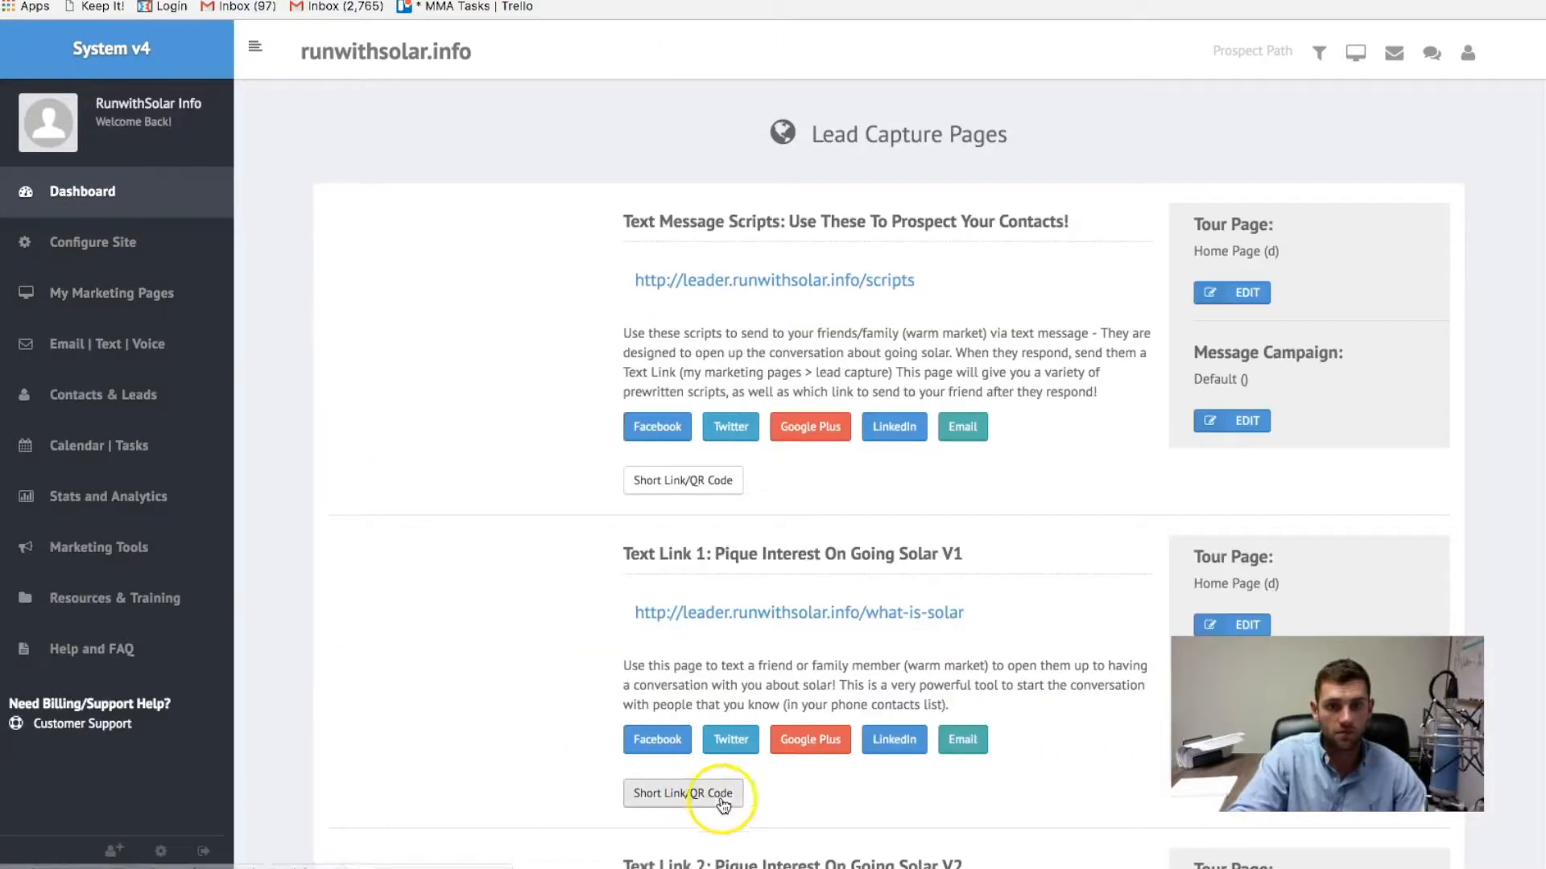
{"action": "left_click", "coordinate": [683, 794]}
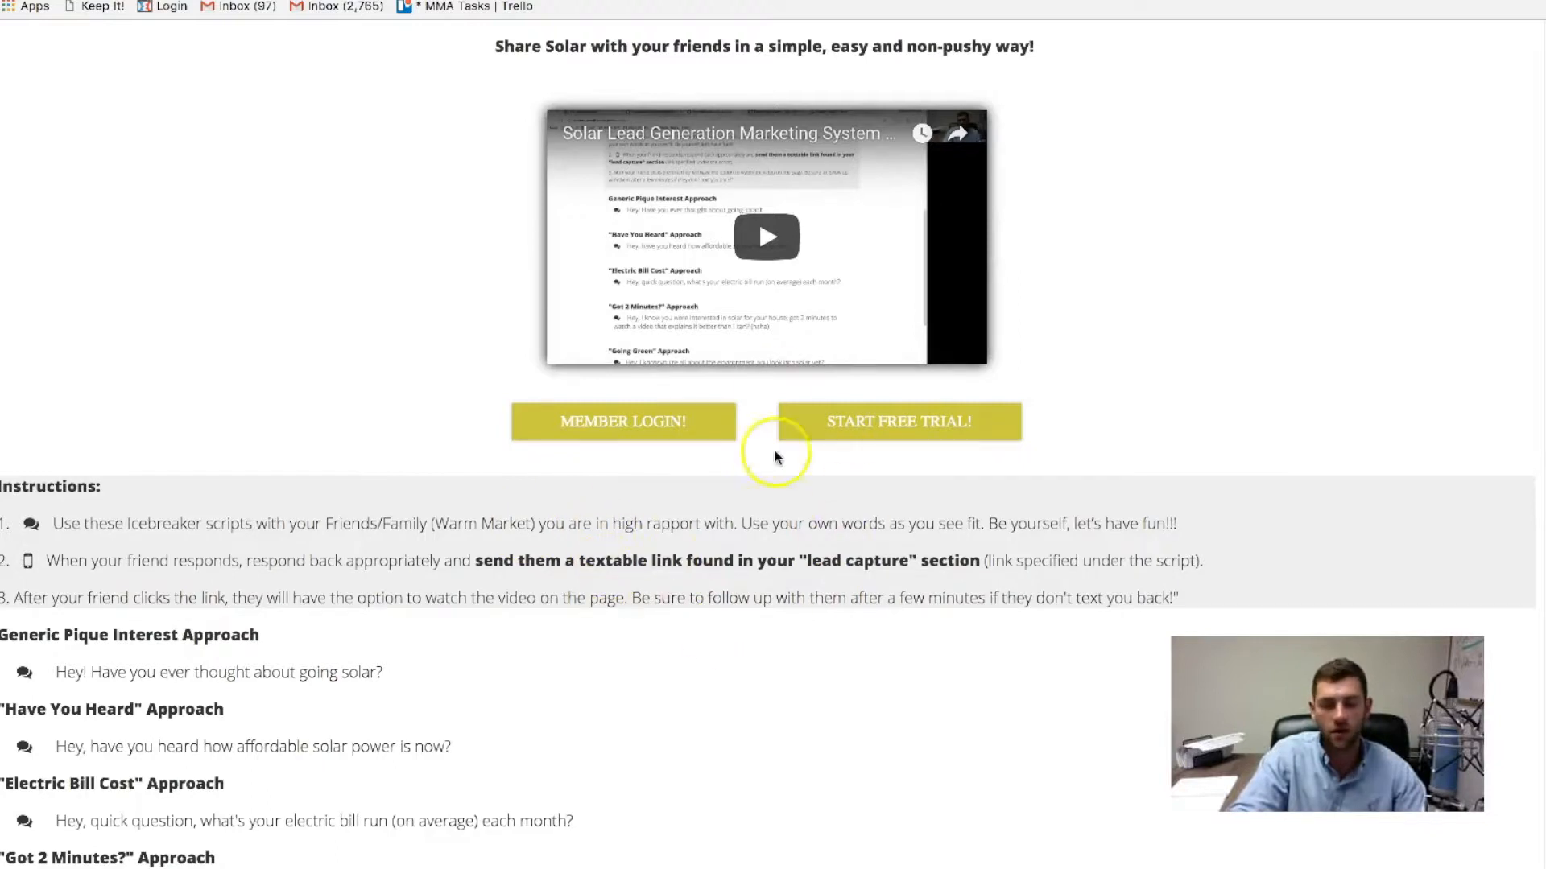
{"action": "mouse_move", "coordinate": [818, 485]}
{"action": "type", "text": "runwiths"}
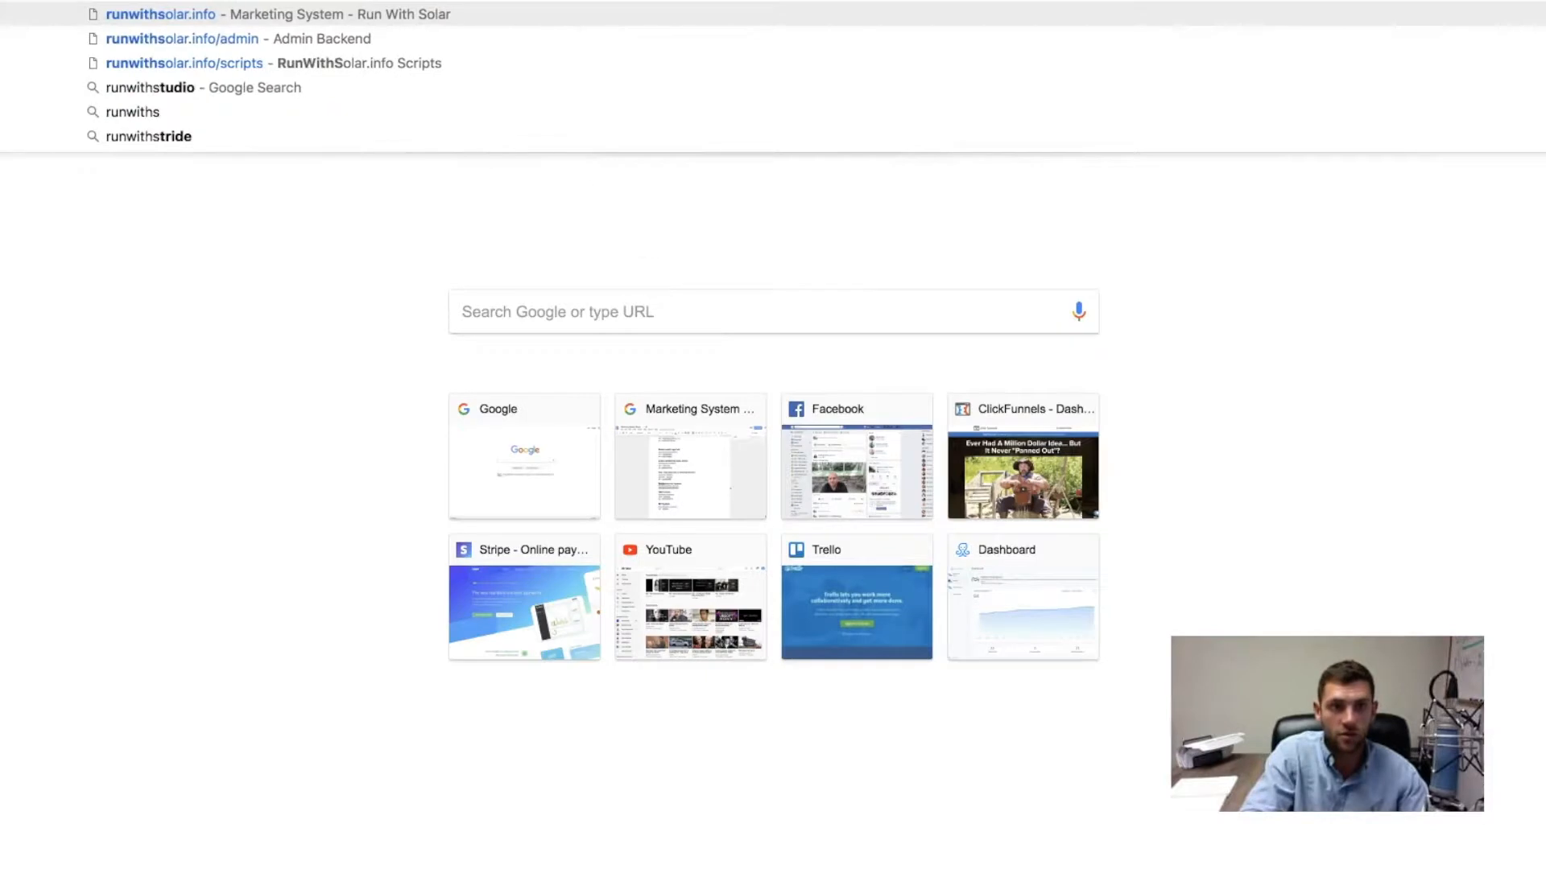
Step: Return to the RunWithSolar Lead Capture Pages via the runwithsolar.info address suggestion
{"action": "left_click", "coordinate": [161, 14]}
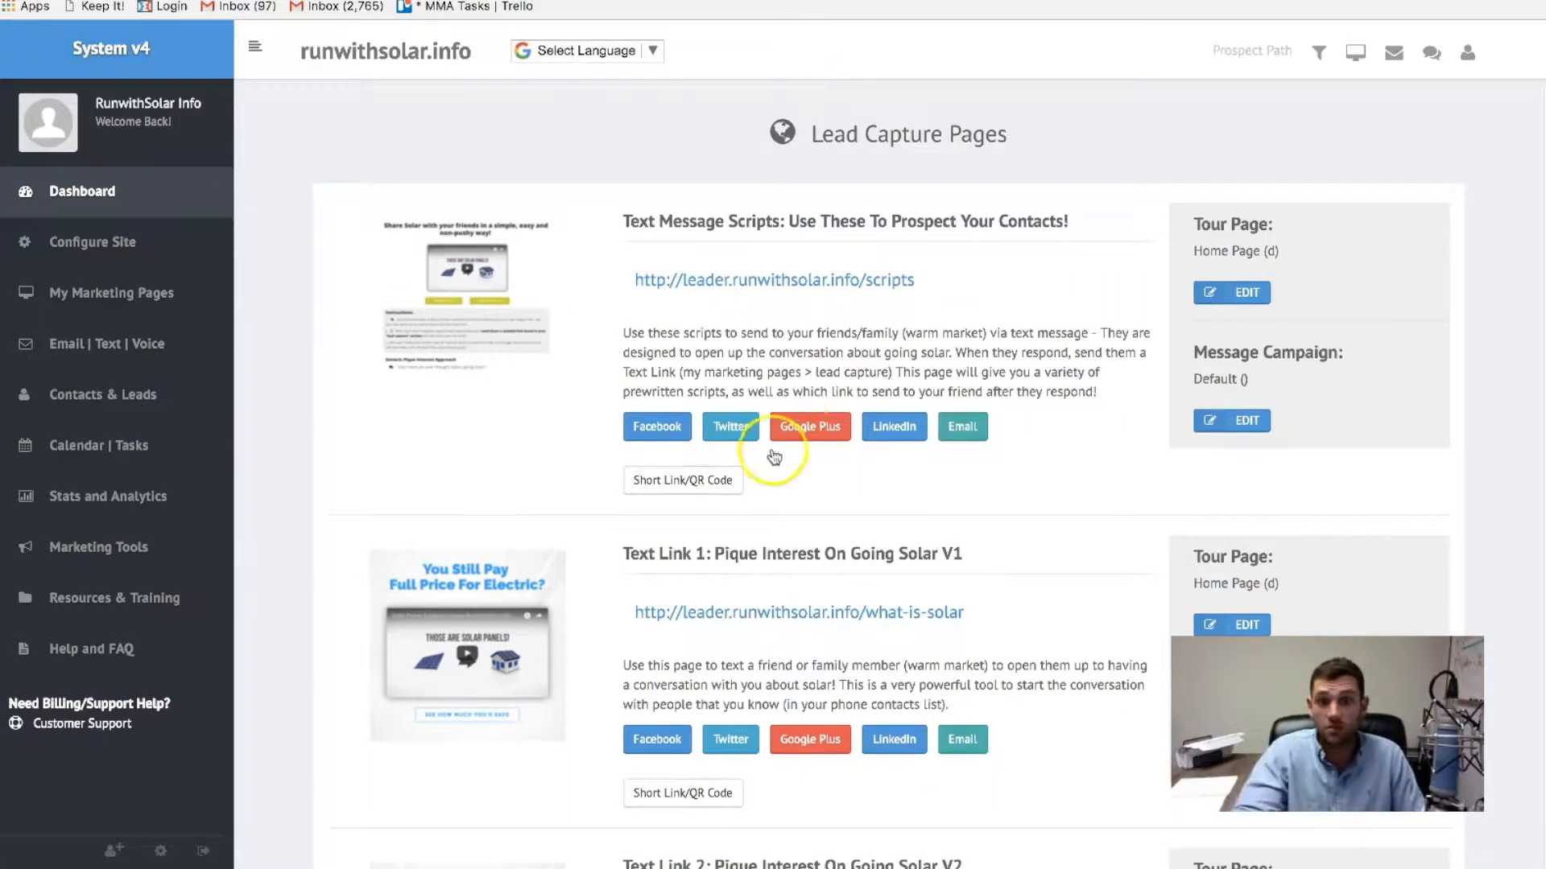
Step: Scroll down through the Lead Capture Pages list before switching to the Google Doc
{"action": "scroll", "scroll_direction": "down", "scroll_amount": 3}
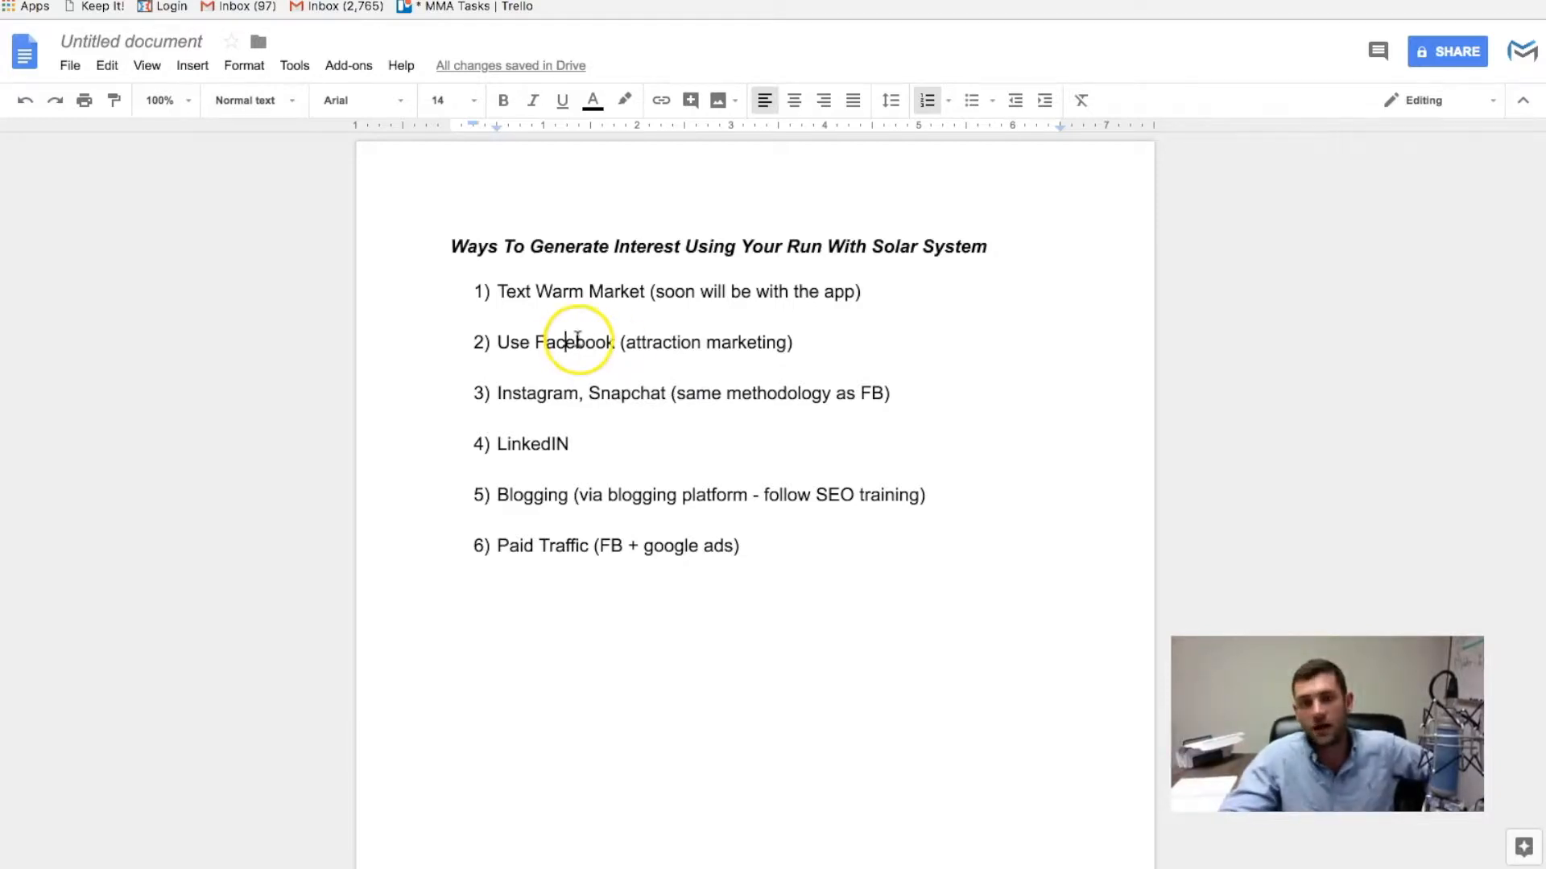
Step: Switch back to the RunWithSolar Marketing System tab showing the solar capture pages
{"action": "left_click", "coordinate": [563, 341]}
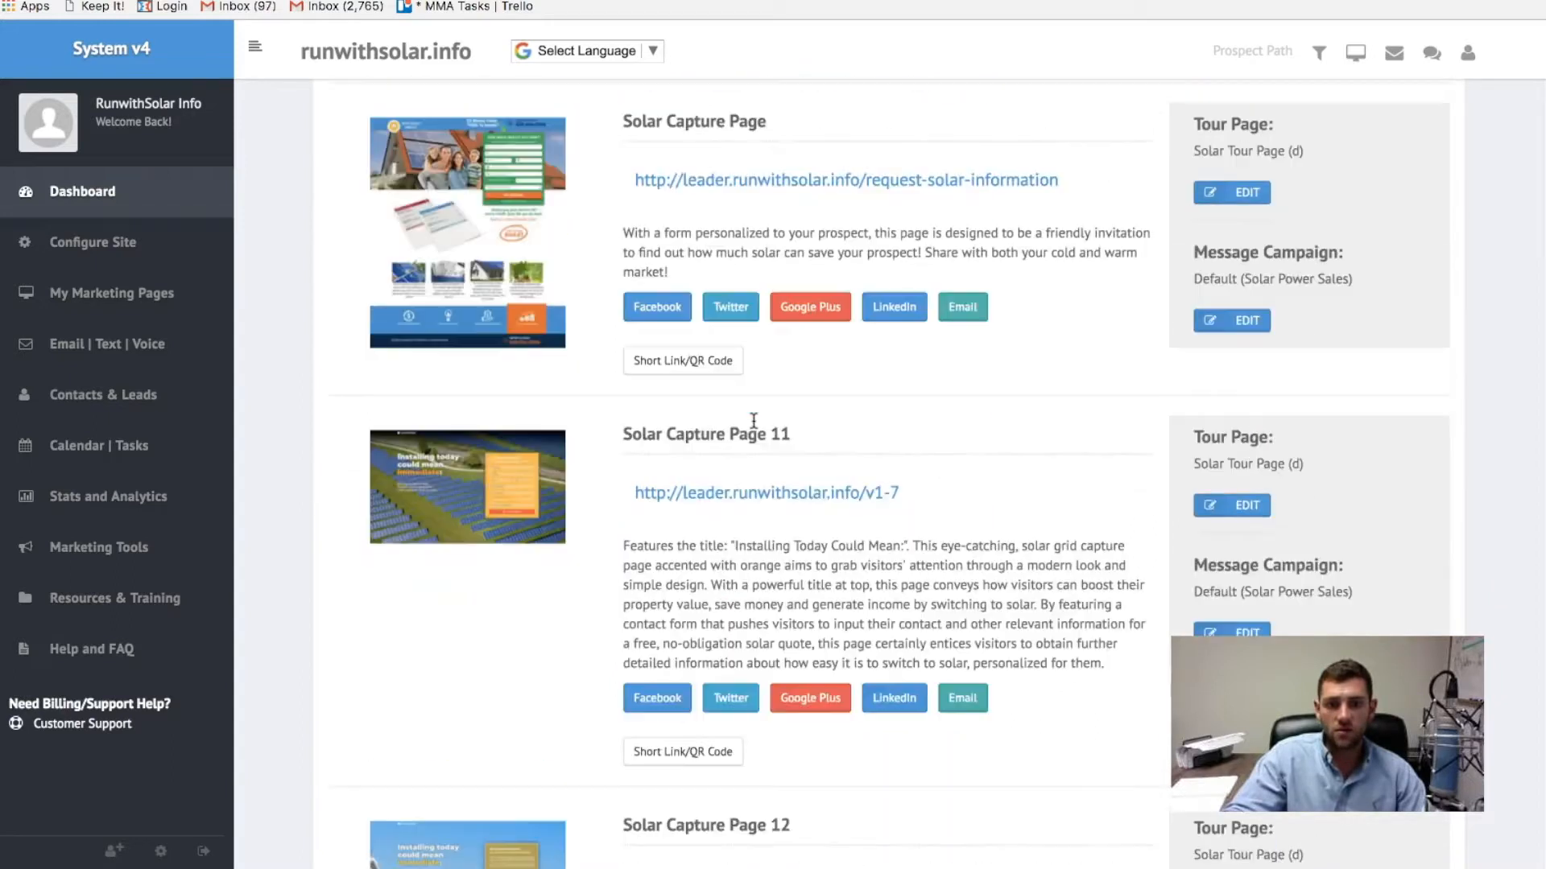
Step: Scroll the Lead Capture list and My Marketing Pages down to the blog3 Save the Environment entry
{"action": "scroll", "scroll_direction": "down", "scroll_amount": 3}
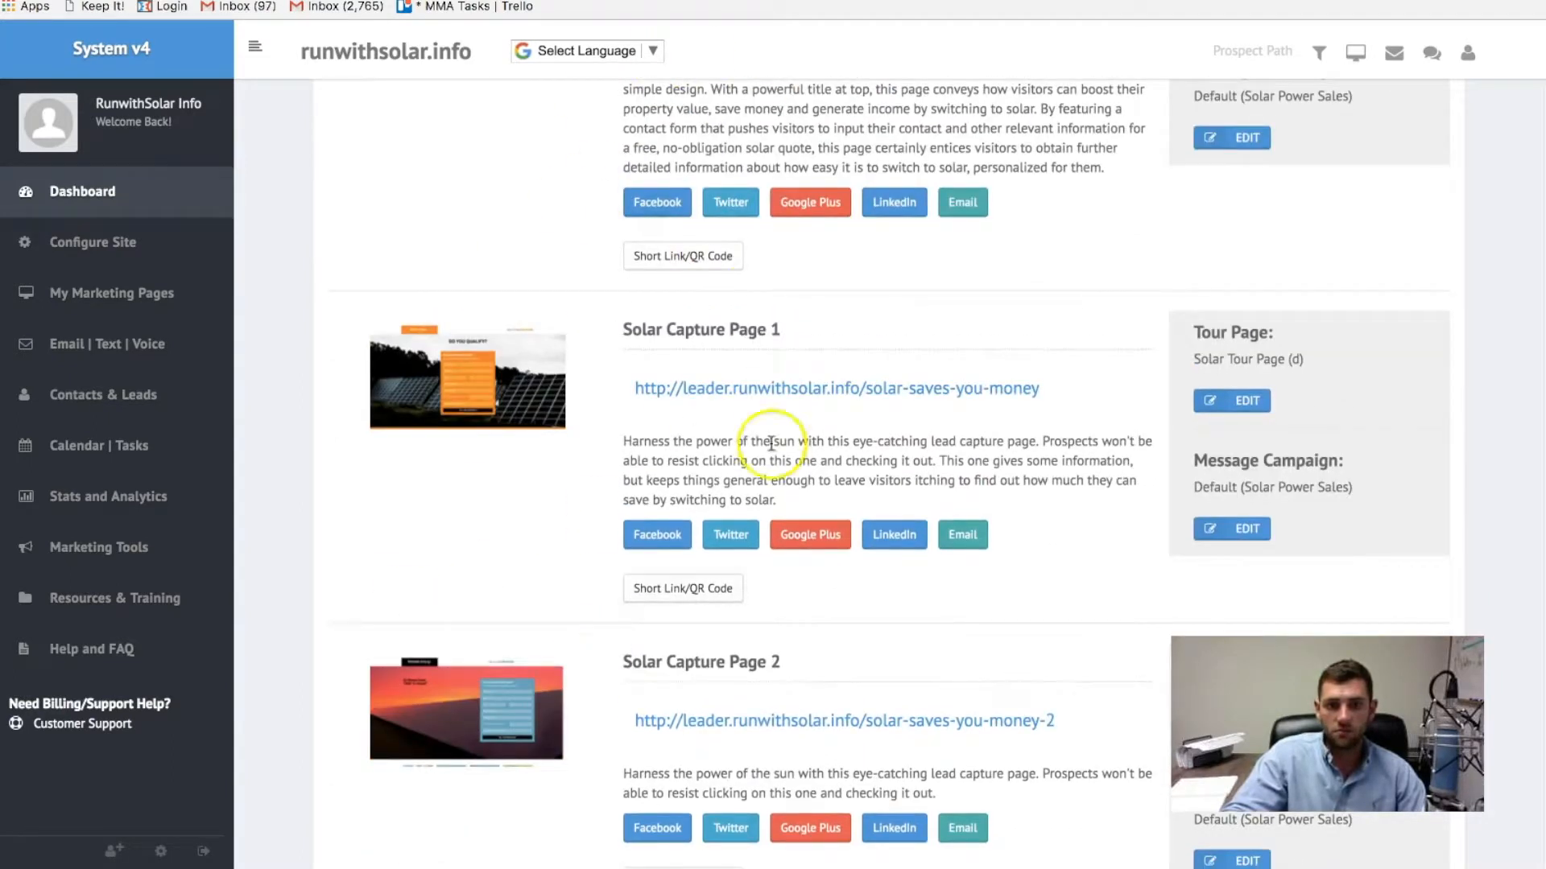
{"action": "scroll", "scroll_direction": "down", "scroll_amount": 3}
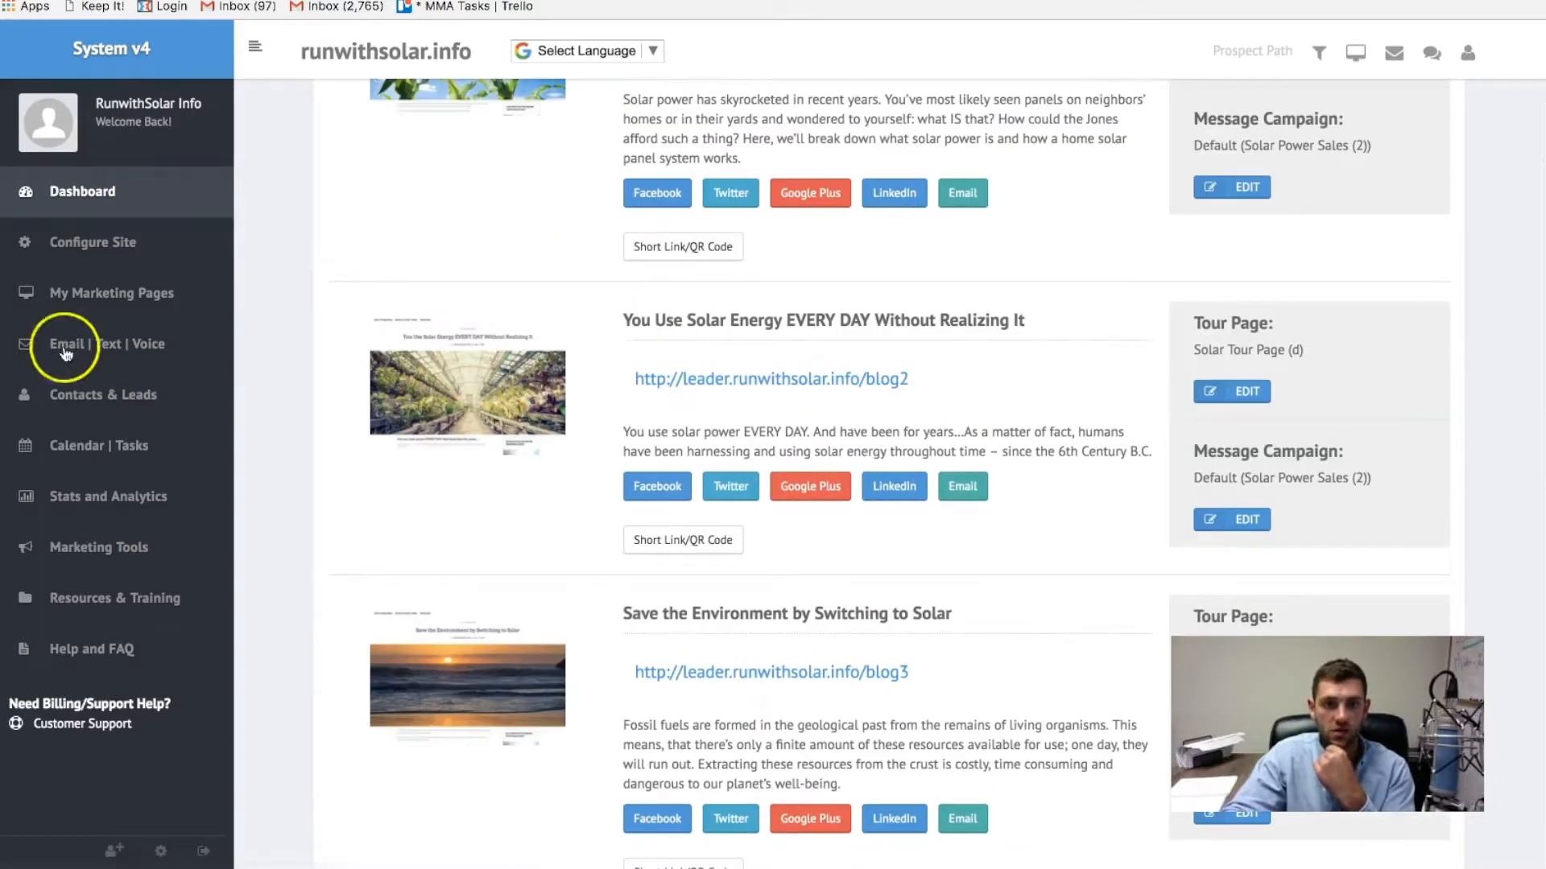
{"action": "left_click", "coordinate": [111, 293]}
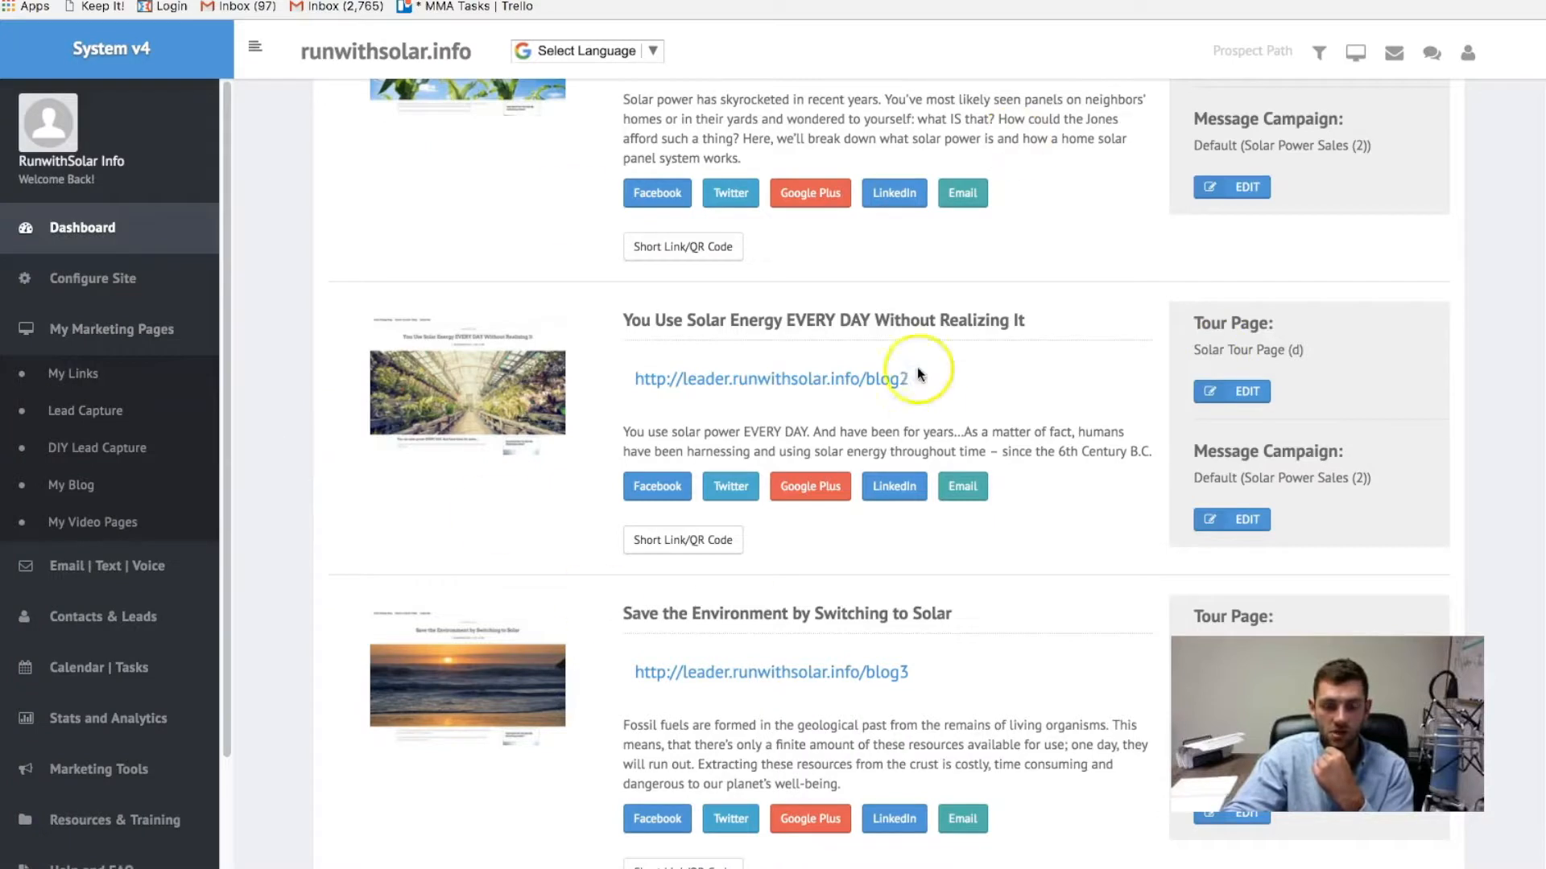
{"action": "scroll", "scroll_direction": "down", "scroll_amount": 3}
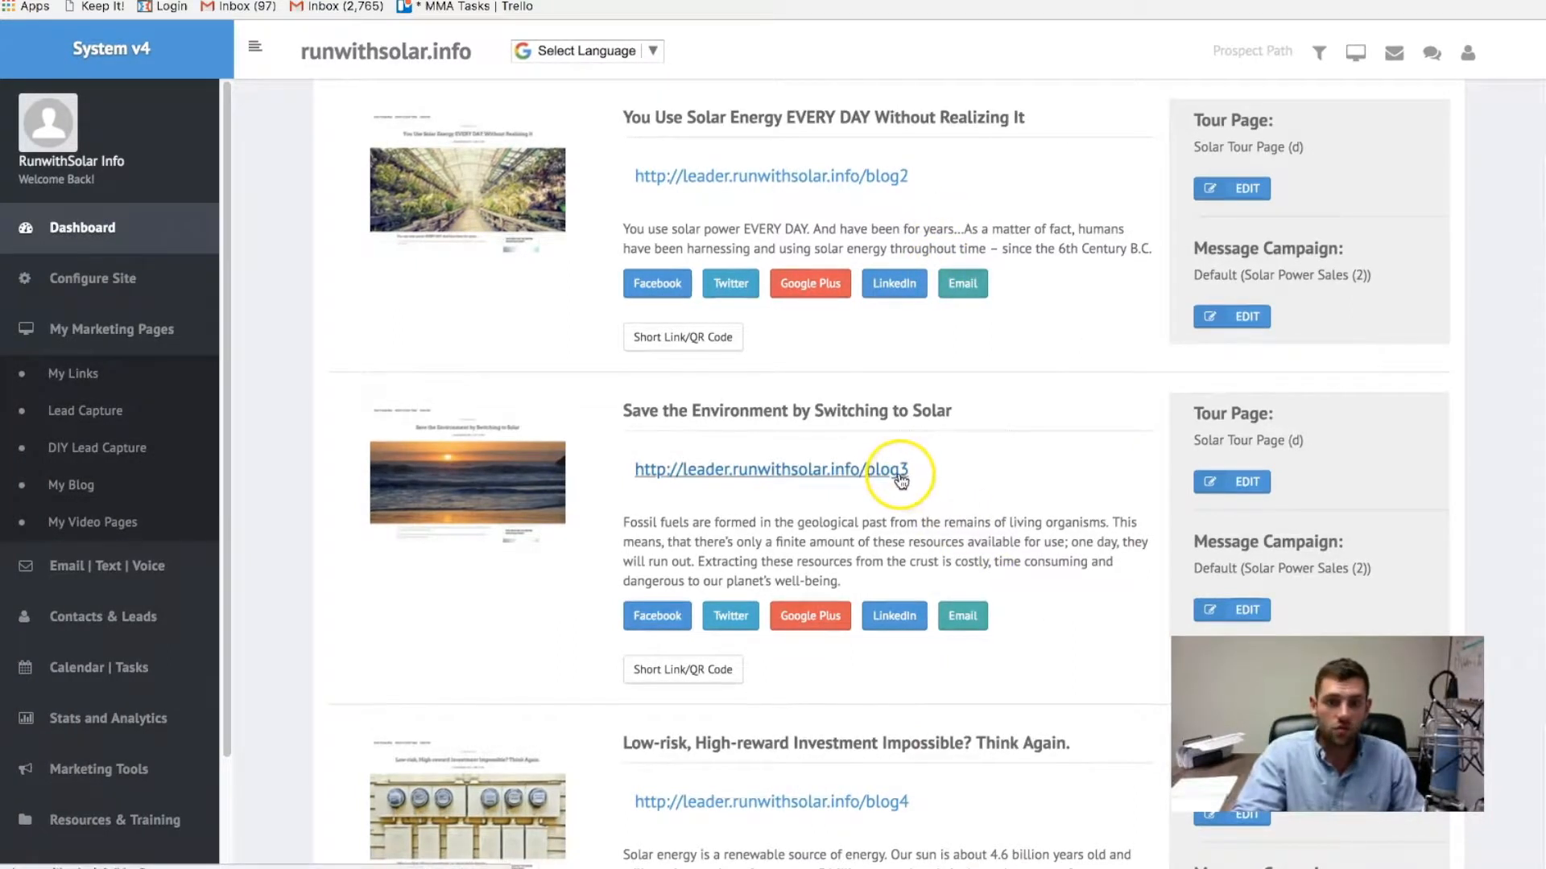
{"action": "left_click", "coordinate": [887, 468]}
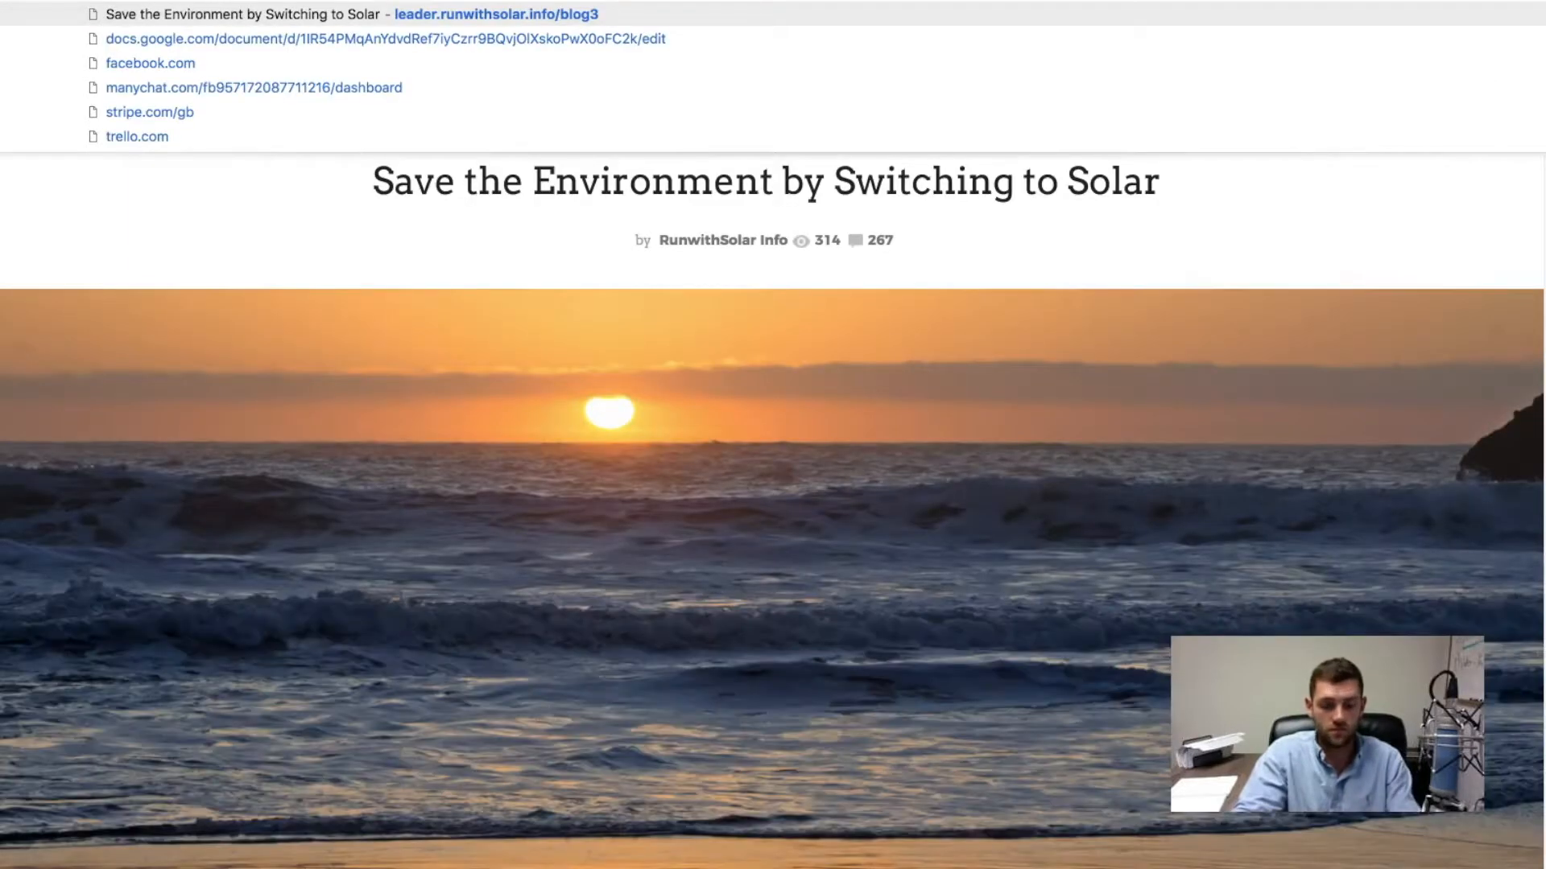
{"action": "left_click", "coordinate": [150, 63]}
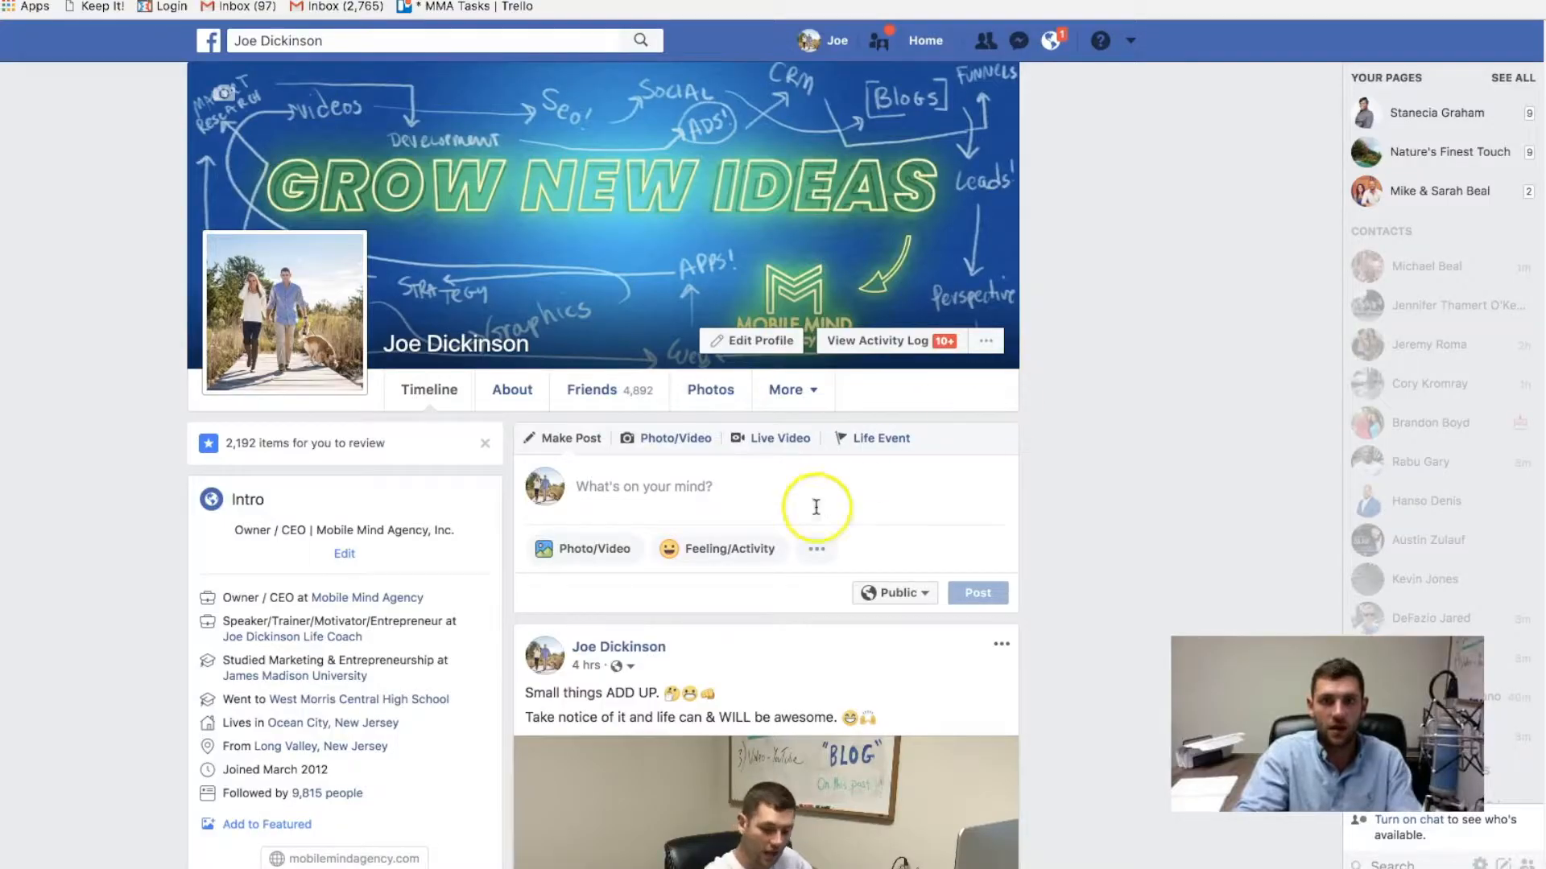
{"action": "type", "text": "Check it out!"}
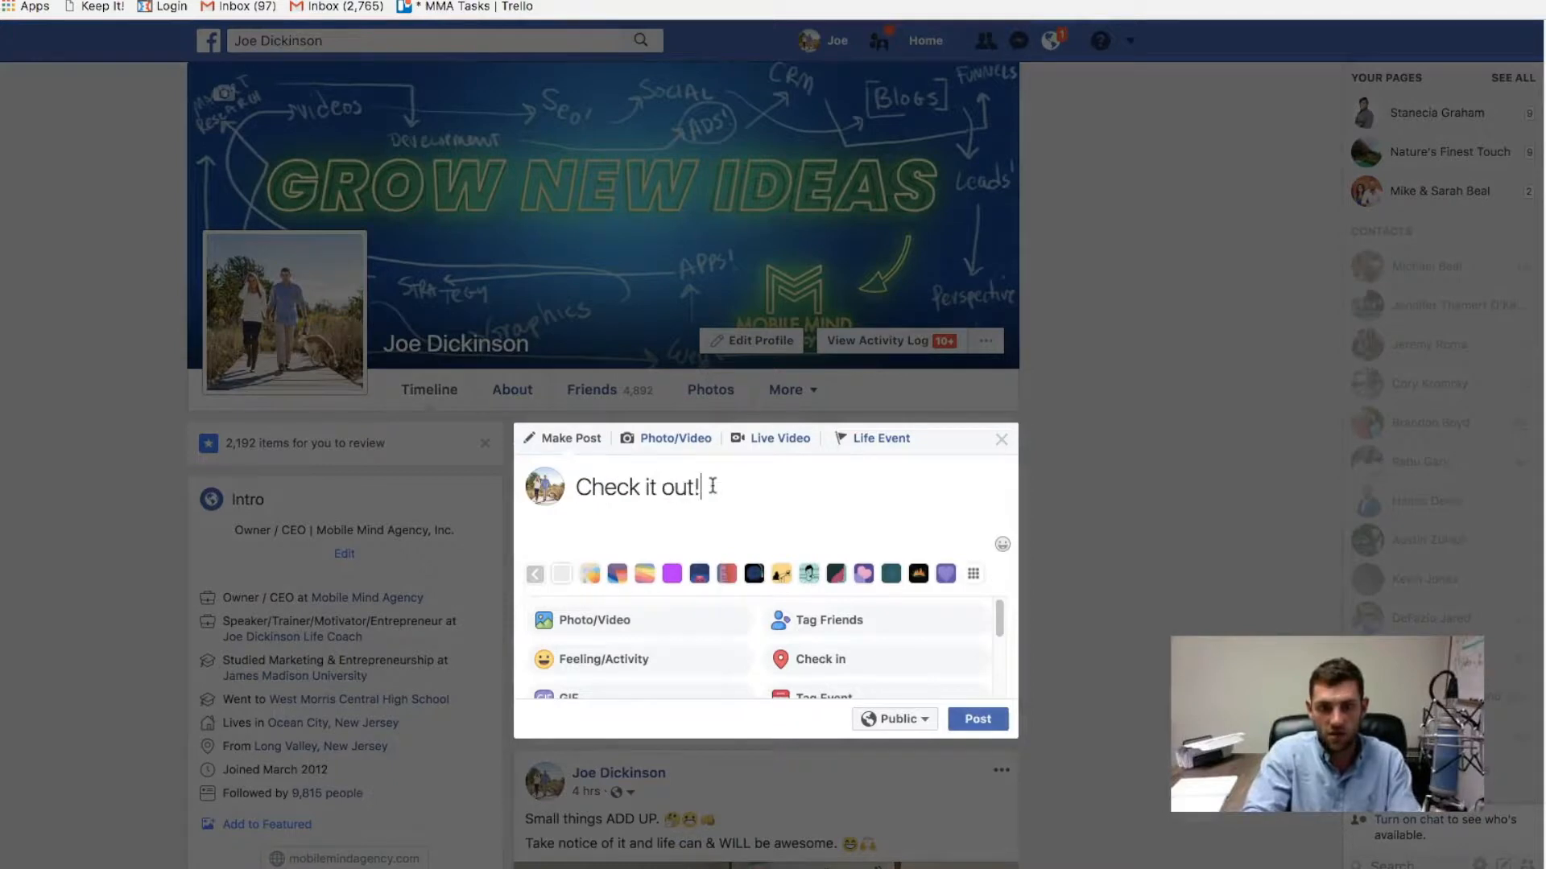
{"action": "type", "text": "http://leader.runwithsolar.info/blog3"}
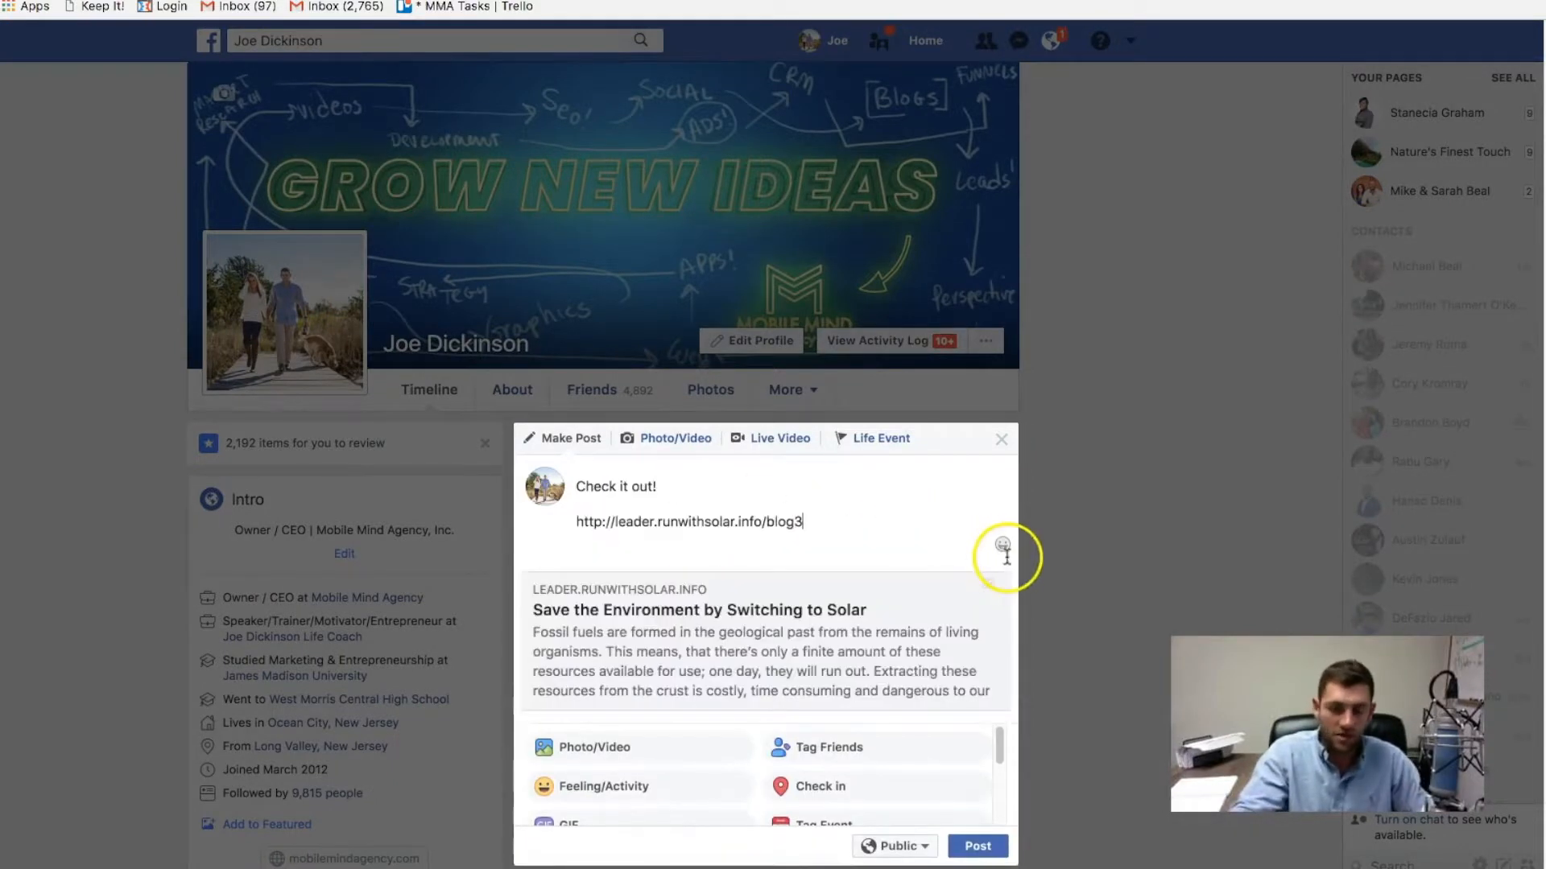
{"action": "mouse_move", "coordinate": [990, 591]}
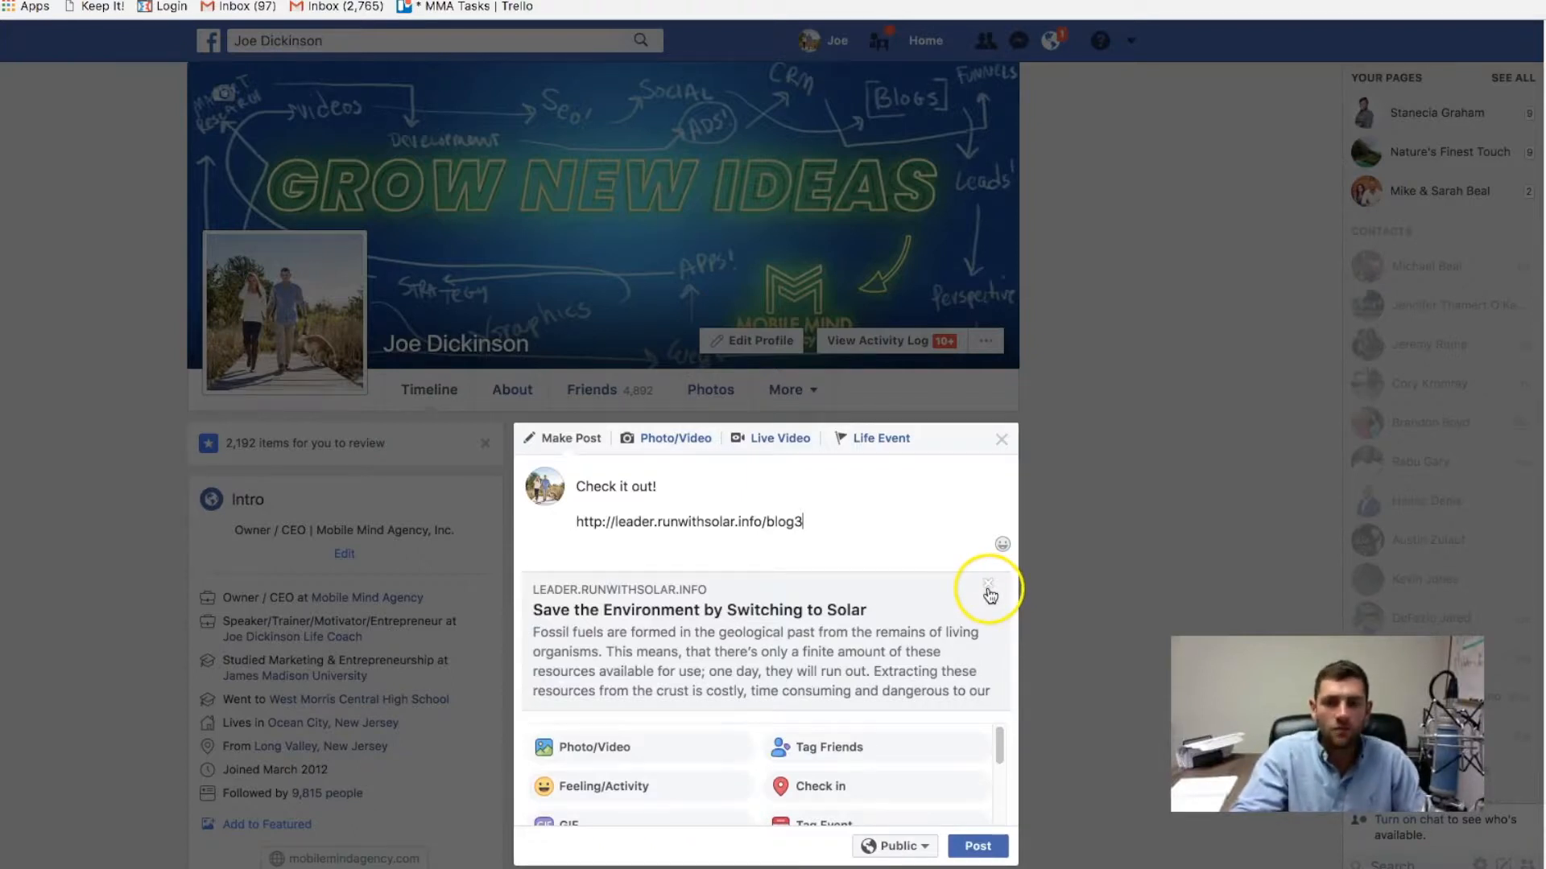
{"action": "left_click", "coordinate": [988, 582]}
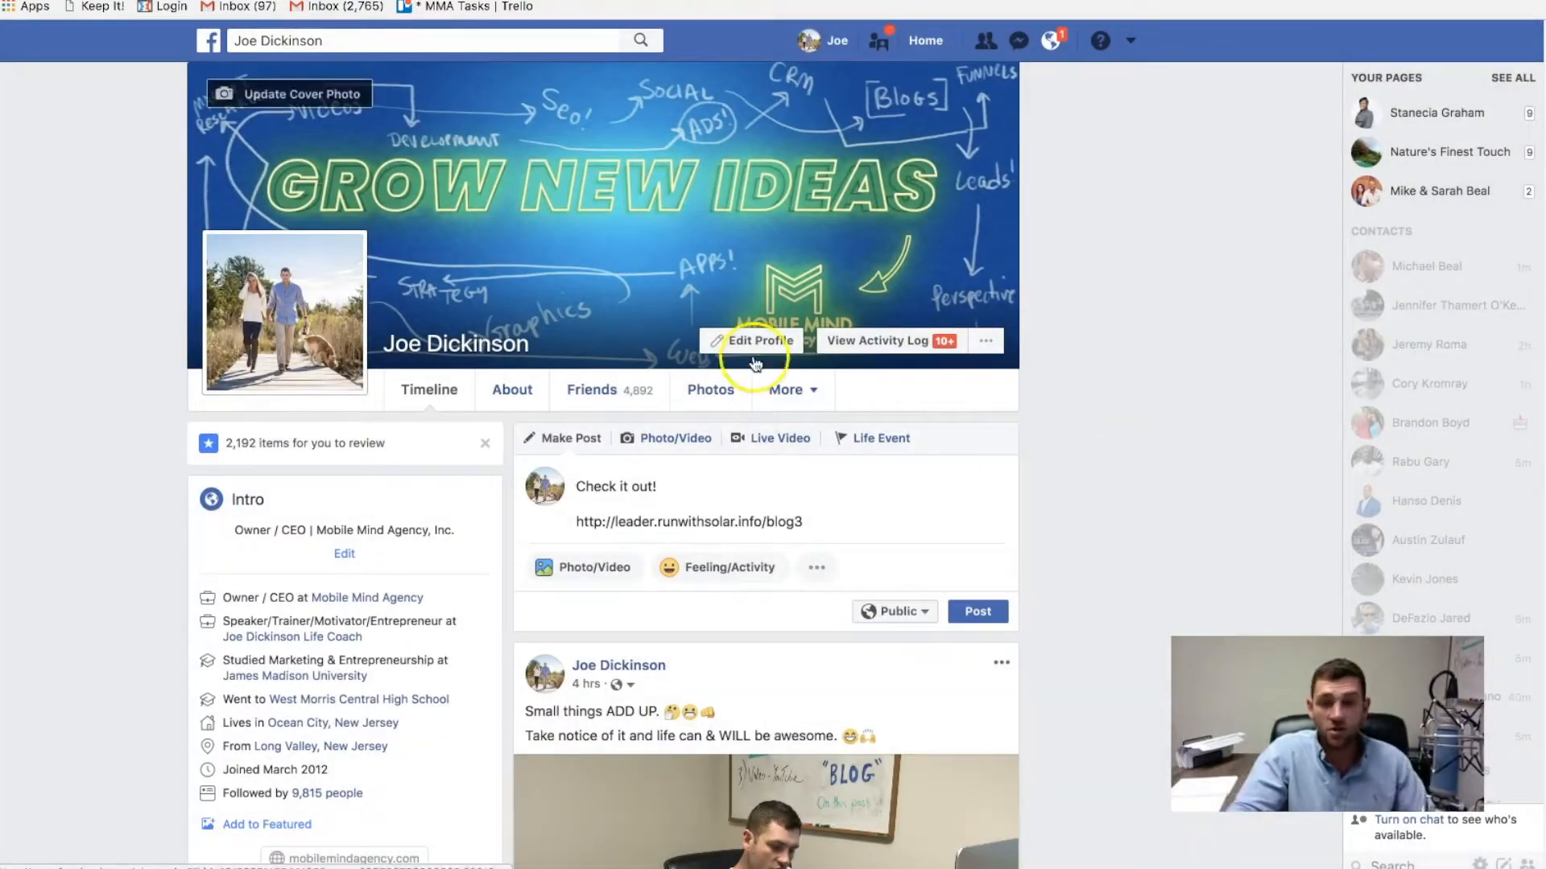
{"action": "left_click", "coordinate": [754, 340]}
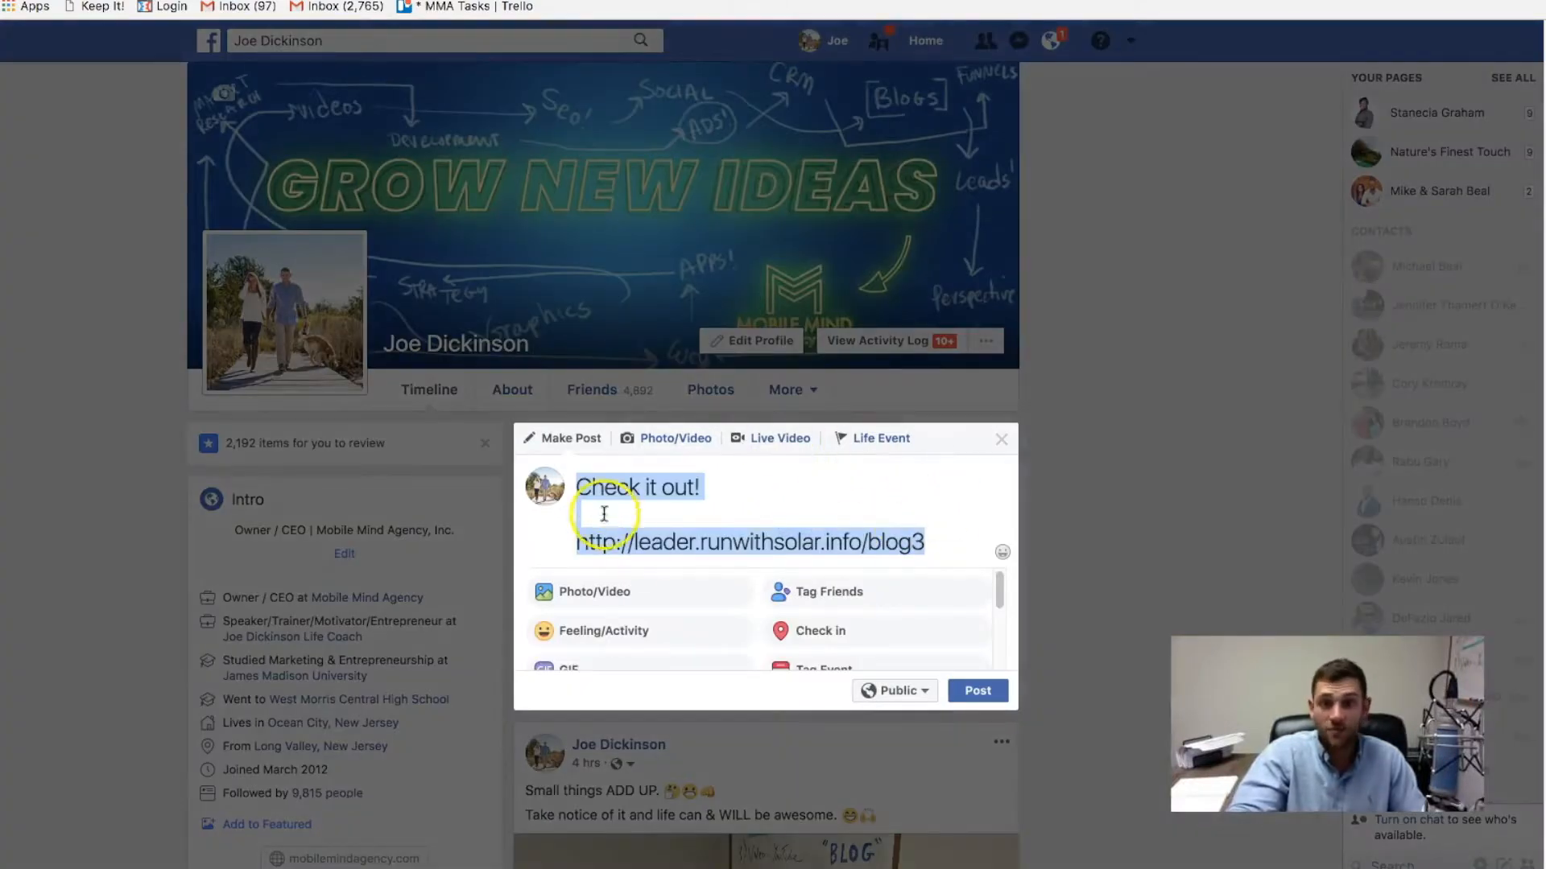
{"action": "mouse_move", "coordinate": [772, 499]}
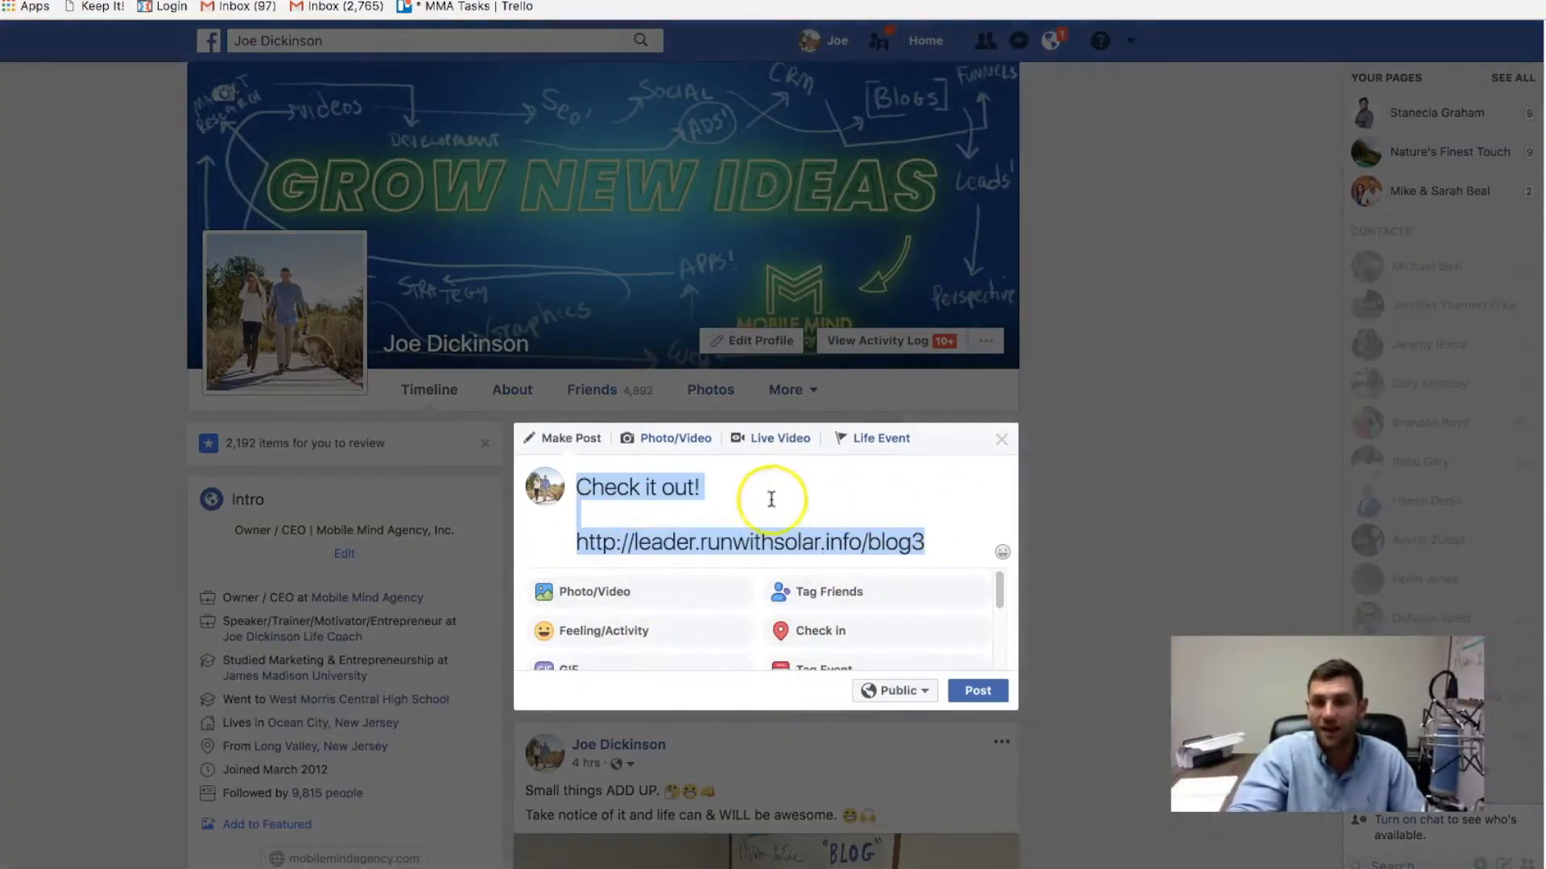
{"action": "mouse_move", "coordinate": [1088, 444]}
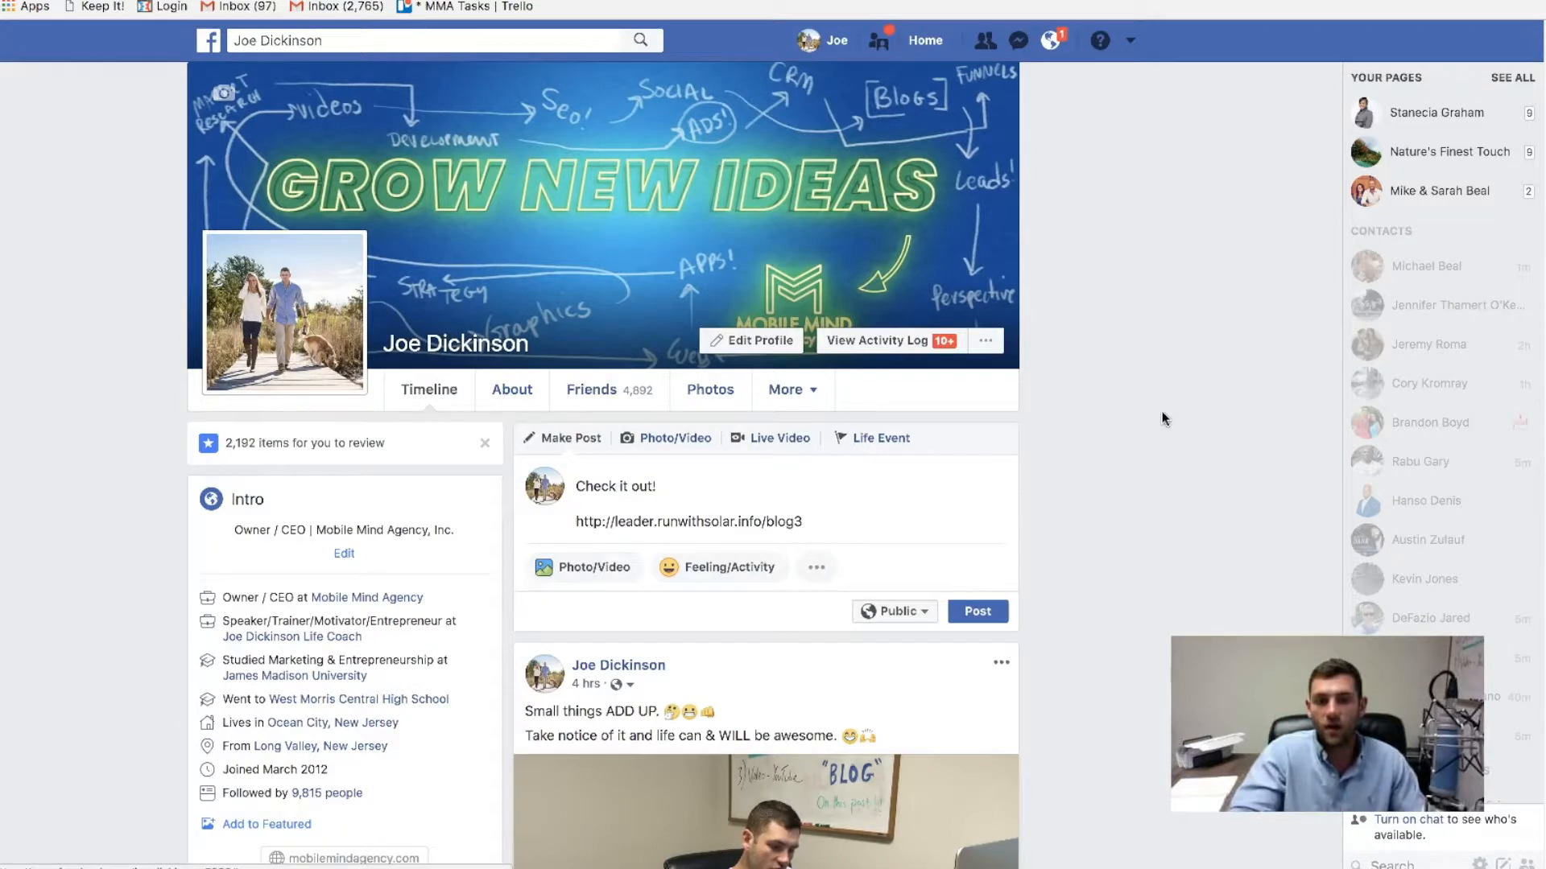
{"action": "mouse_move", "coordinate": [1033, 459]}
{"action": "type", "text": "Is Solar"}
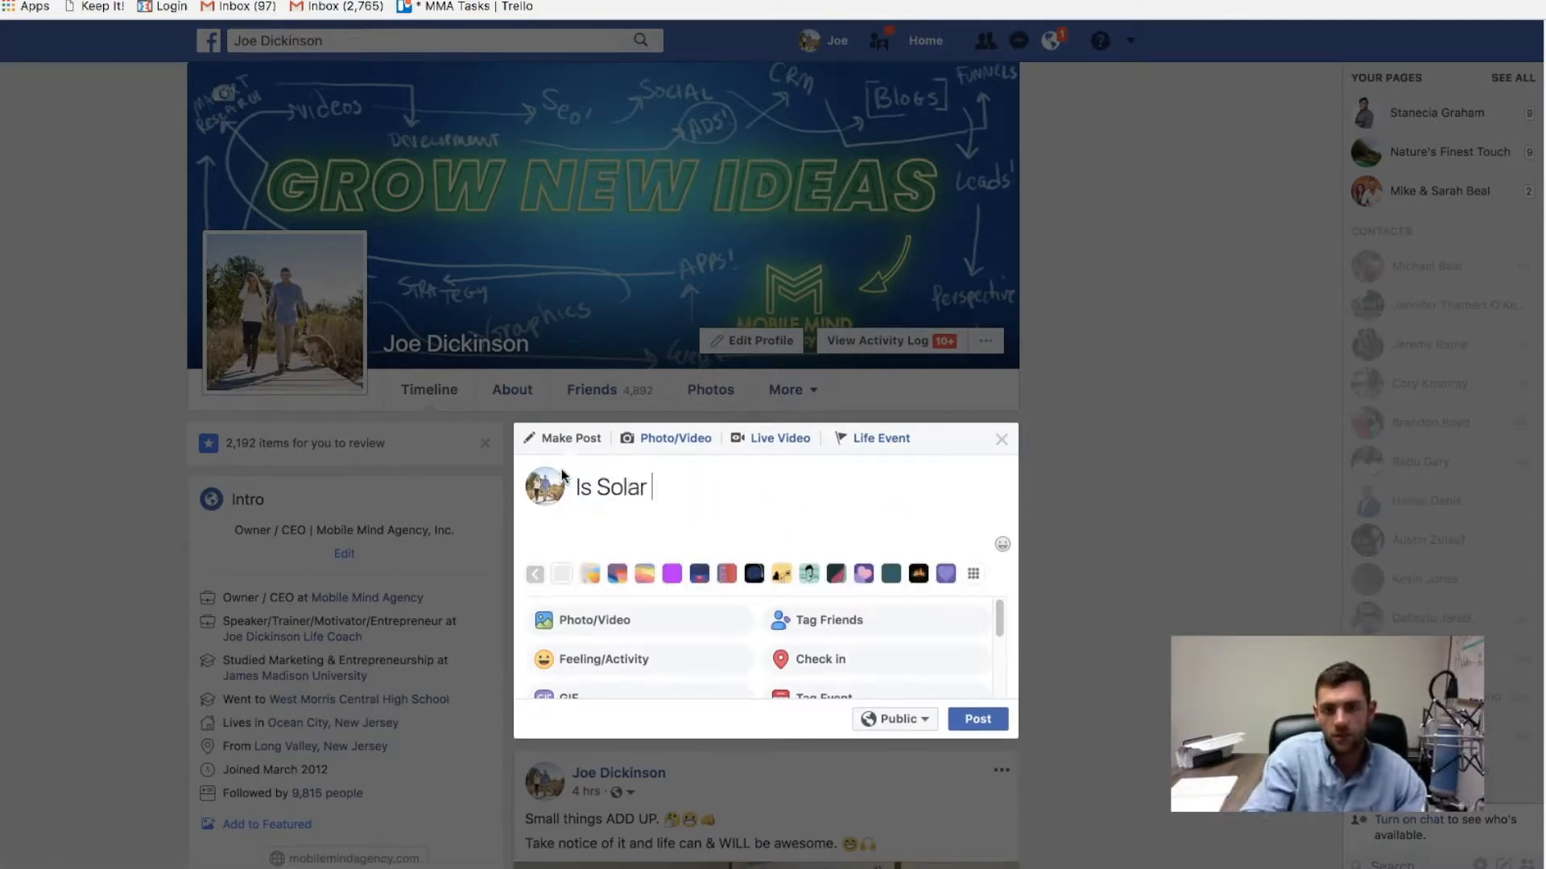
Step: Write the post as 'Is Solar Power Really Going To Take Over?? What do you all think?'
{"action": "type", "text": "Power Really"}
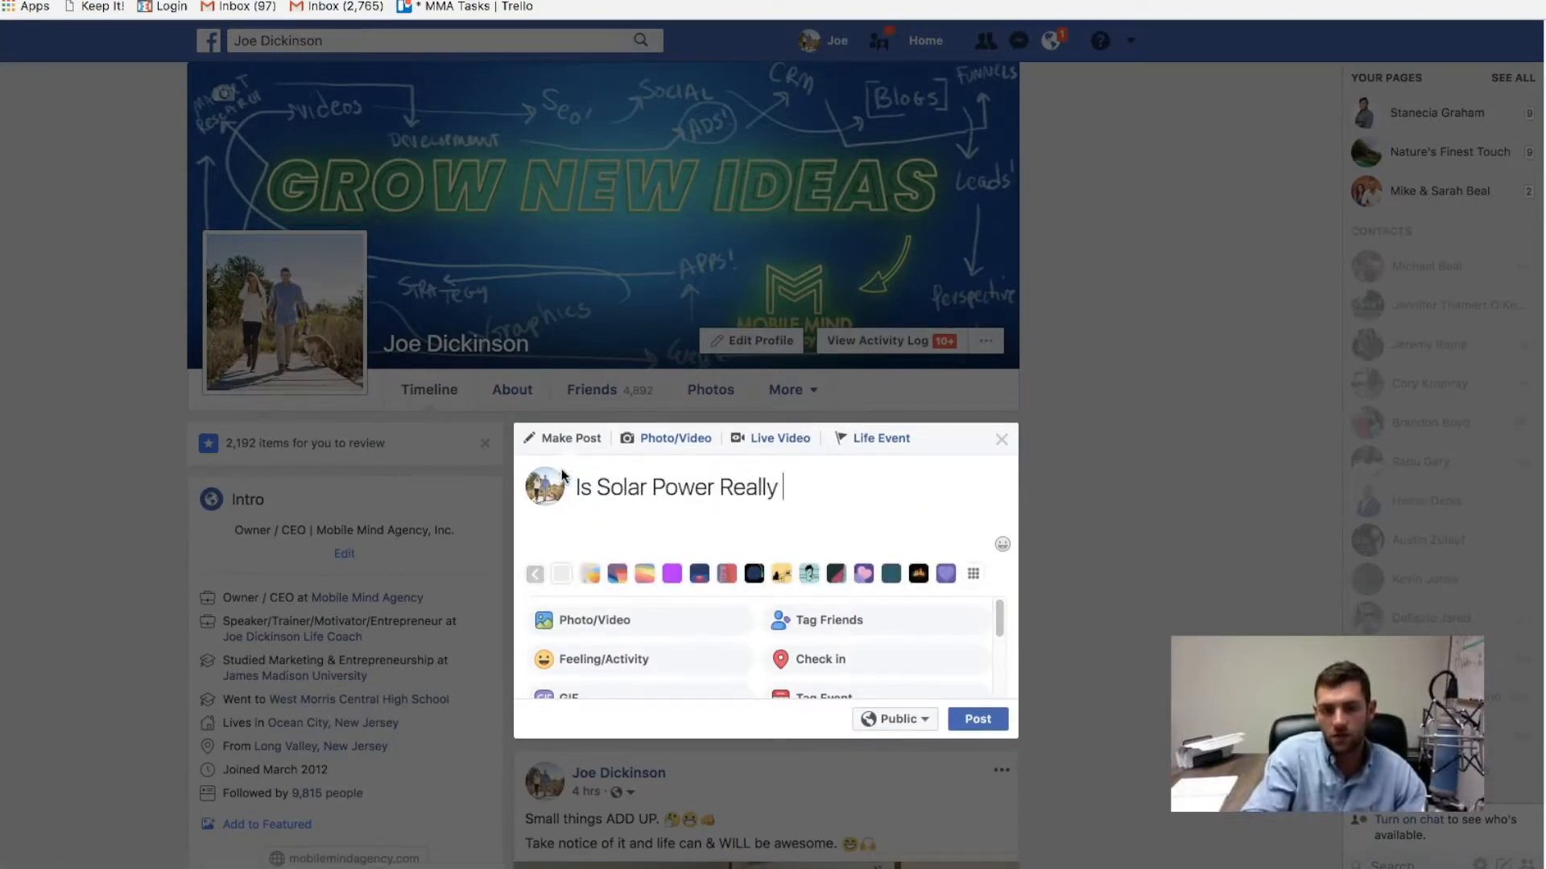
{"action": "type", "text": "Going To Tkae"}
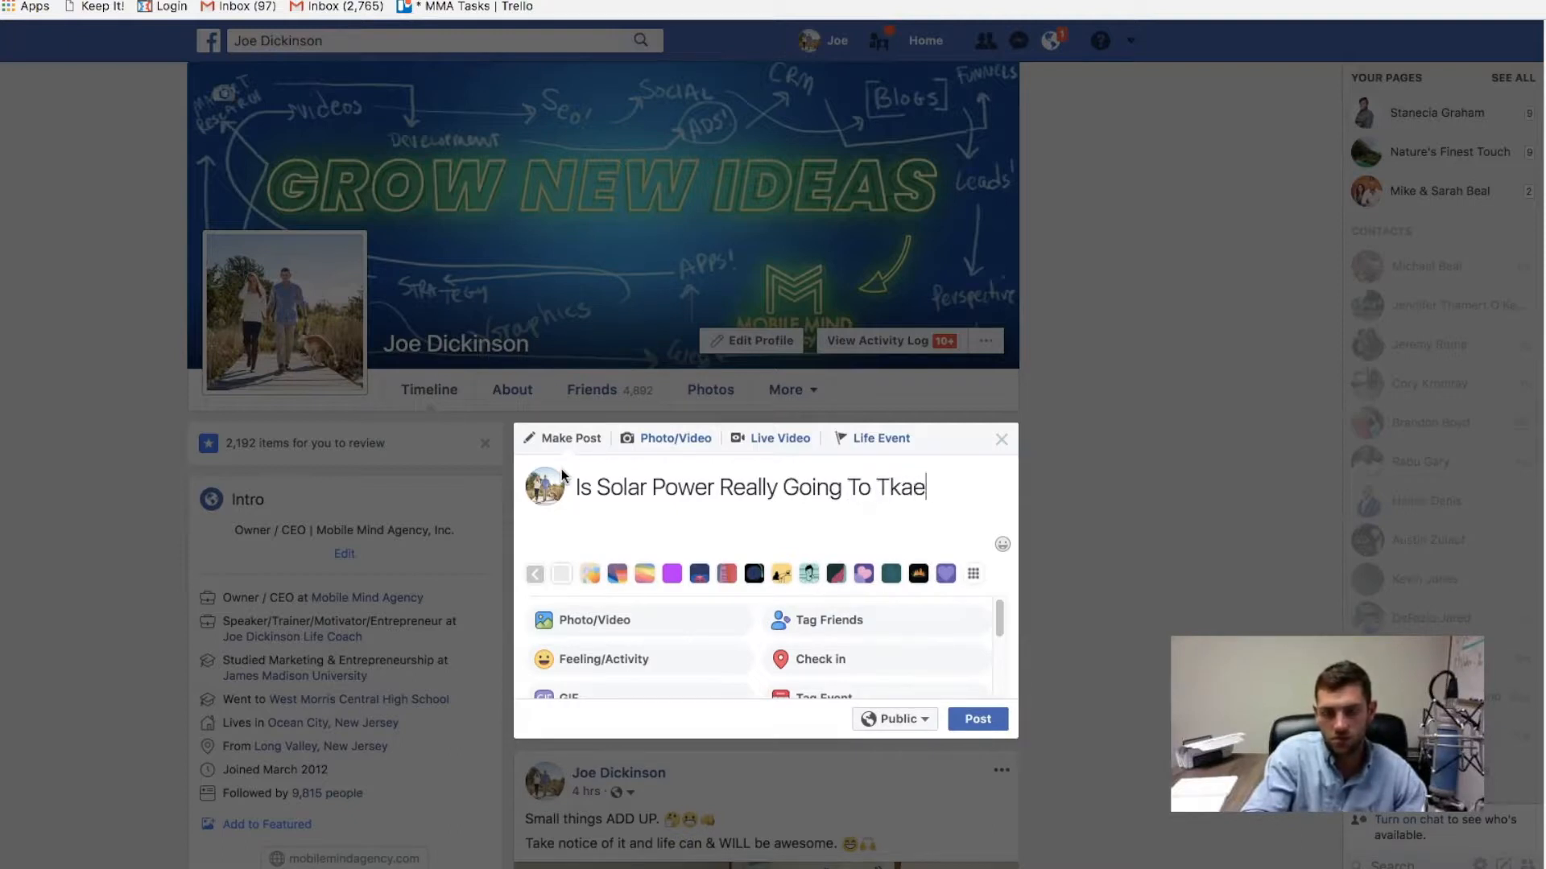
{"action": "type", "text": "Take"}
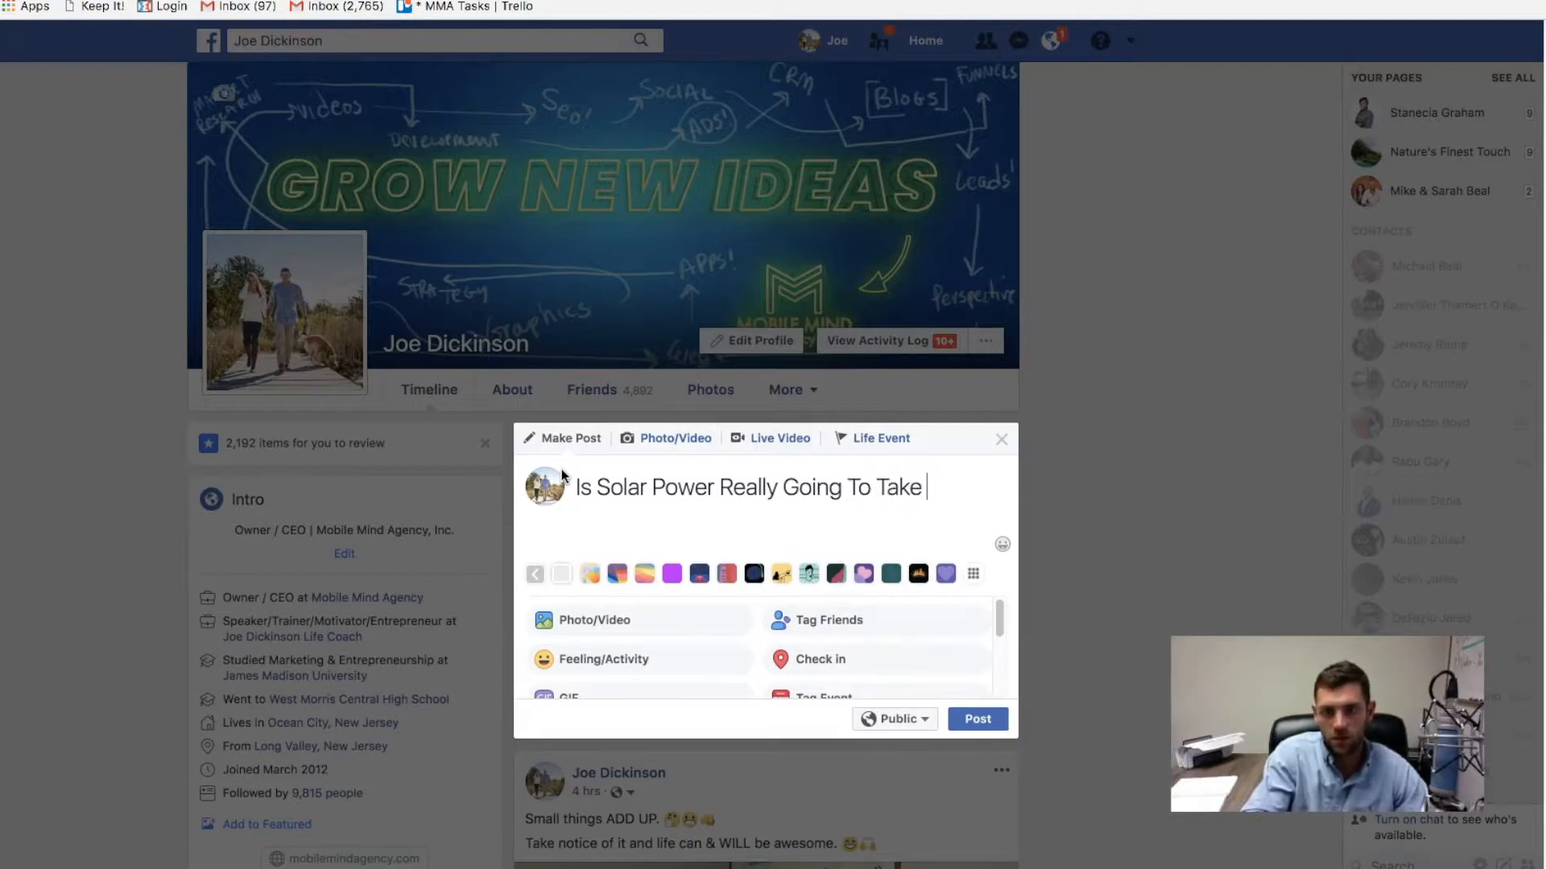
{"action": "type", "text": "Over?? What"}
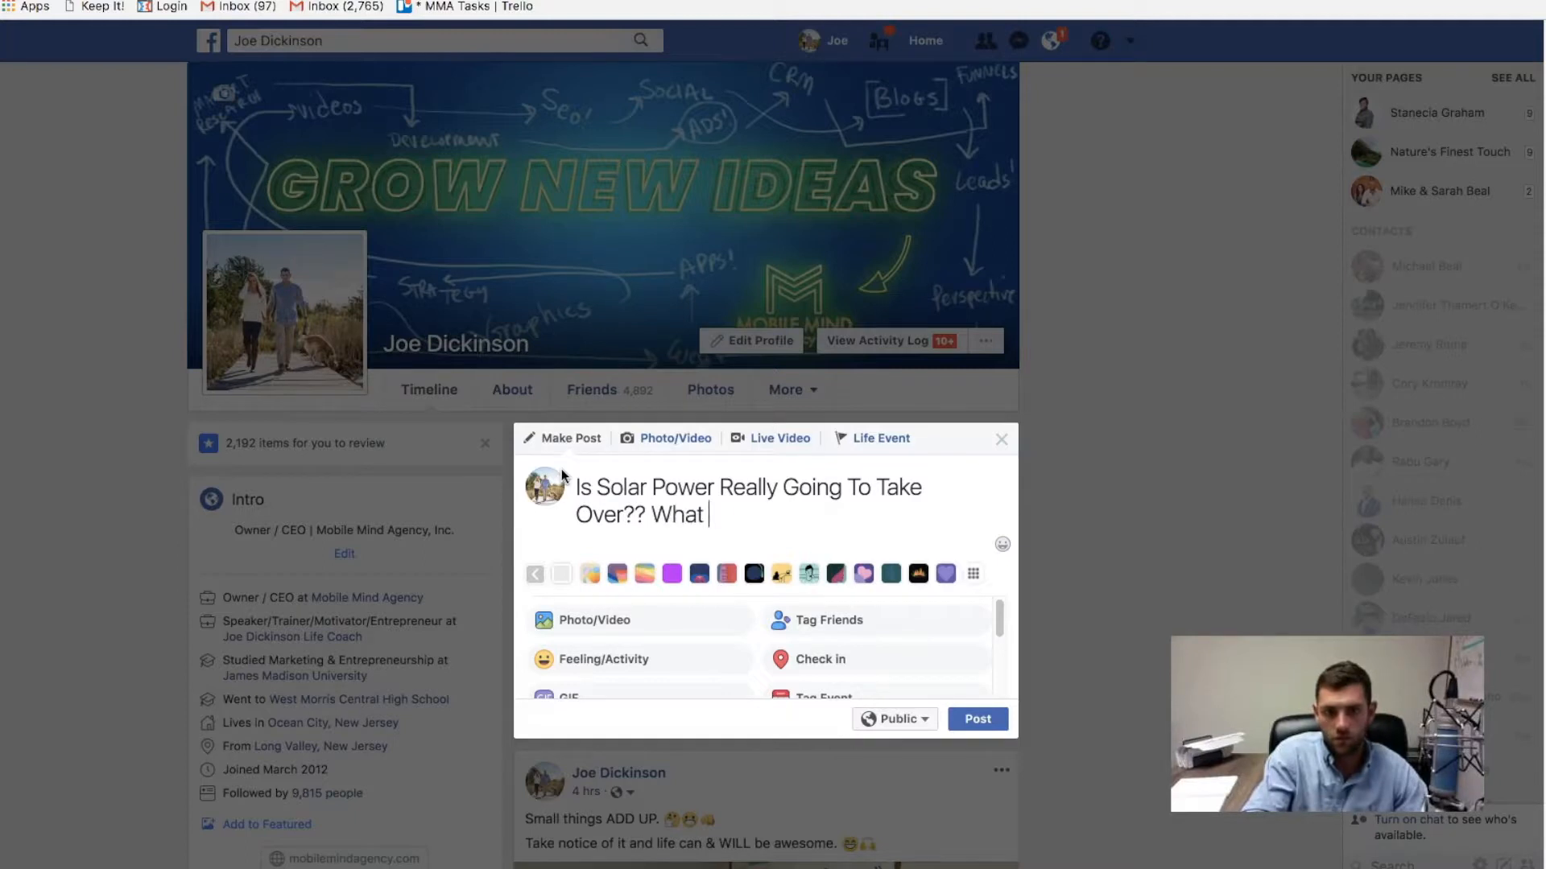
{"action": "type", "text": "do you all think?"}
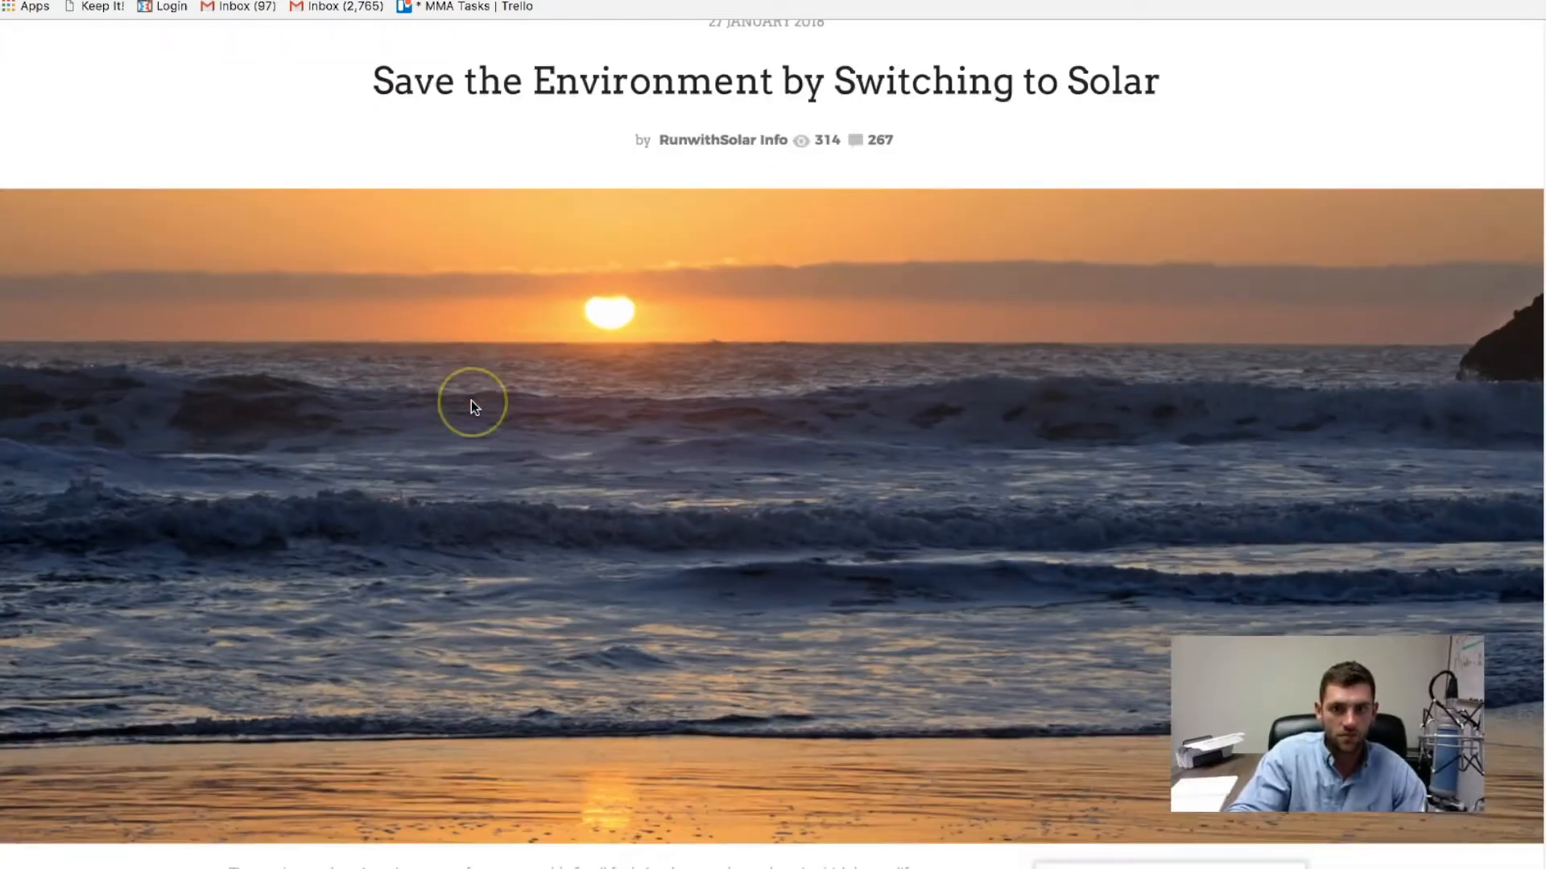
Step: Scroll down through the Save the Environment by Switching to Solar blog article
{"action": "scroll", "scroll_direction": "down", "scroll_amount": 3}
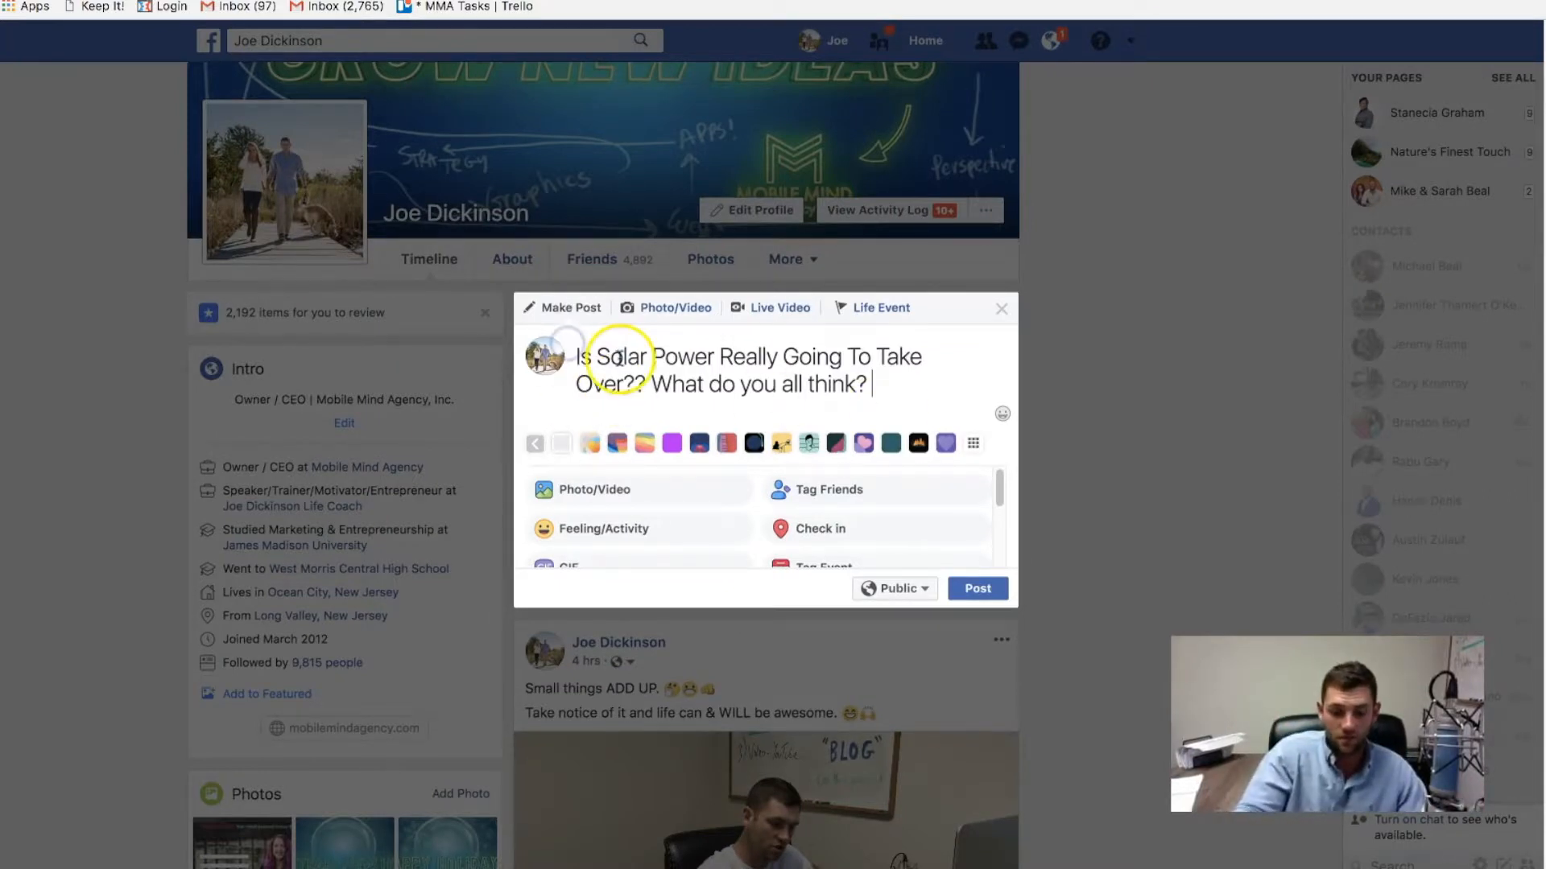
Step: Rewrite the post as 'Has anyone who lives in the Southern NJ area put solar on their home?'
{"action": "type", "text": "has an"}
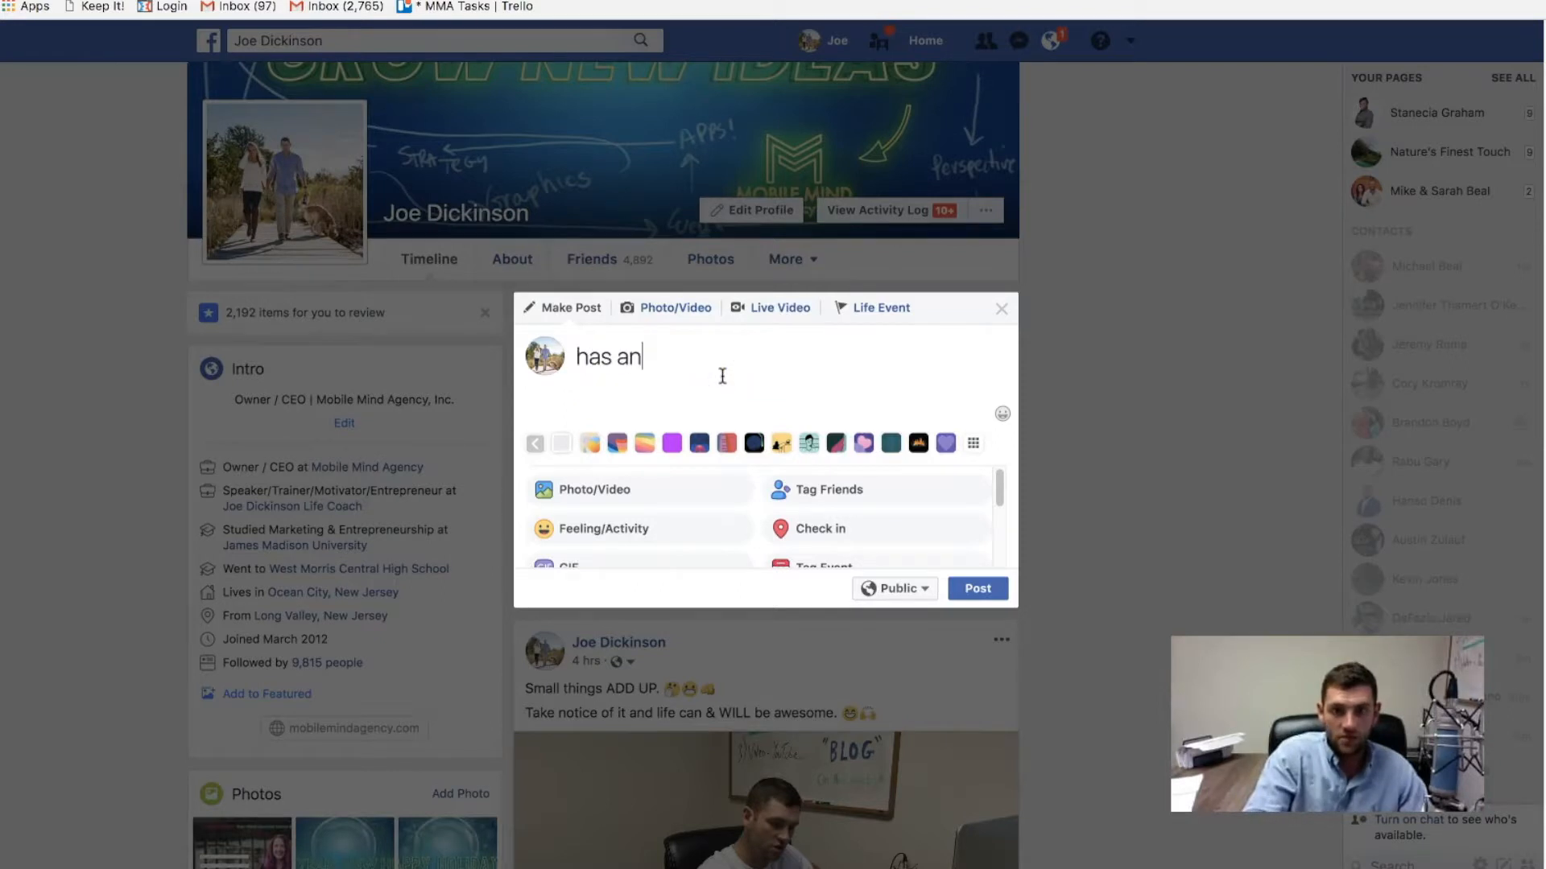
{"action": "type", "text": "yone who"}
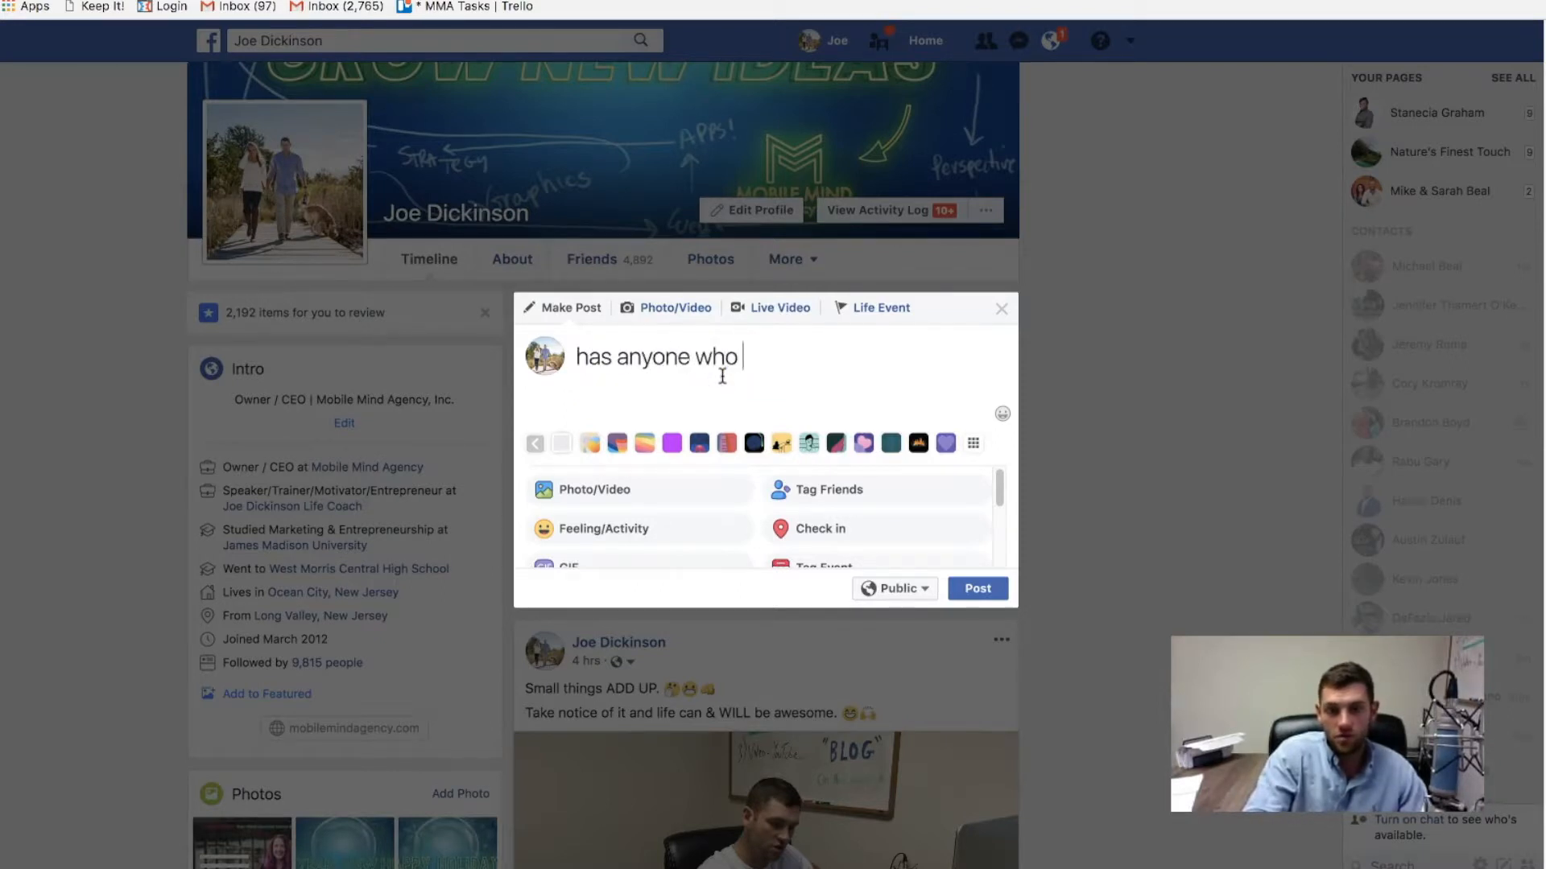
{"action": "type", "text": "lives in the N"}
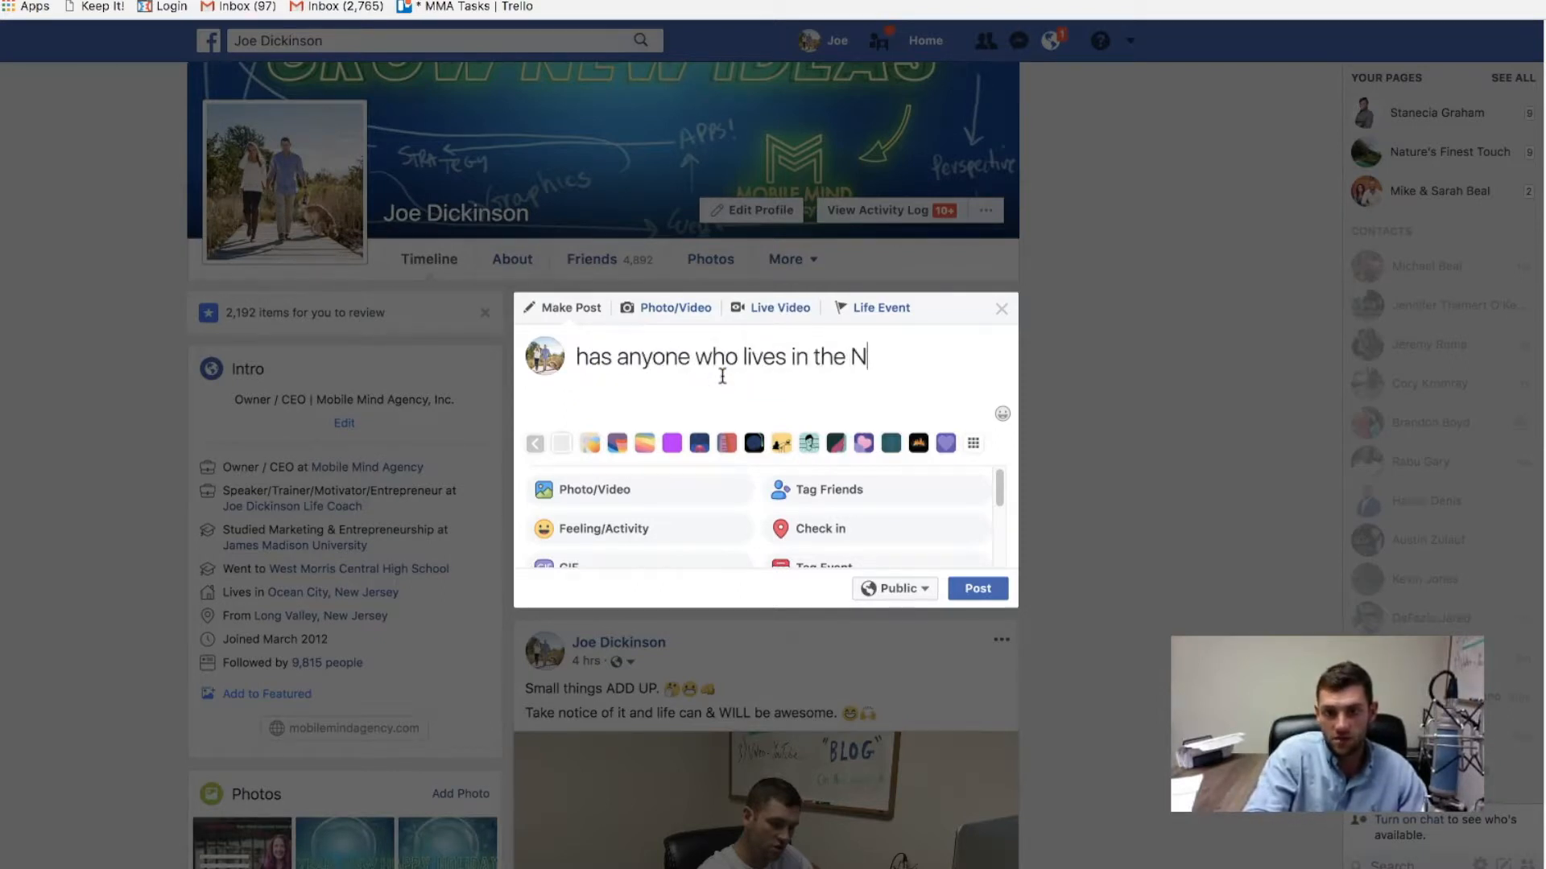
{"action": "type", "text": "outhery"}
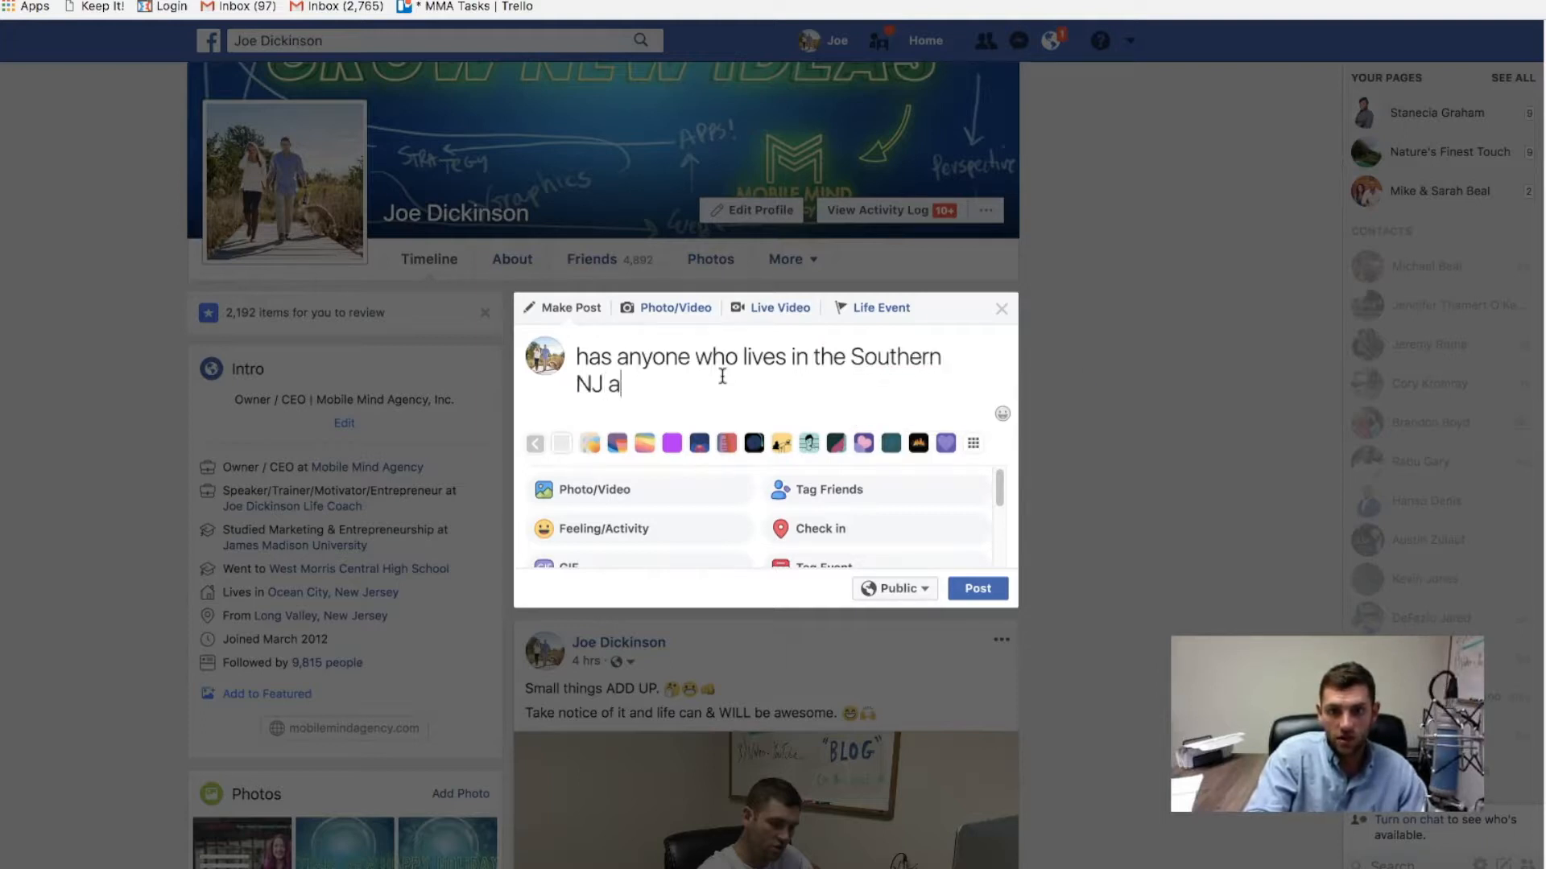
{"action": "type", "text": "rea put sol"}
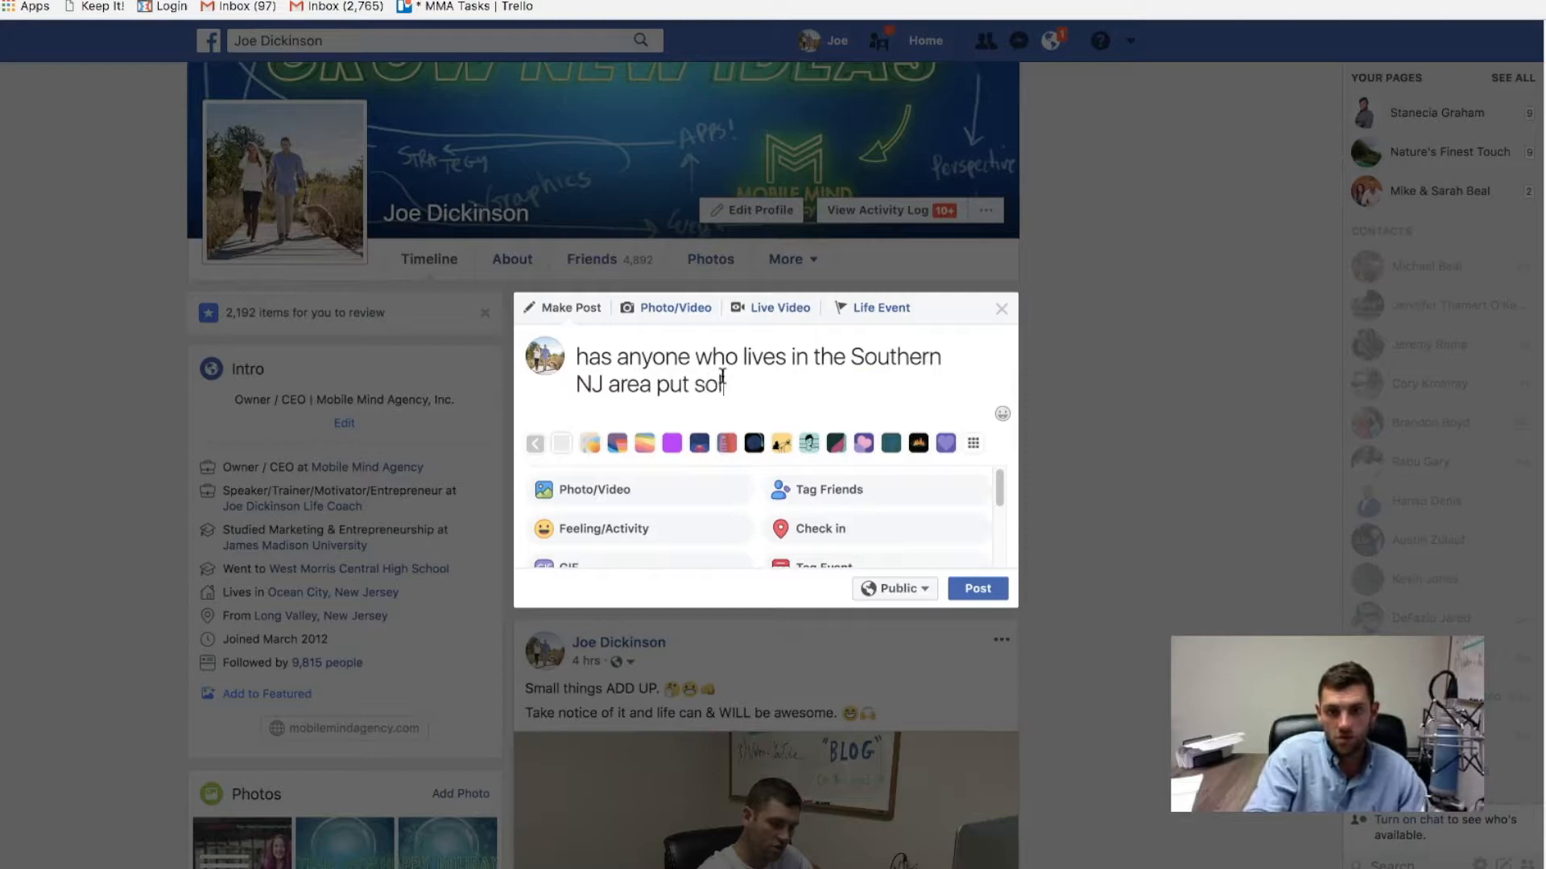
{"action": "type", "text": "ar on their home?"}
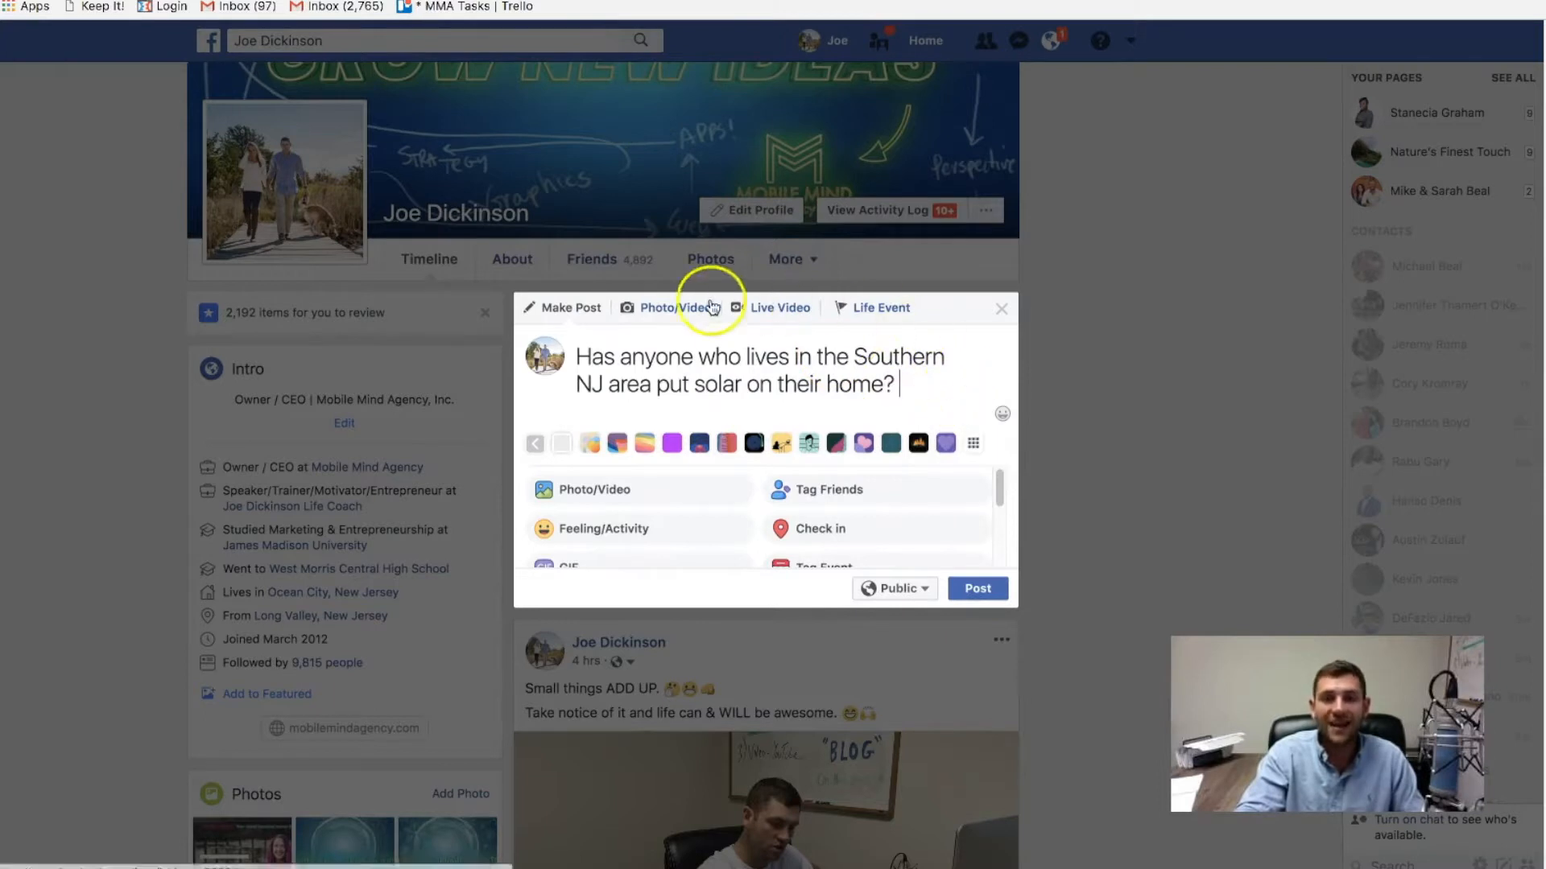
{"action": "mouse_move", "coordinate": [837, 529]}
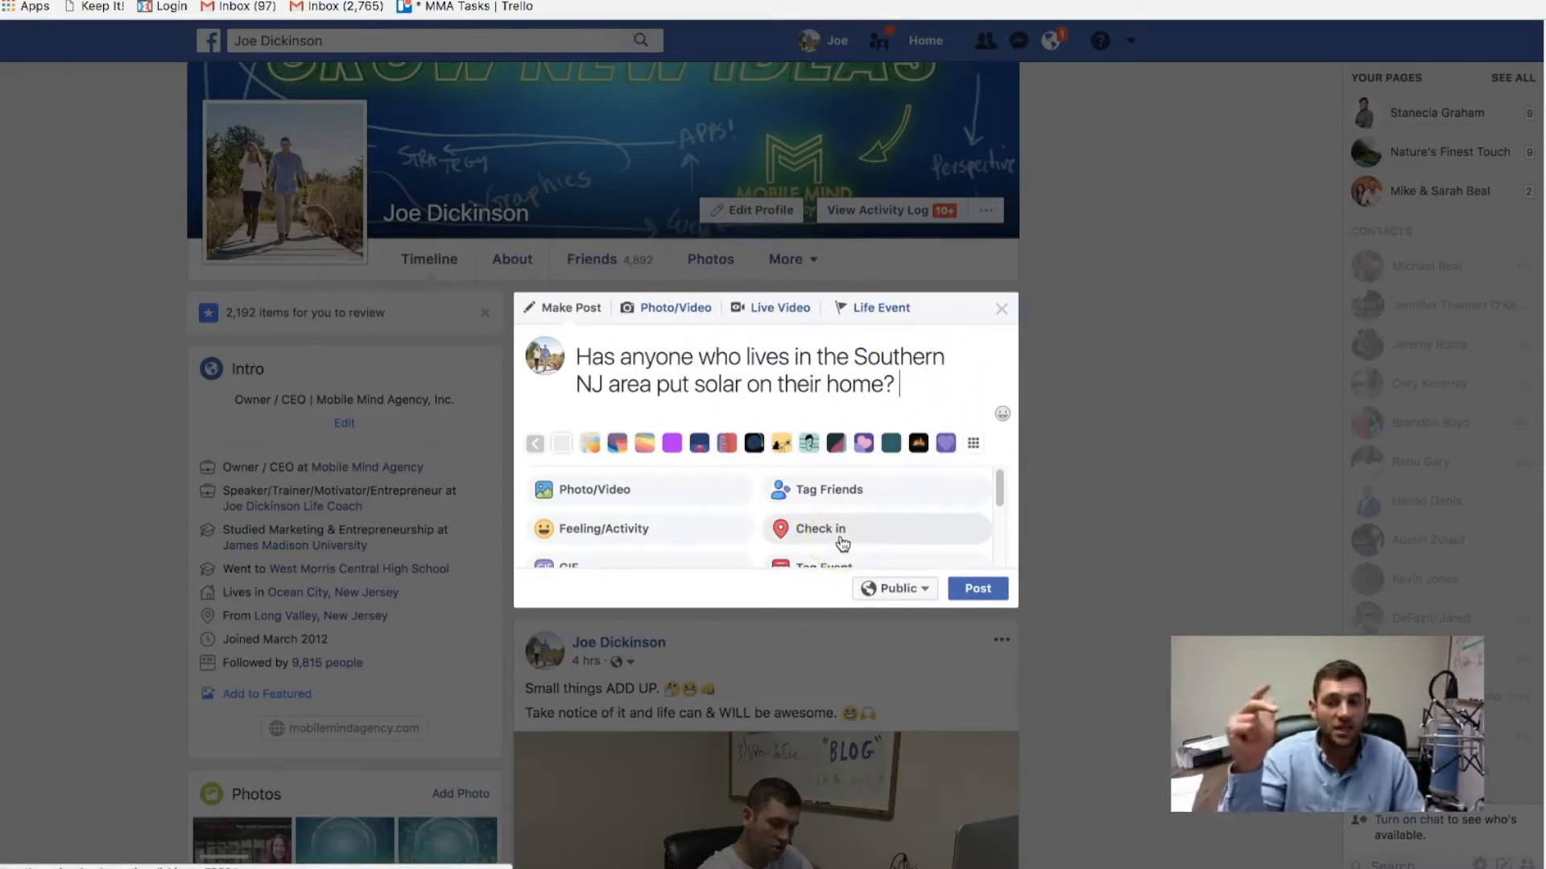
Step: Rewrite the draft as 'Taking a quick poll, who either has solar power on their home, or has thought about installing it?'
{"action": "triple_click", "coordinate": [759, 370]}
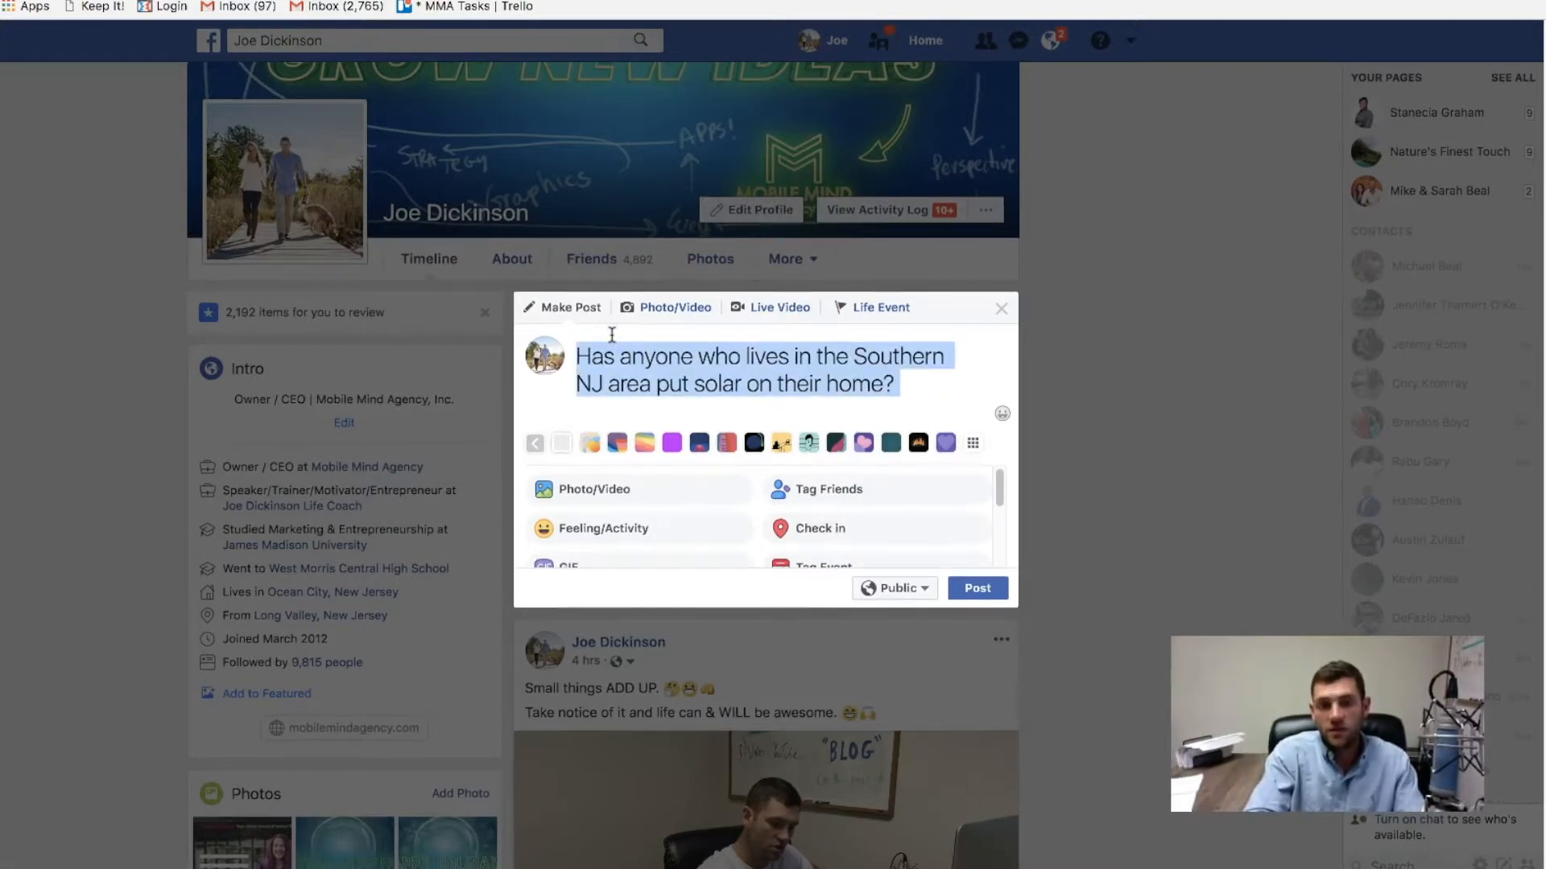
{"action": "type", "text": "Taking a poll fo"}
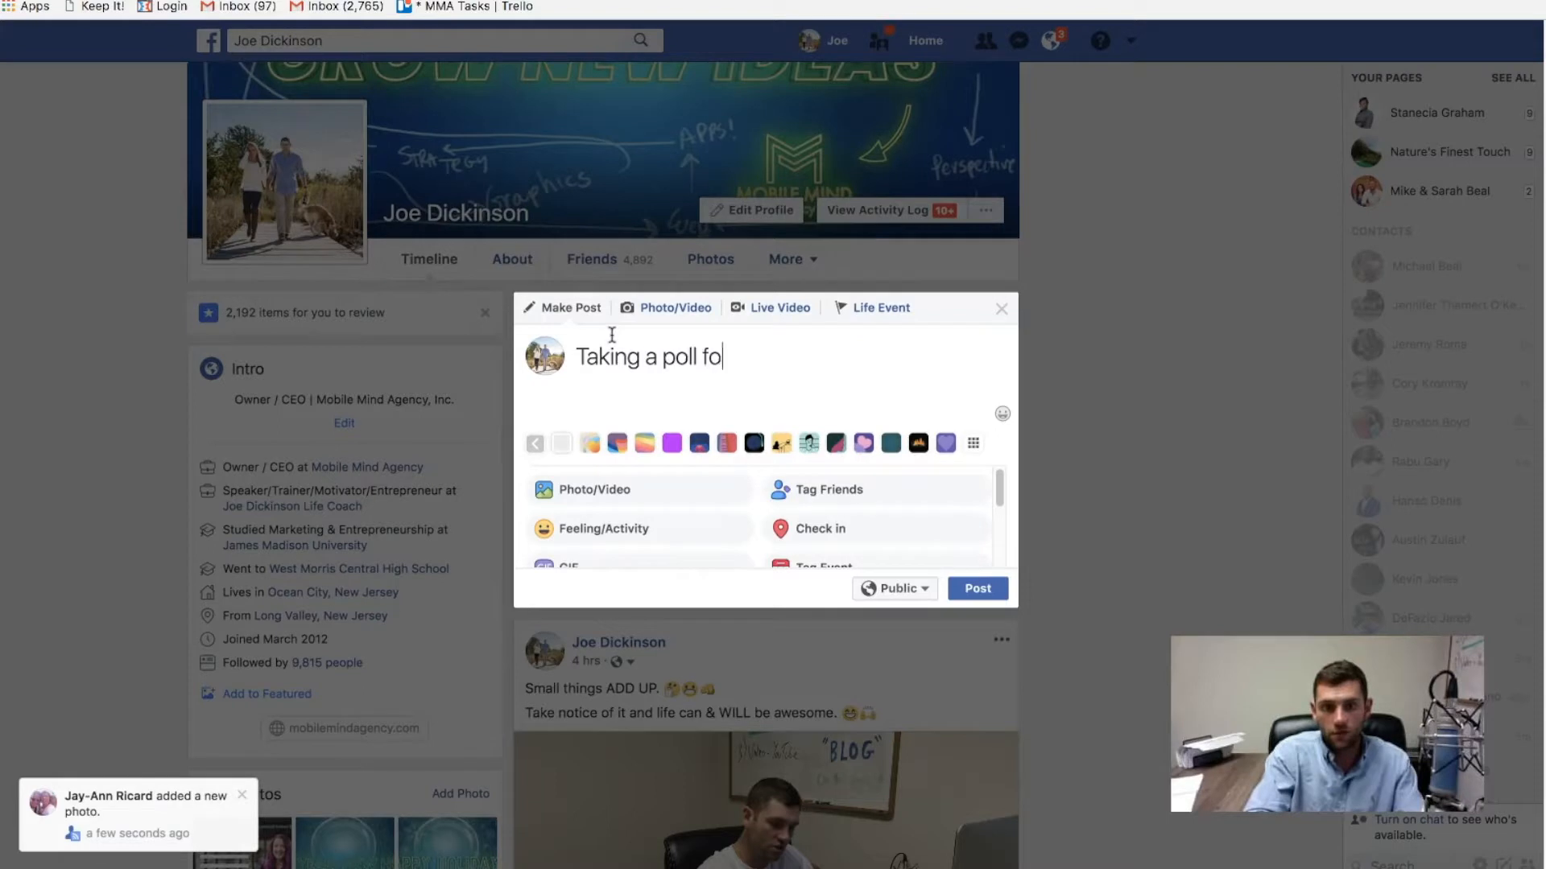
{"action": "type", "text": "r anyone who is inter"}
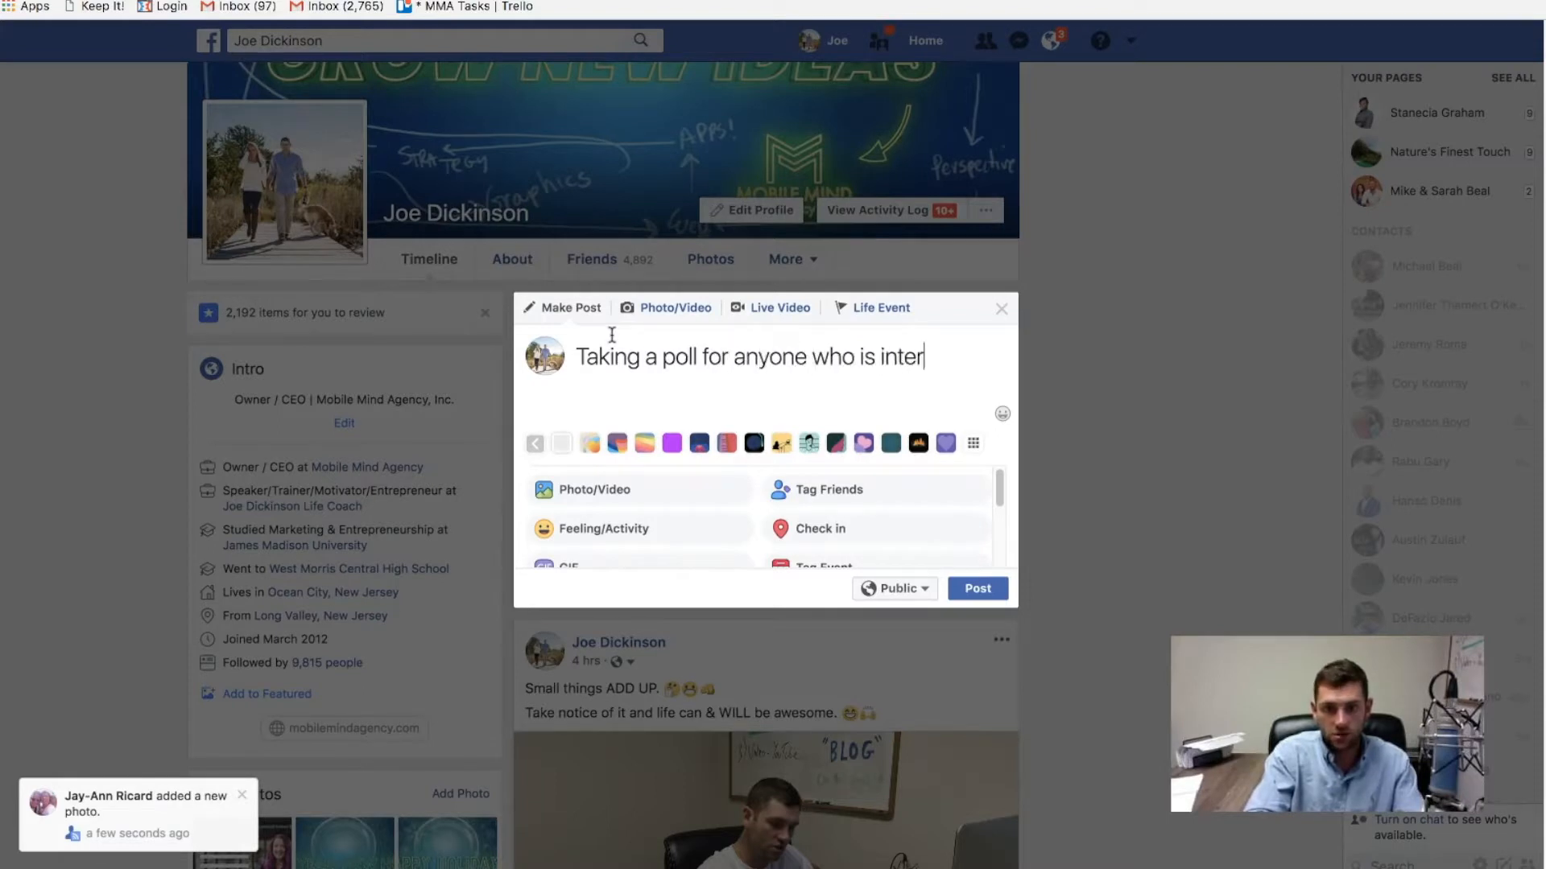
{"action": "type", "text": "ested in solar"}
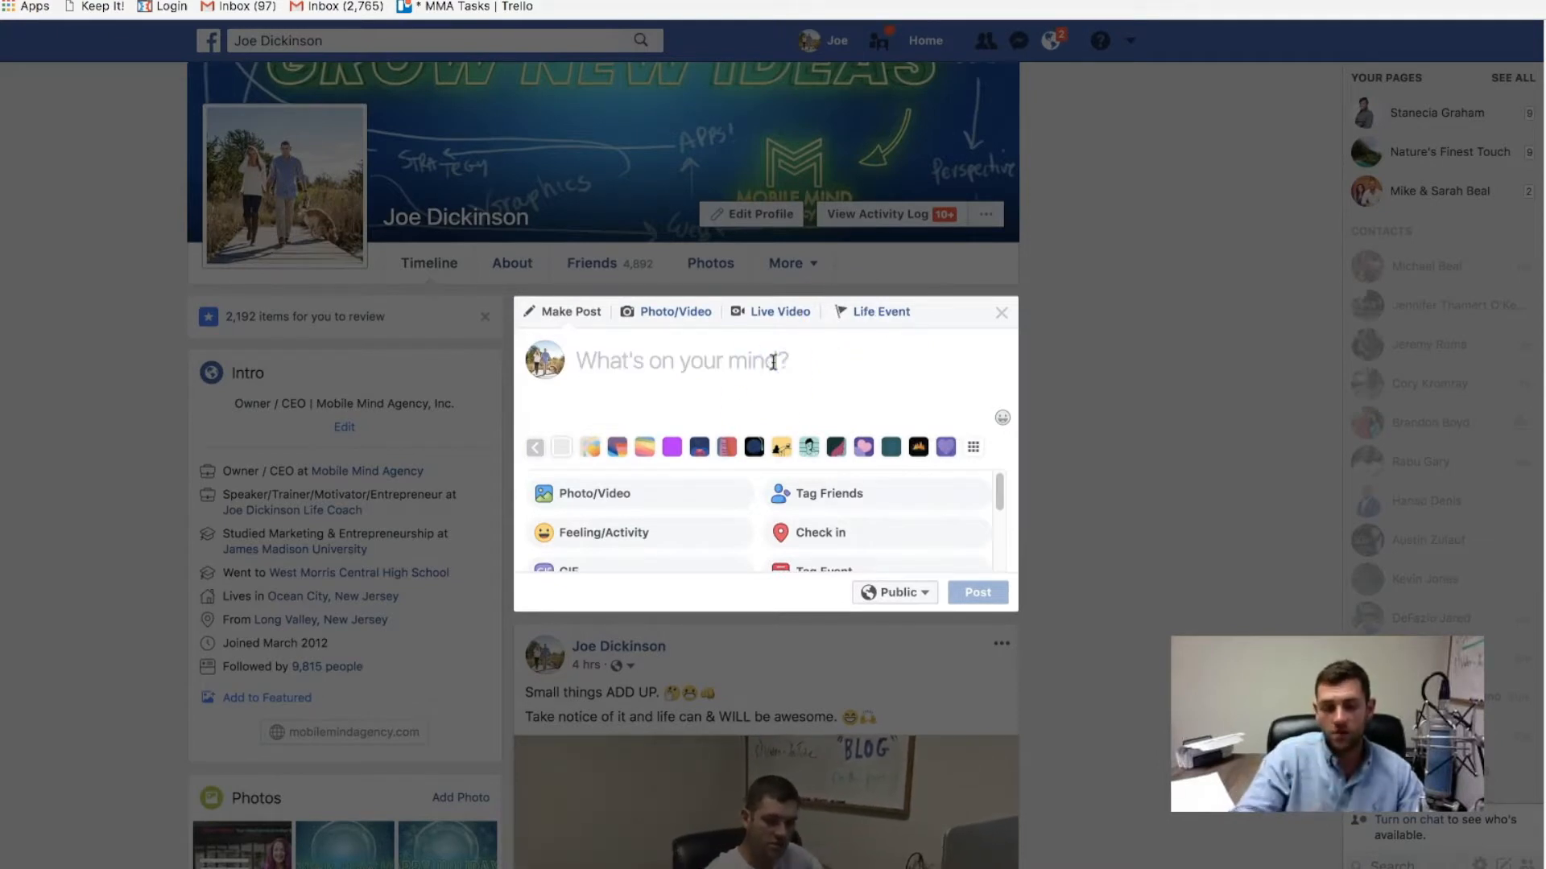
{"action": "type", "text": "Taking a qui"}
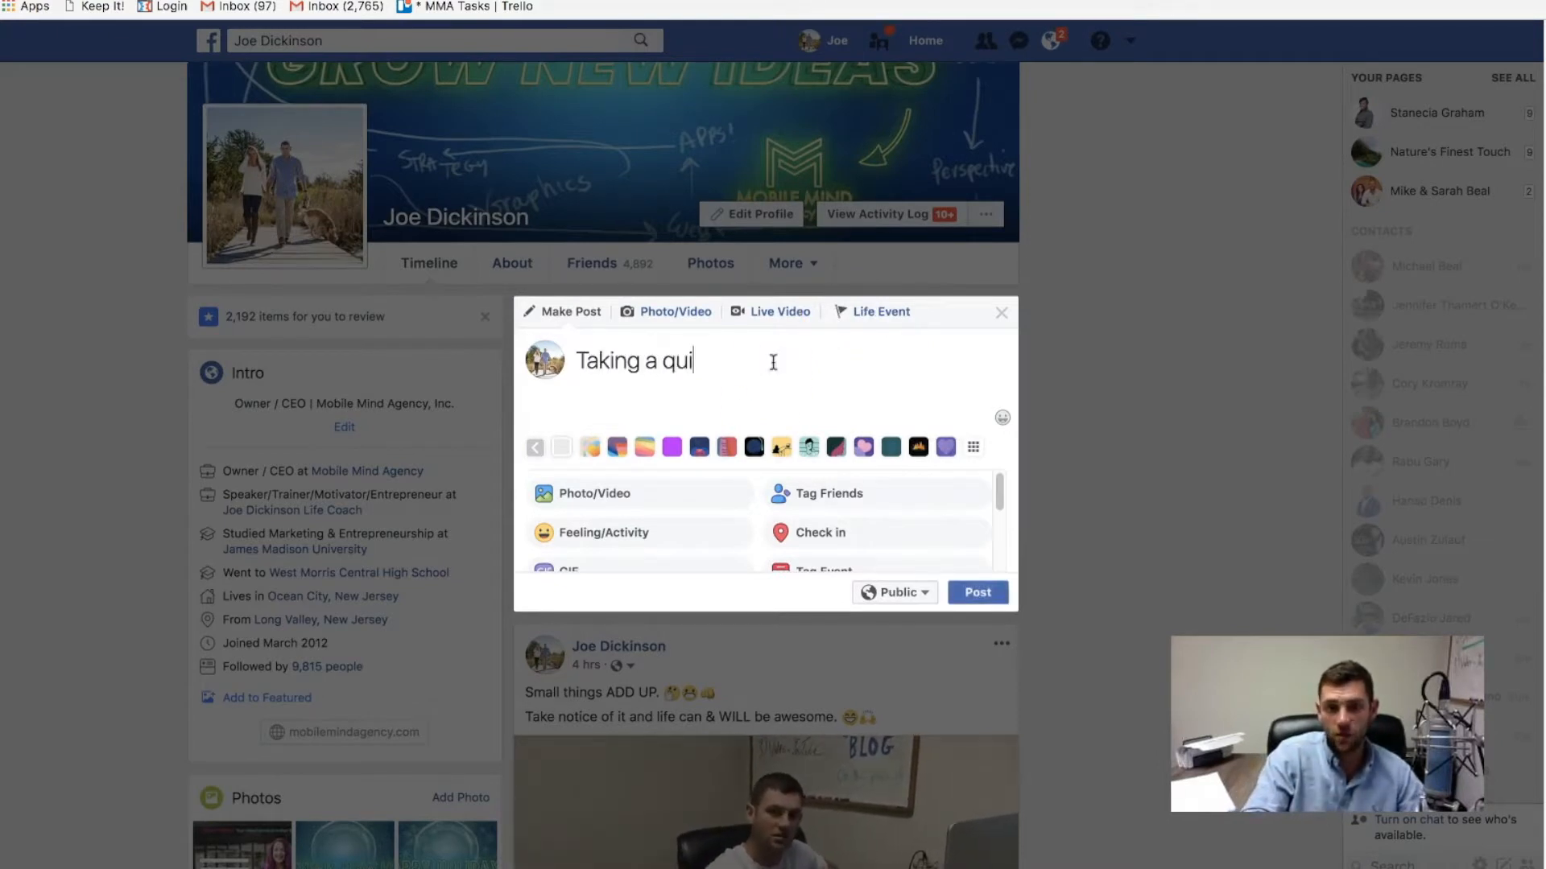
{"action": "type", "text": "ck poll, who either has solar"}
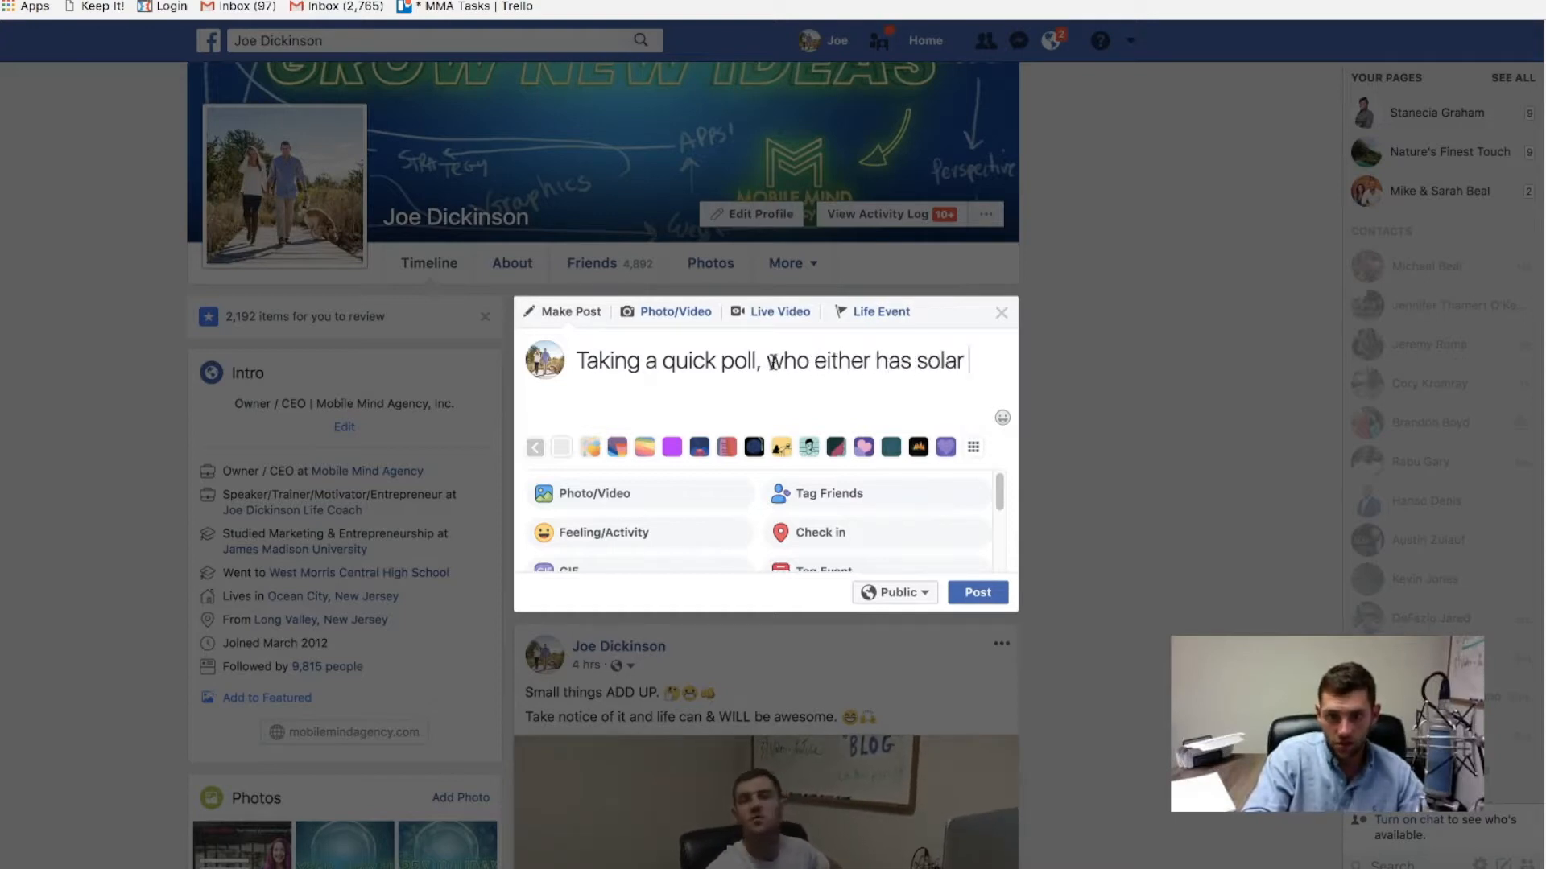
{"action": "type", "text": "power on thier"}
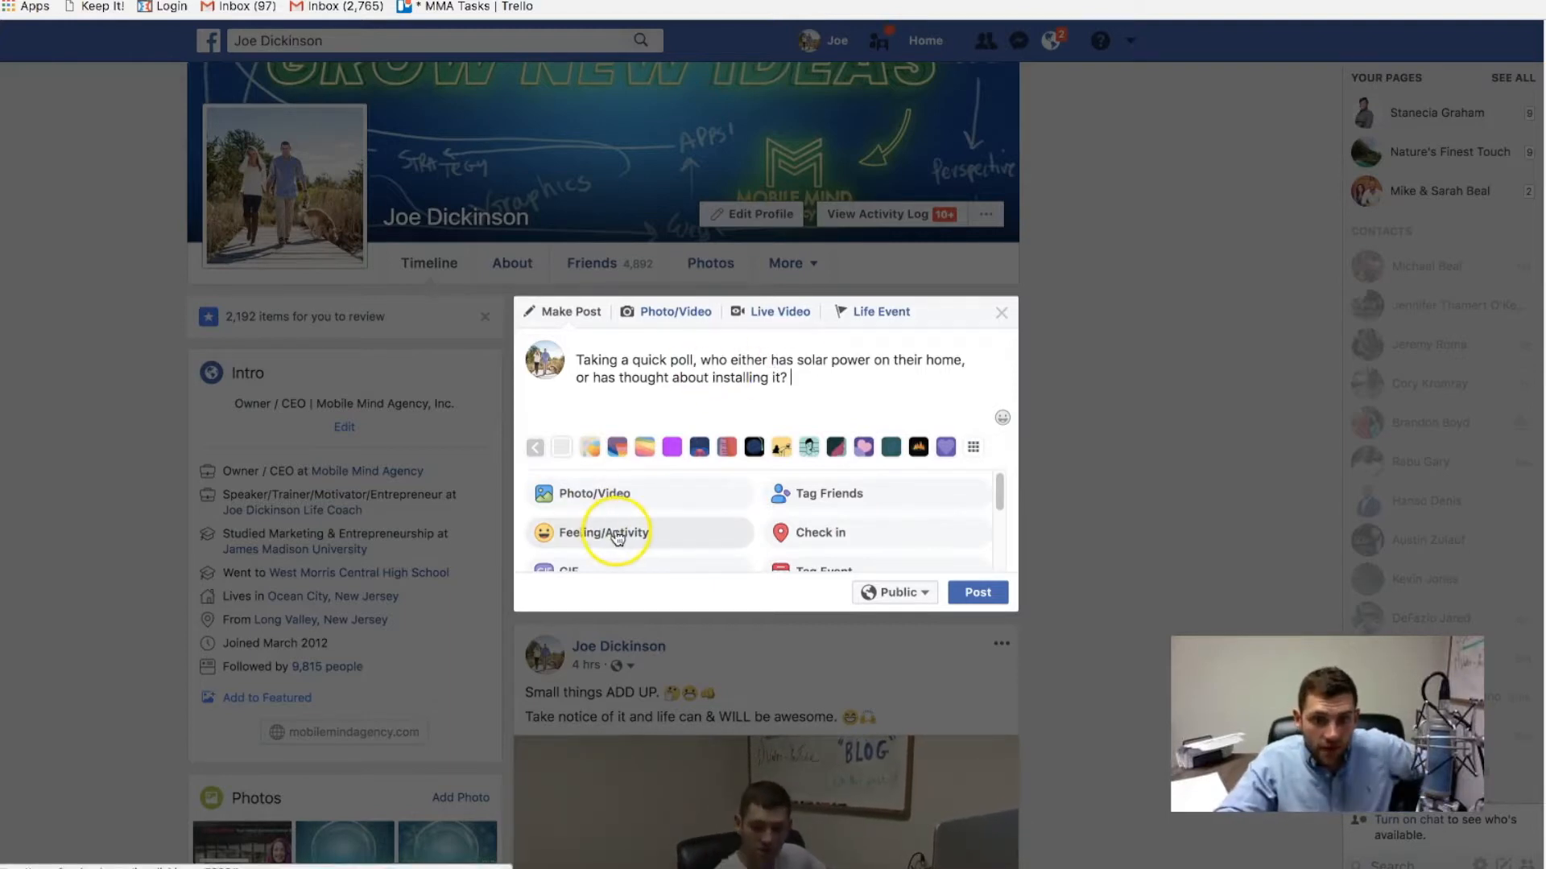
Step: Attach a 'Looking for... answers' activity to the poll draft, then return to the solar blog article
{"action": "left_click", "coordinate": [604, 533]}
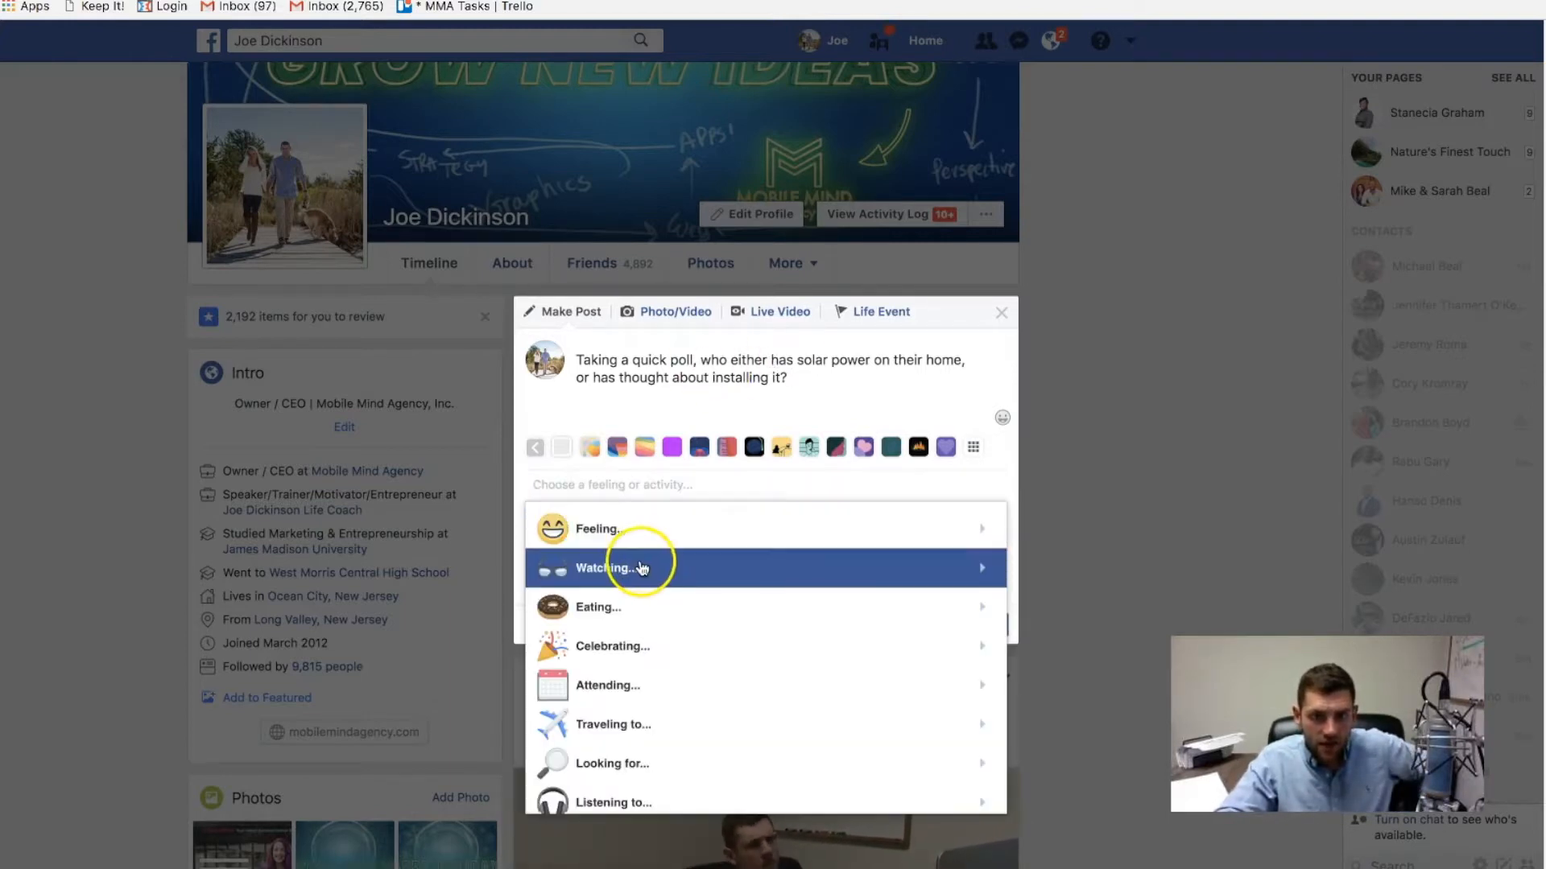
{"action": "left_click", "coordinate": [612, 764]}
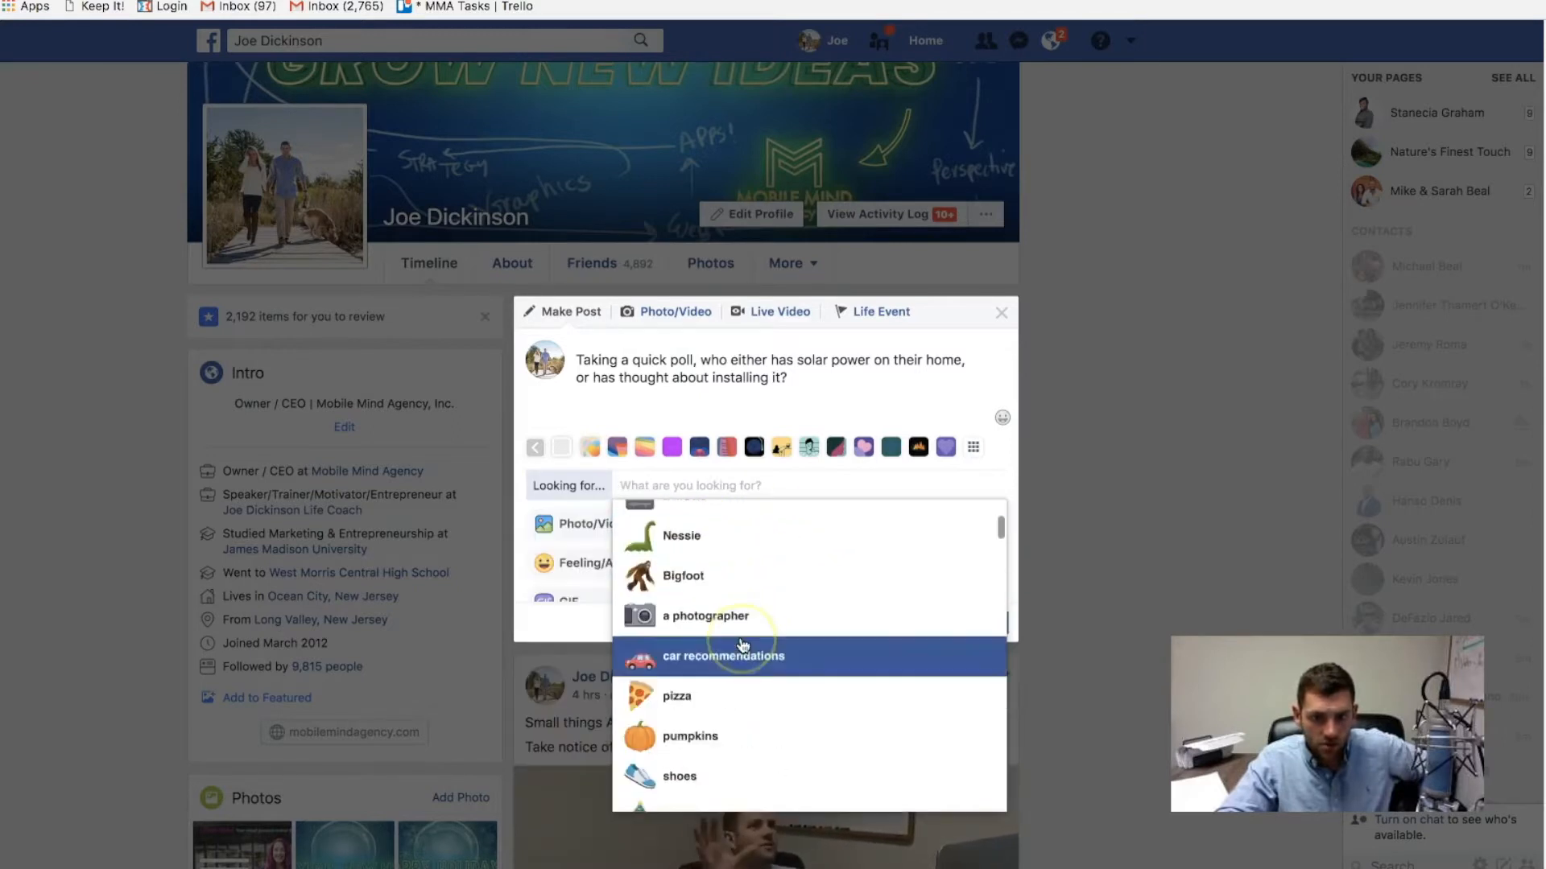
{"action": "type", "text": "answers."}
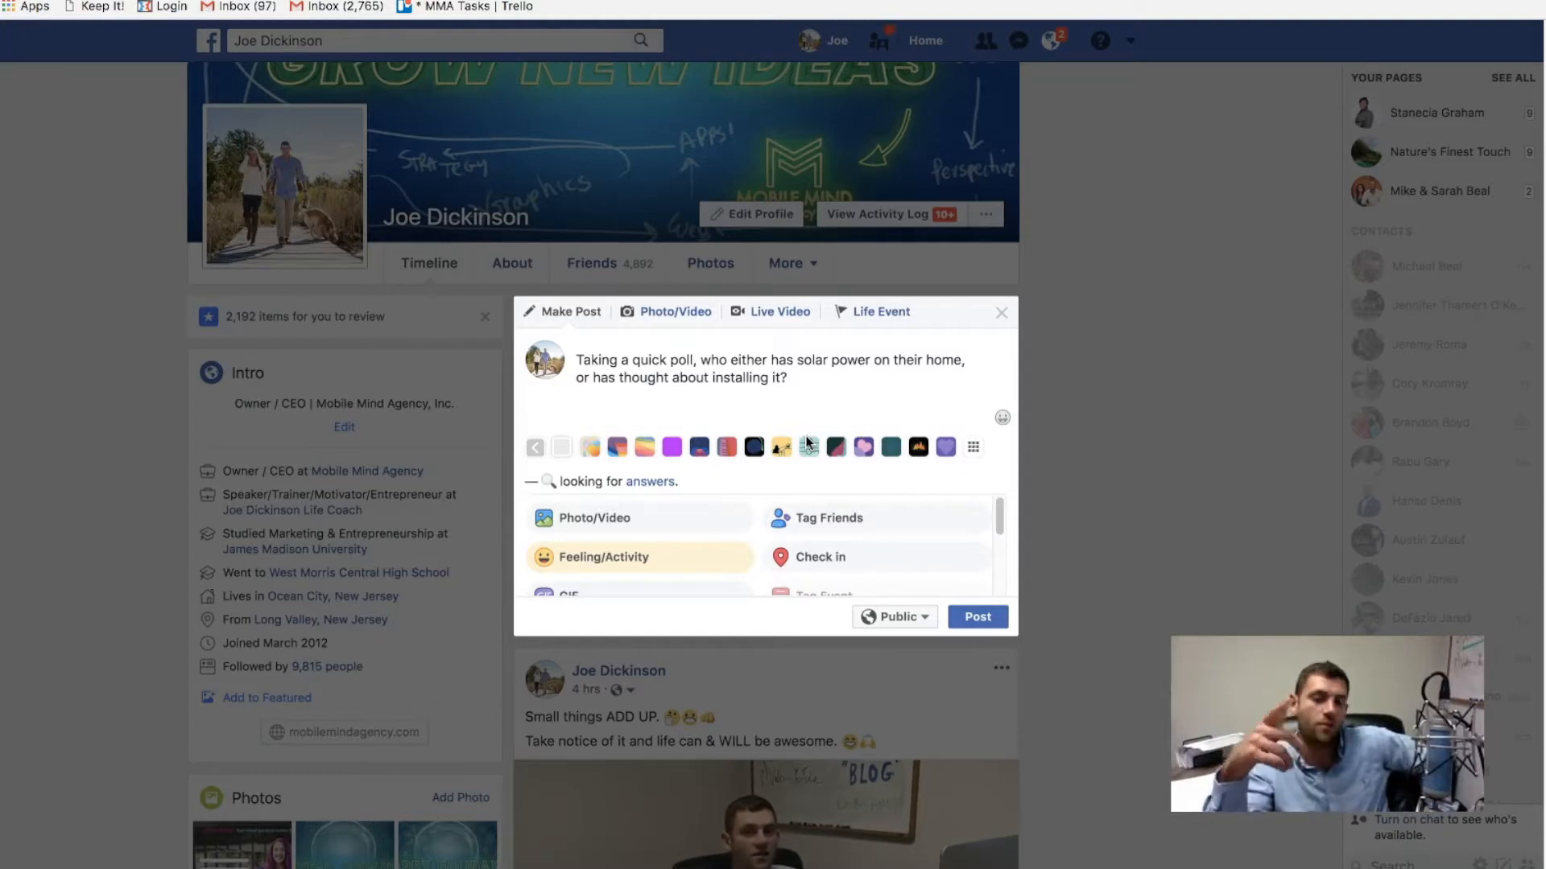
{"action": "left_click", "coordinate": [794, 377]}
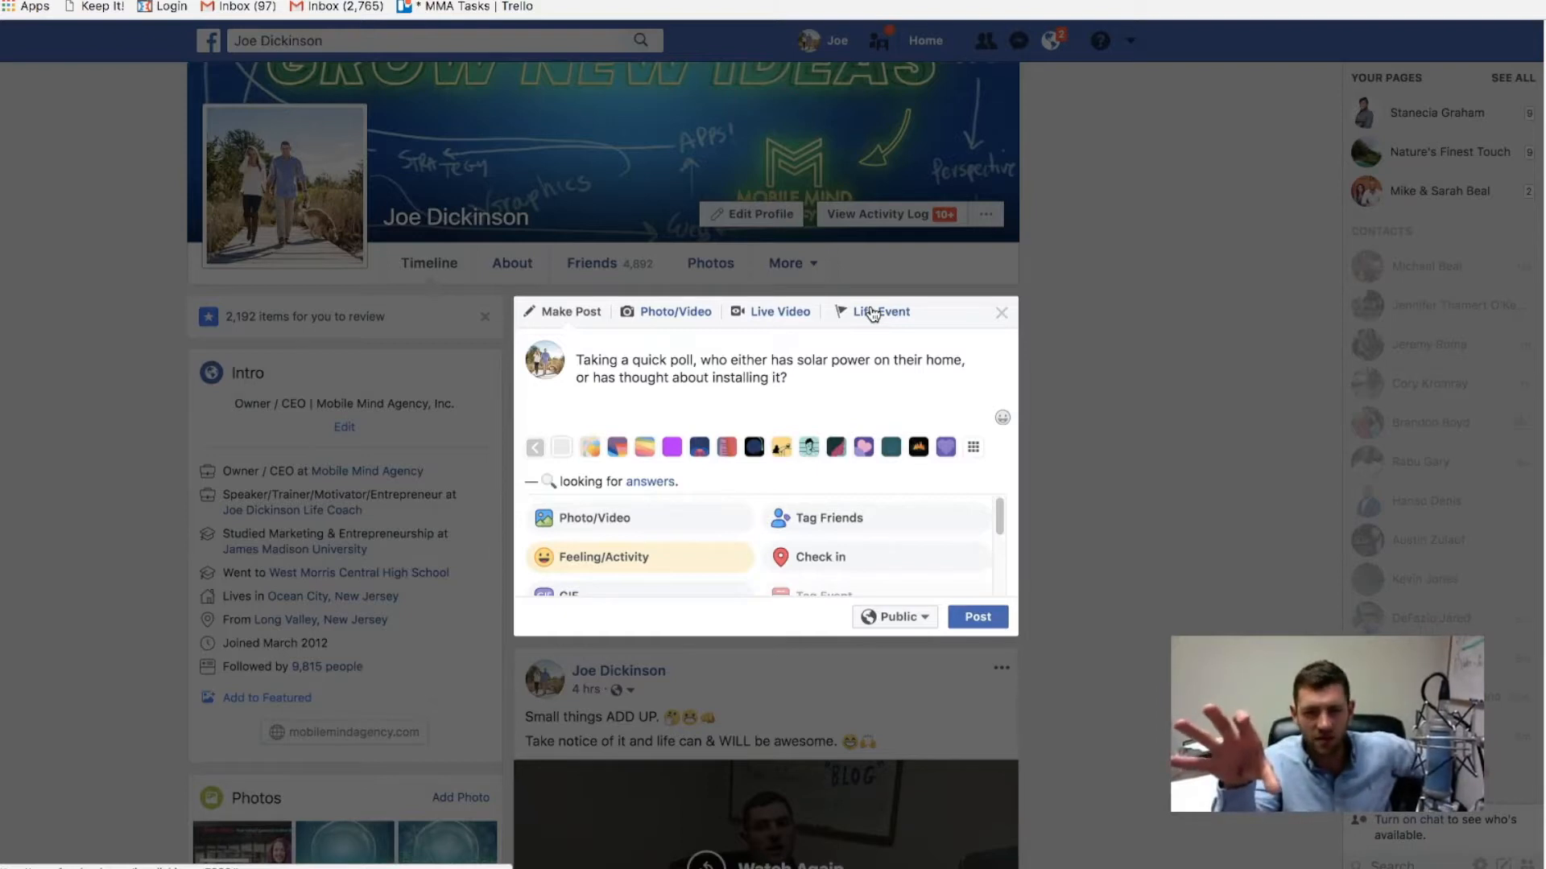
{"action": "left_click", "coordinate": [789, 377]}
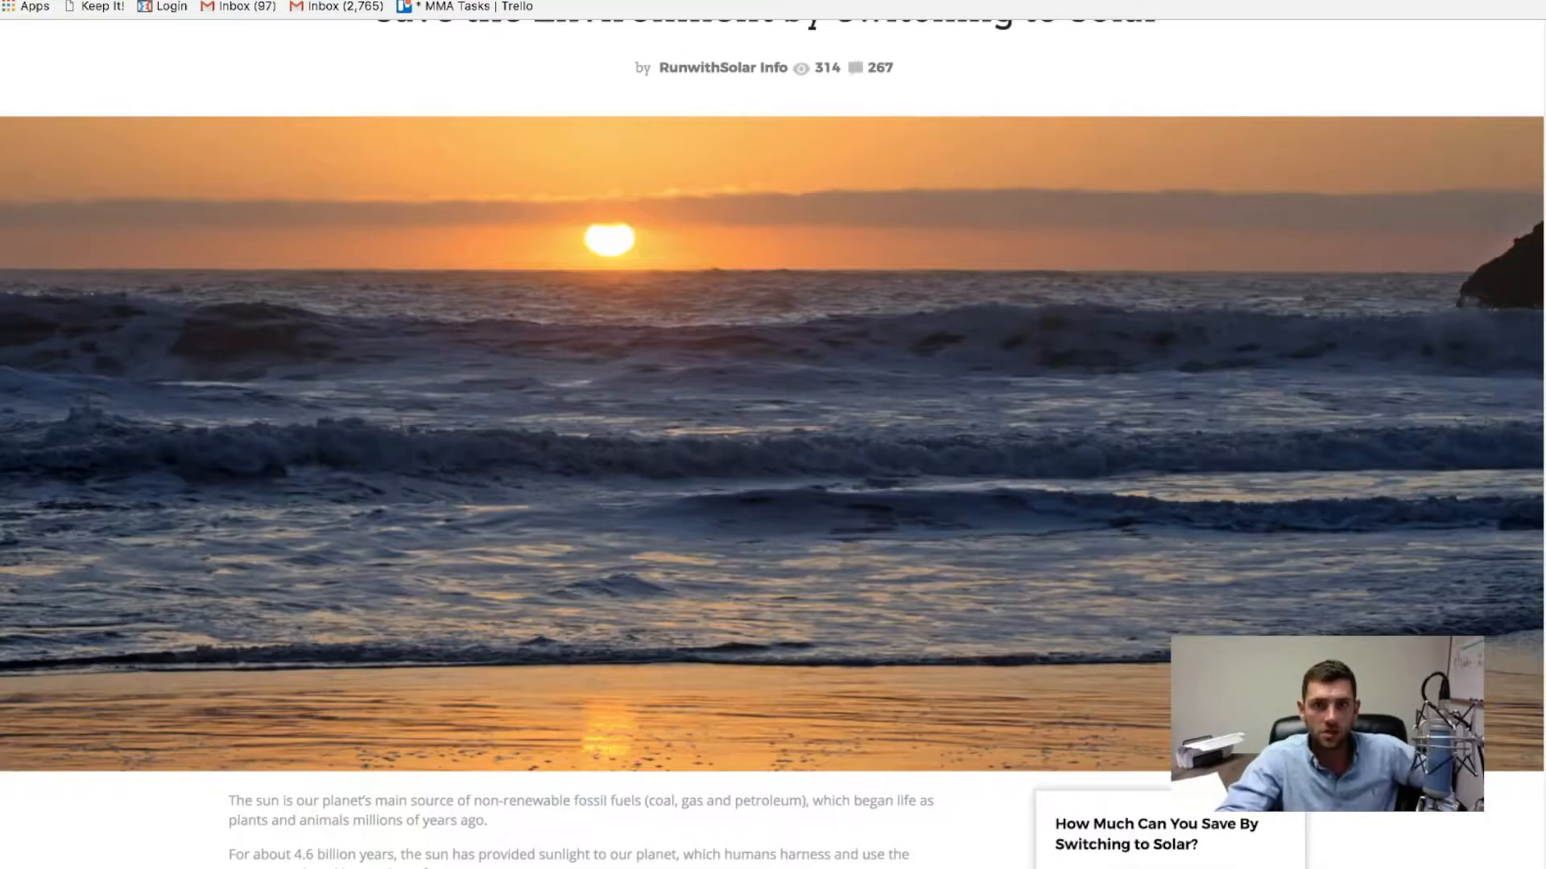
{"action": "scroll", "scroll_direction": "down", "scroll_amount": 3}
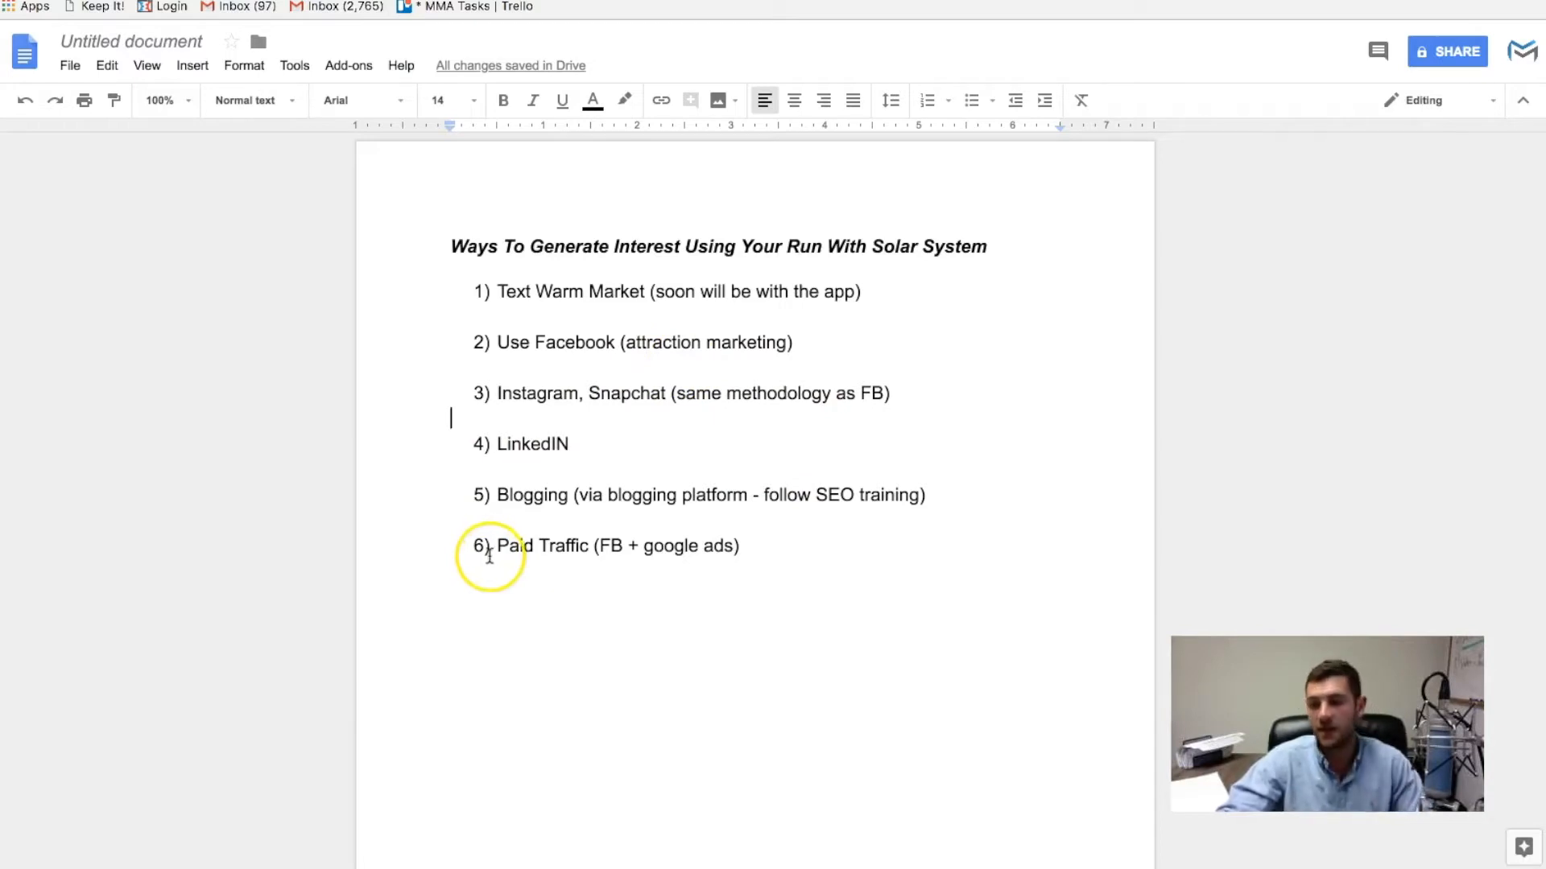
{"action": "mouse_move", "coordinate": [1003, 467]}
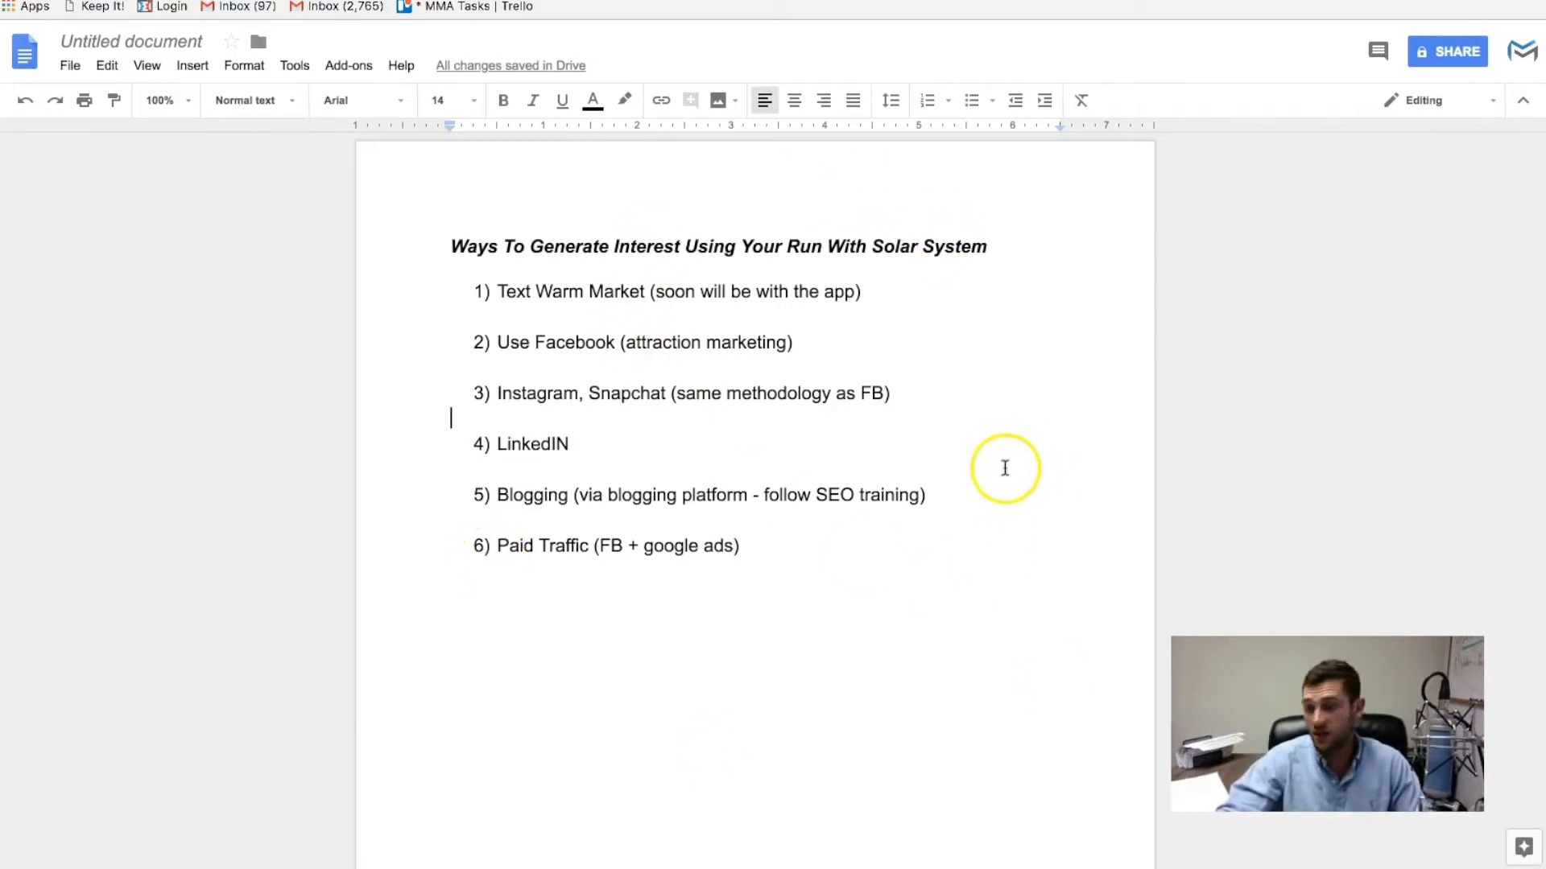
{"action": "mouse_move", "coordinate": [813, 388]}
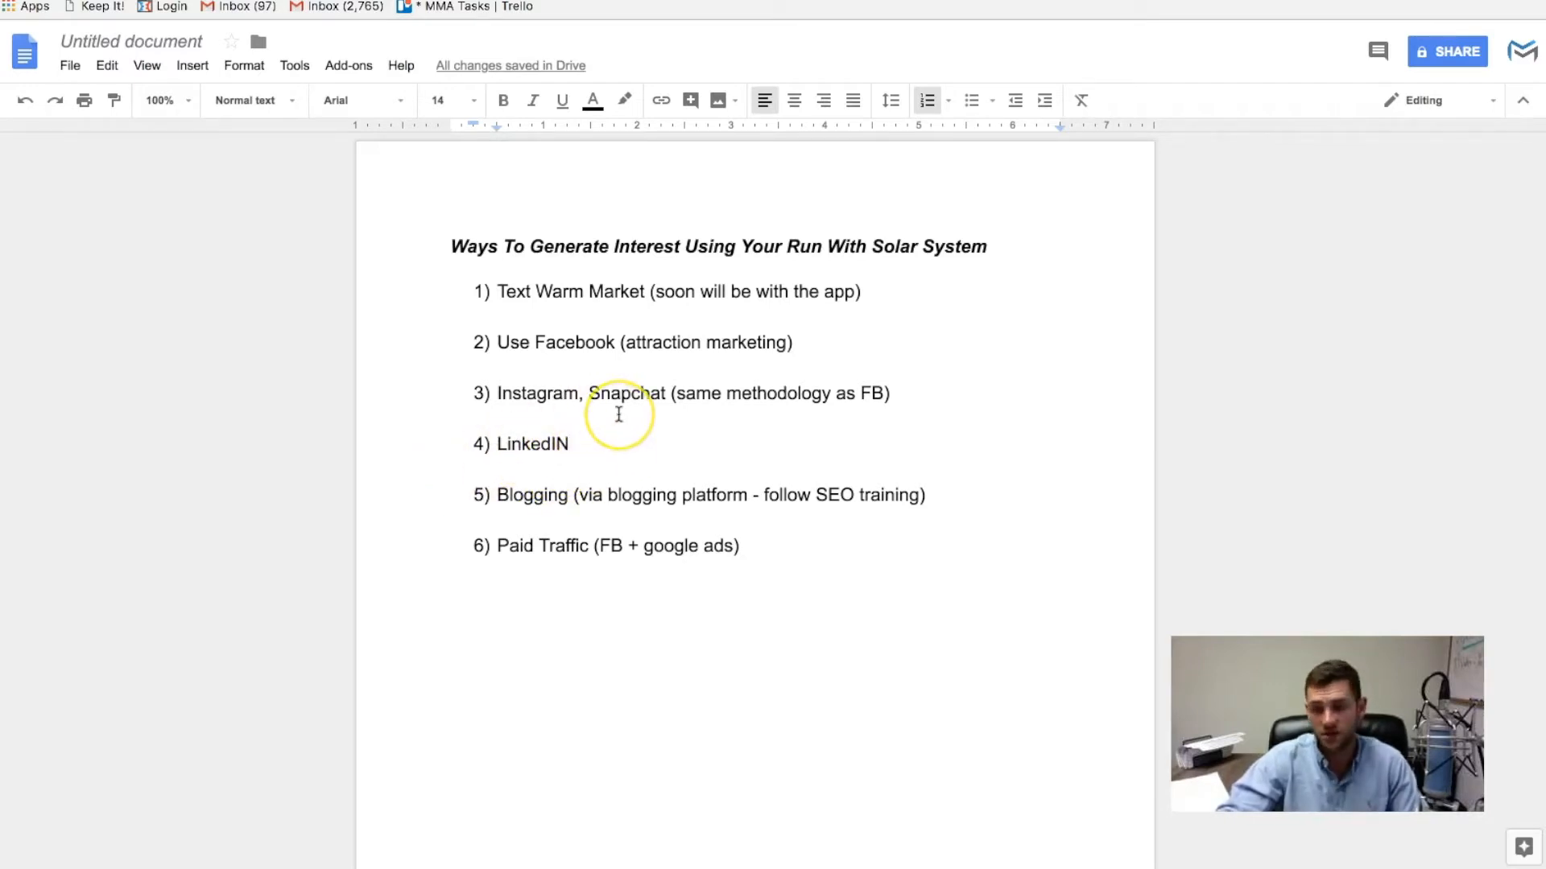
Step: Point out the LinkedIN item in the six-ways-to-generate-interest list
{"action": "left_click", "coordinate": [600, 444]}
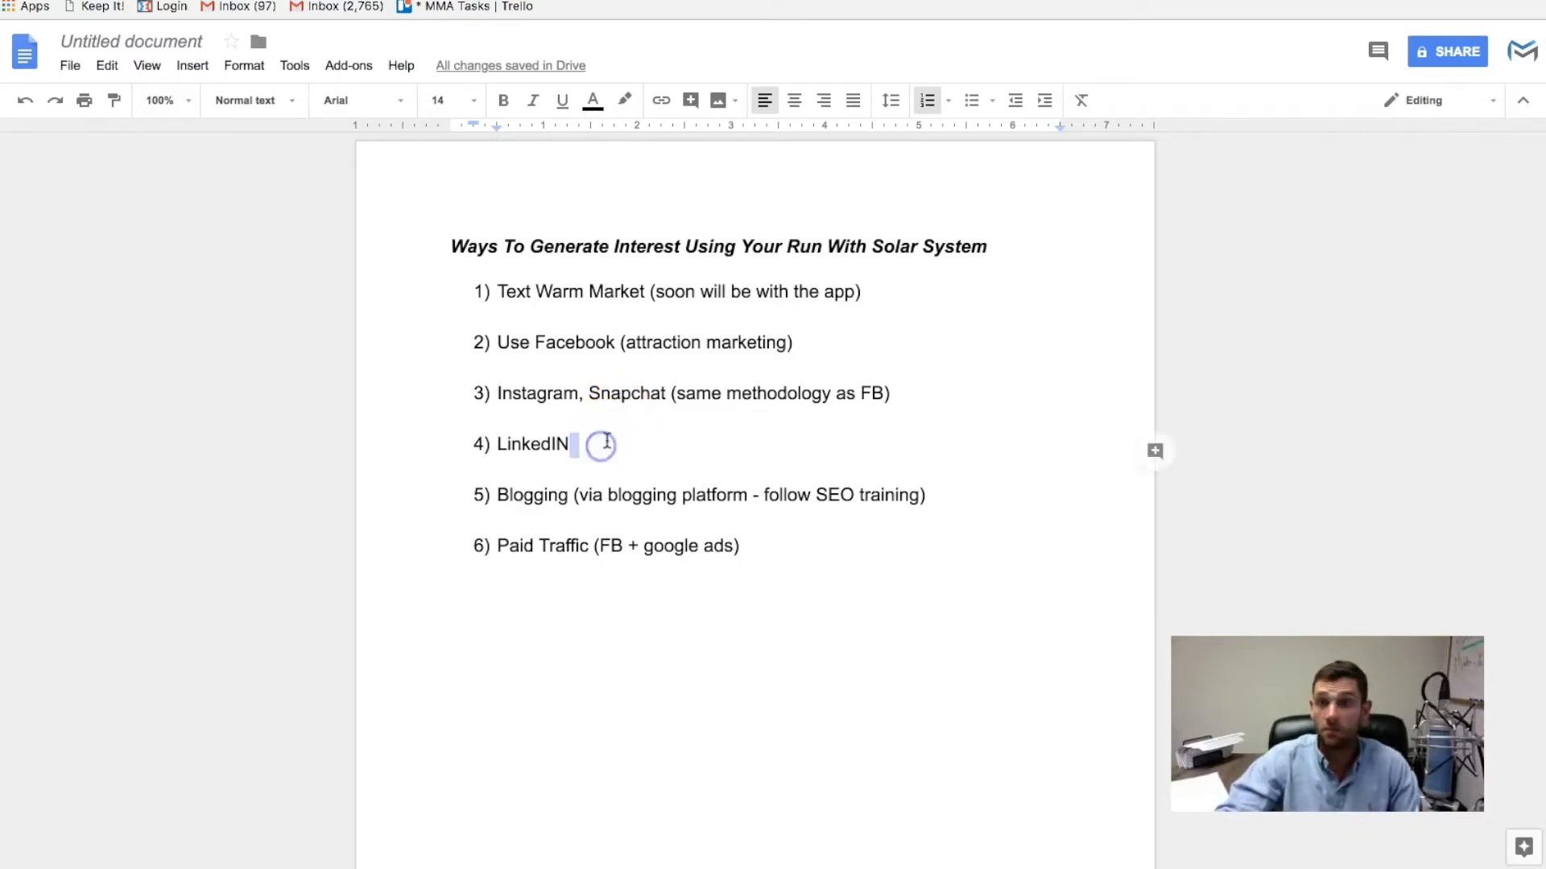
{"action": "mouse_move", "coordinate": [485, 459]}
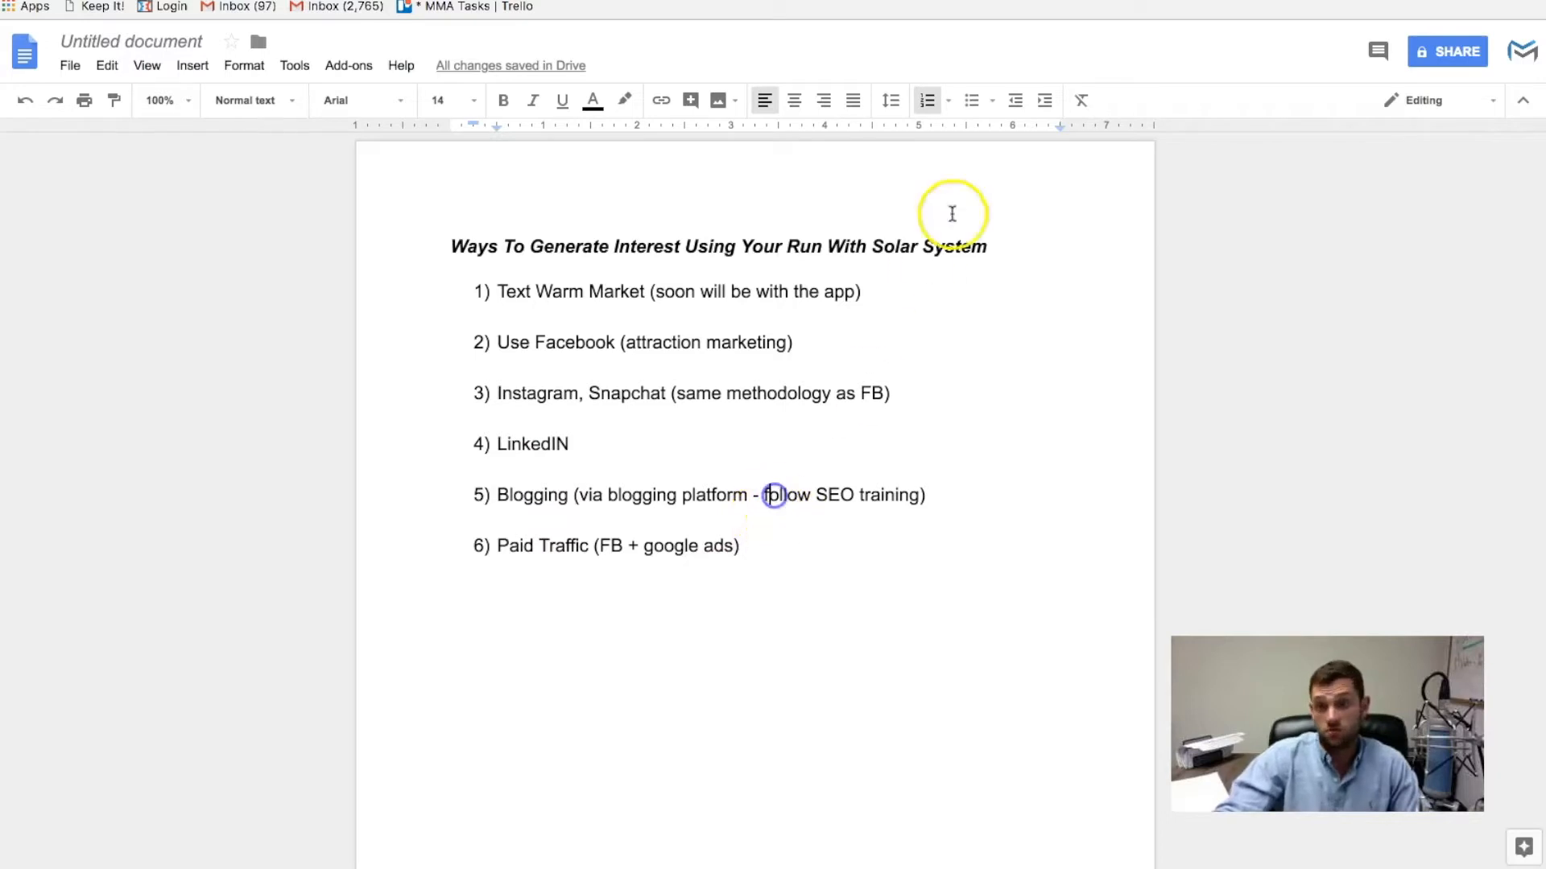
{"action": "mouse_move", "coordinate": [578, 543]}
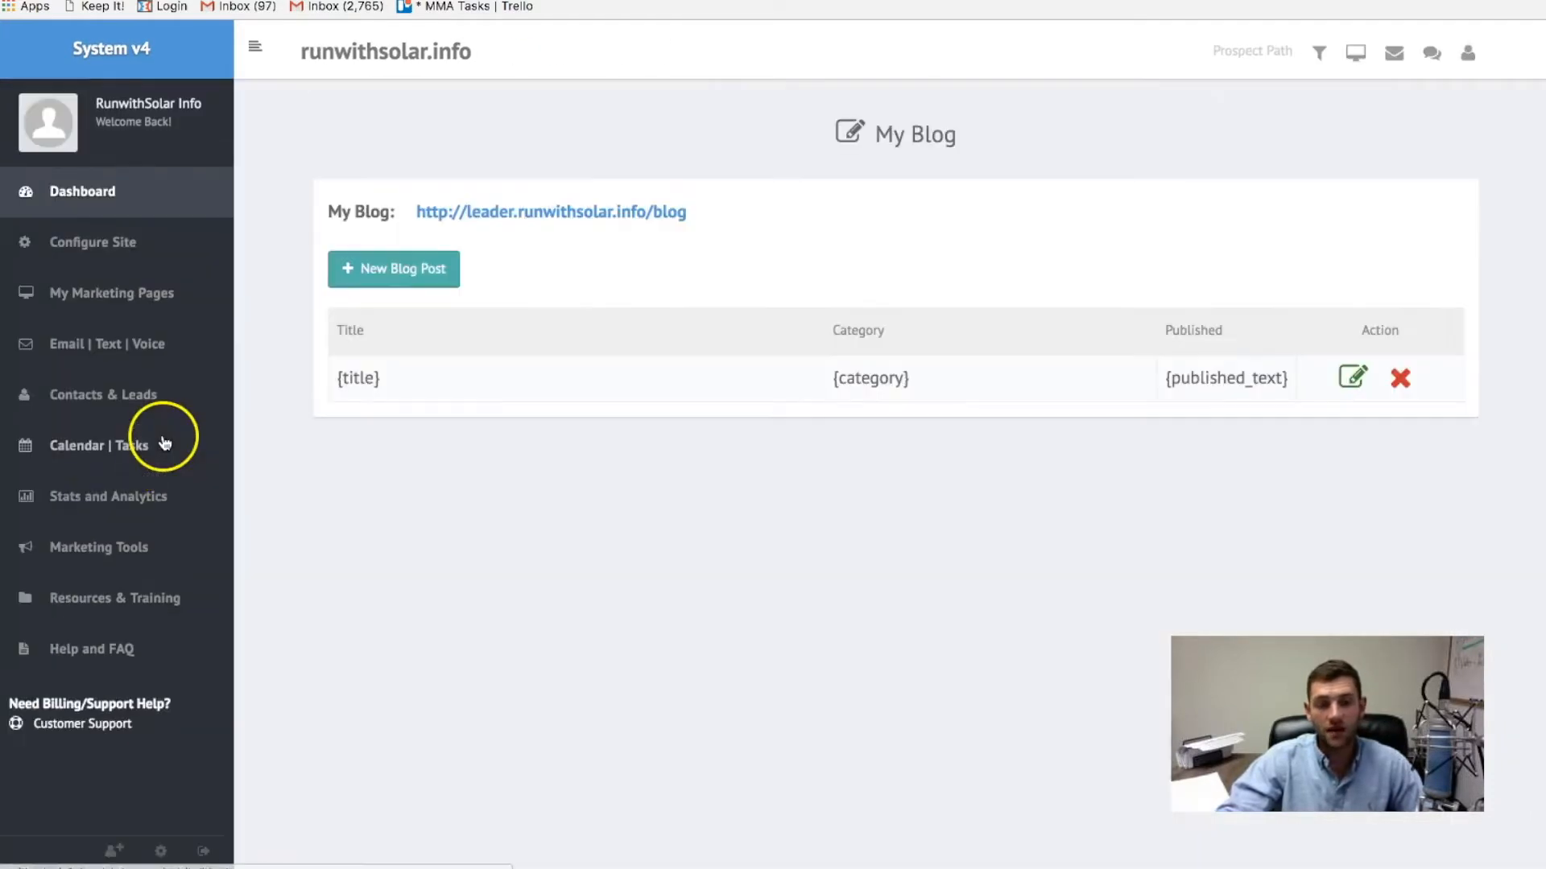
Step: Start a new blog post, then expand the Resources & Training section in the sidebar
{"action": "left_click", "coordinate": [393, 269]}
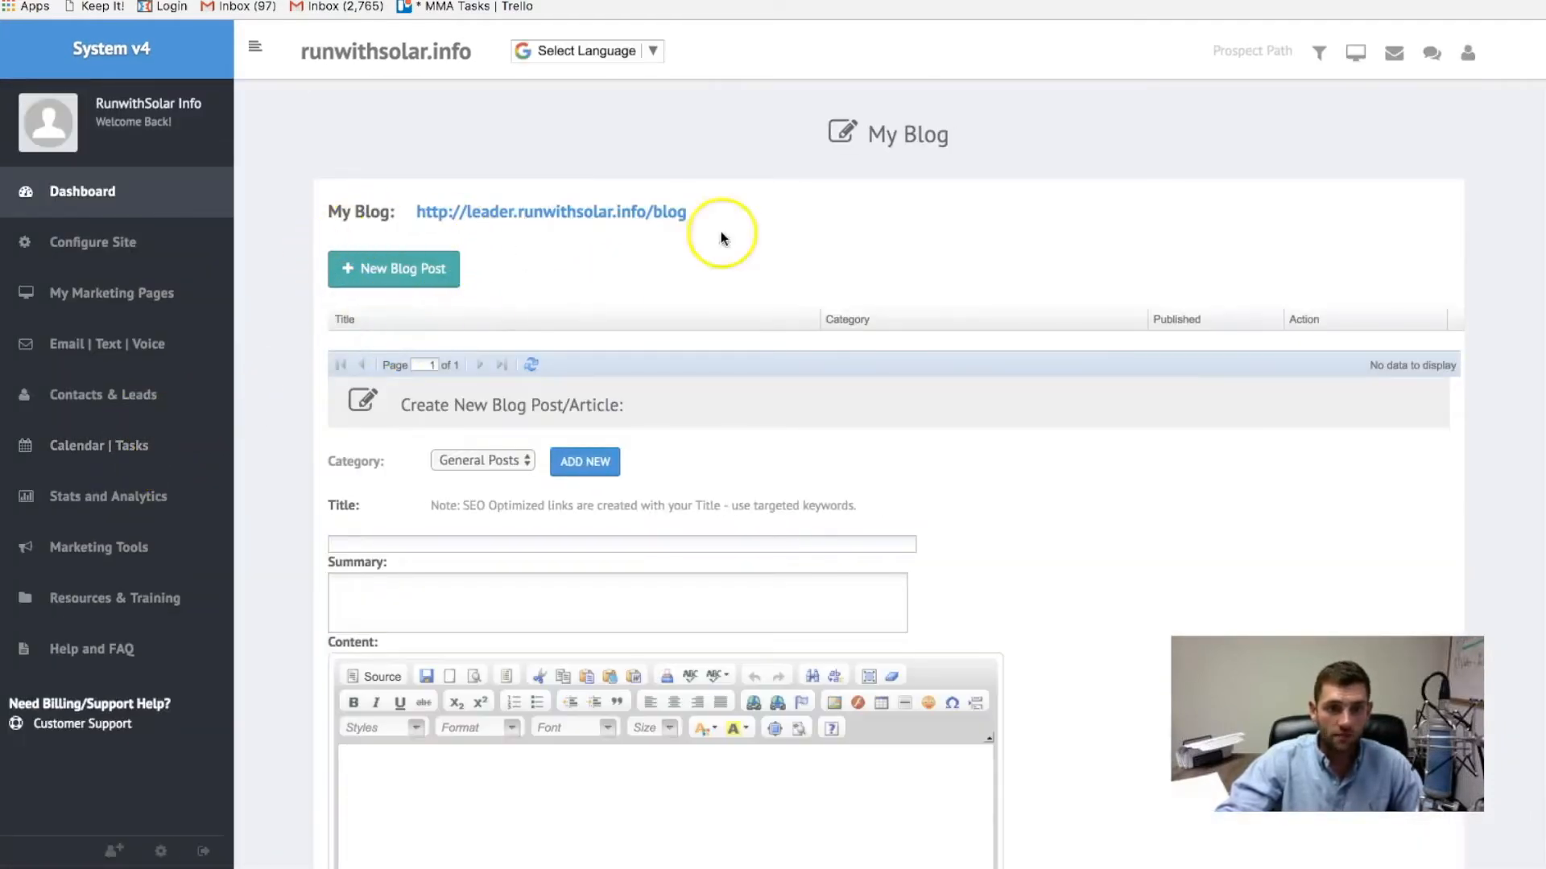
{"action": "mouse_move", "coordinate": [739, 280]}
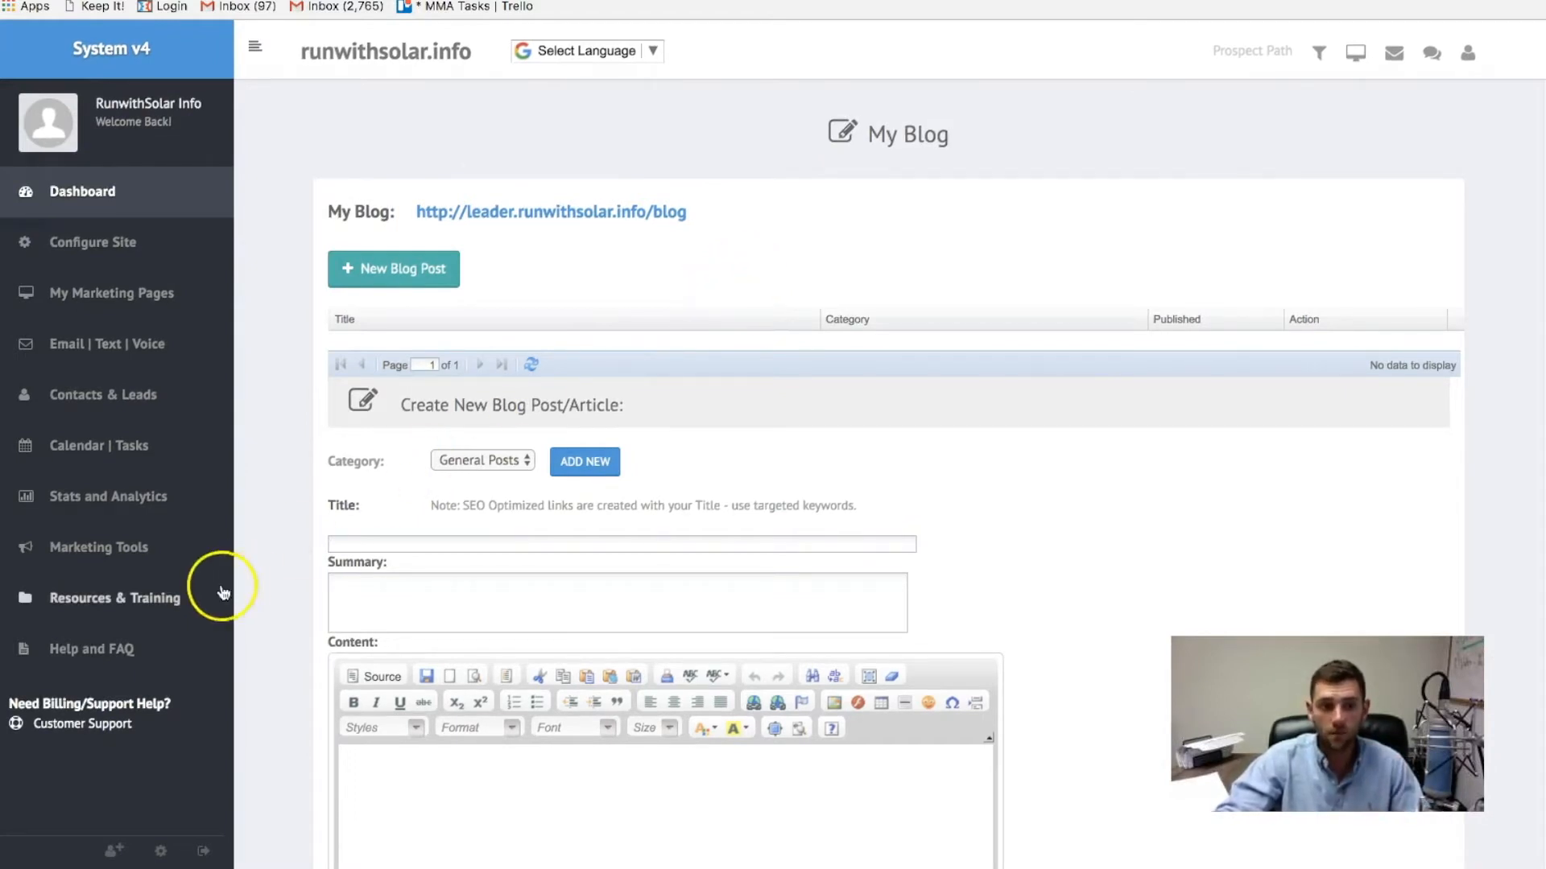
{"action": "left_click", "coordinate": [114, 597]}
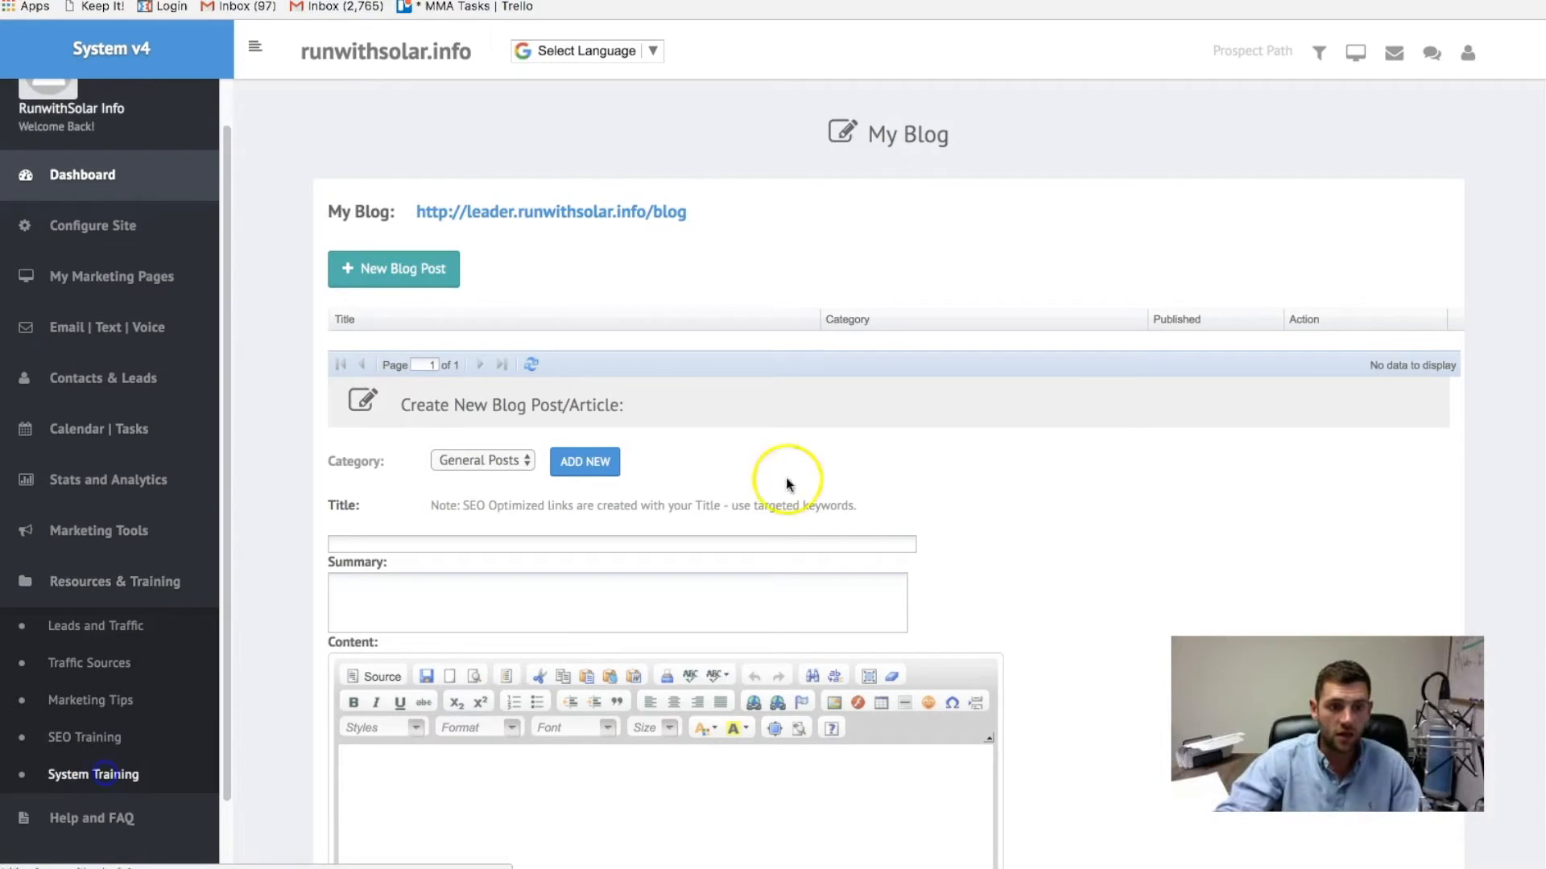
{"action": "left_click", "coordinate": [115, 581]}
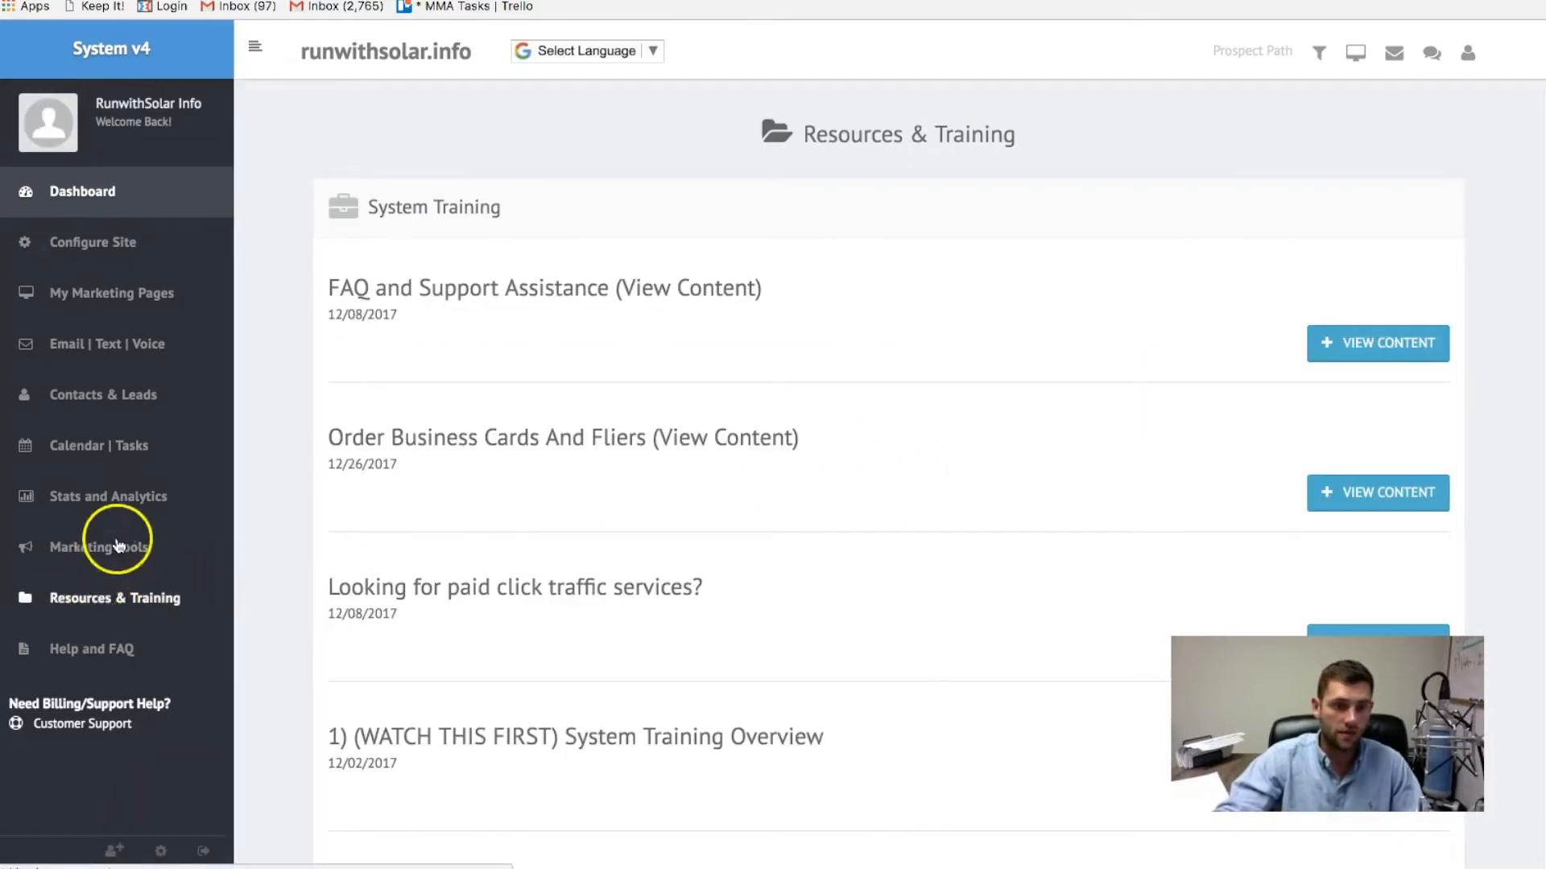
Step: Go into Recruiting Training and expand Video 1: What Is SEO
{"action": "left_click", "coordinate": [114, 597]}
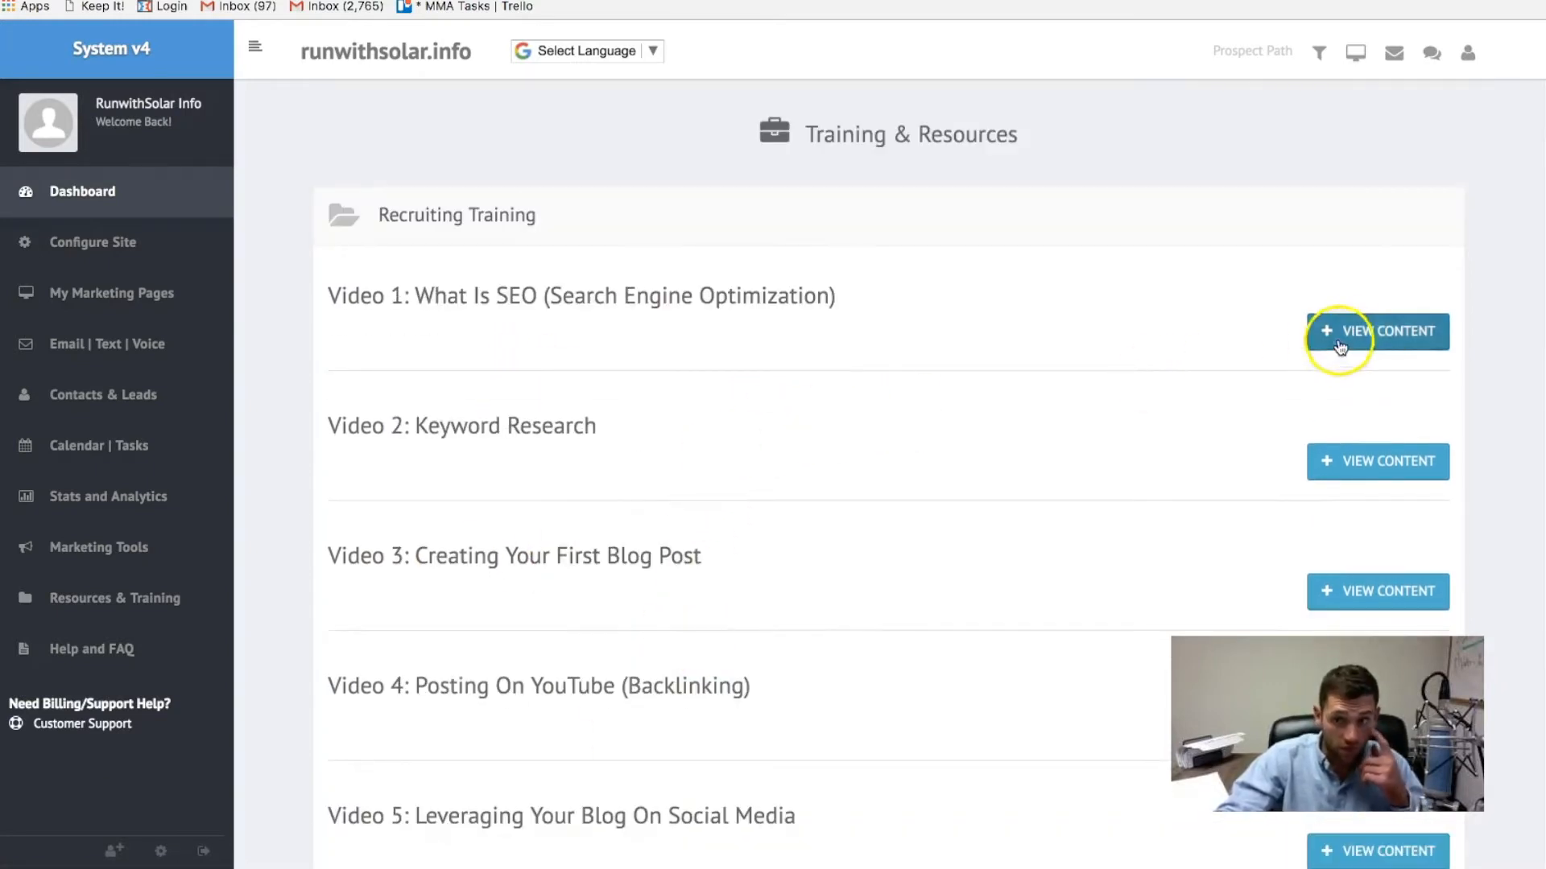
{"action": "left_click", "coordinate": [1377, 331]}
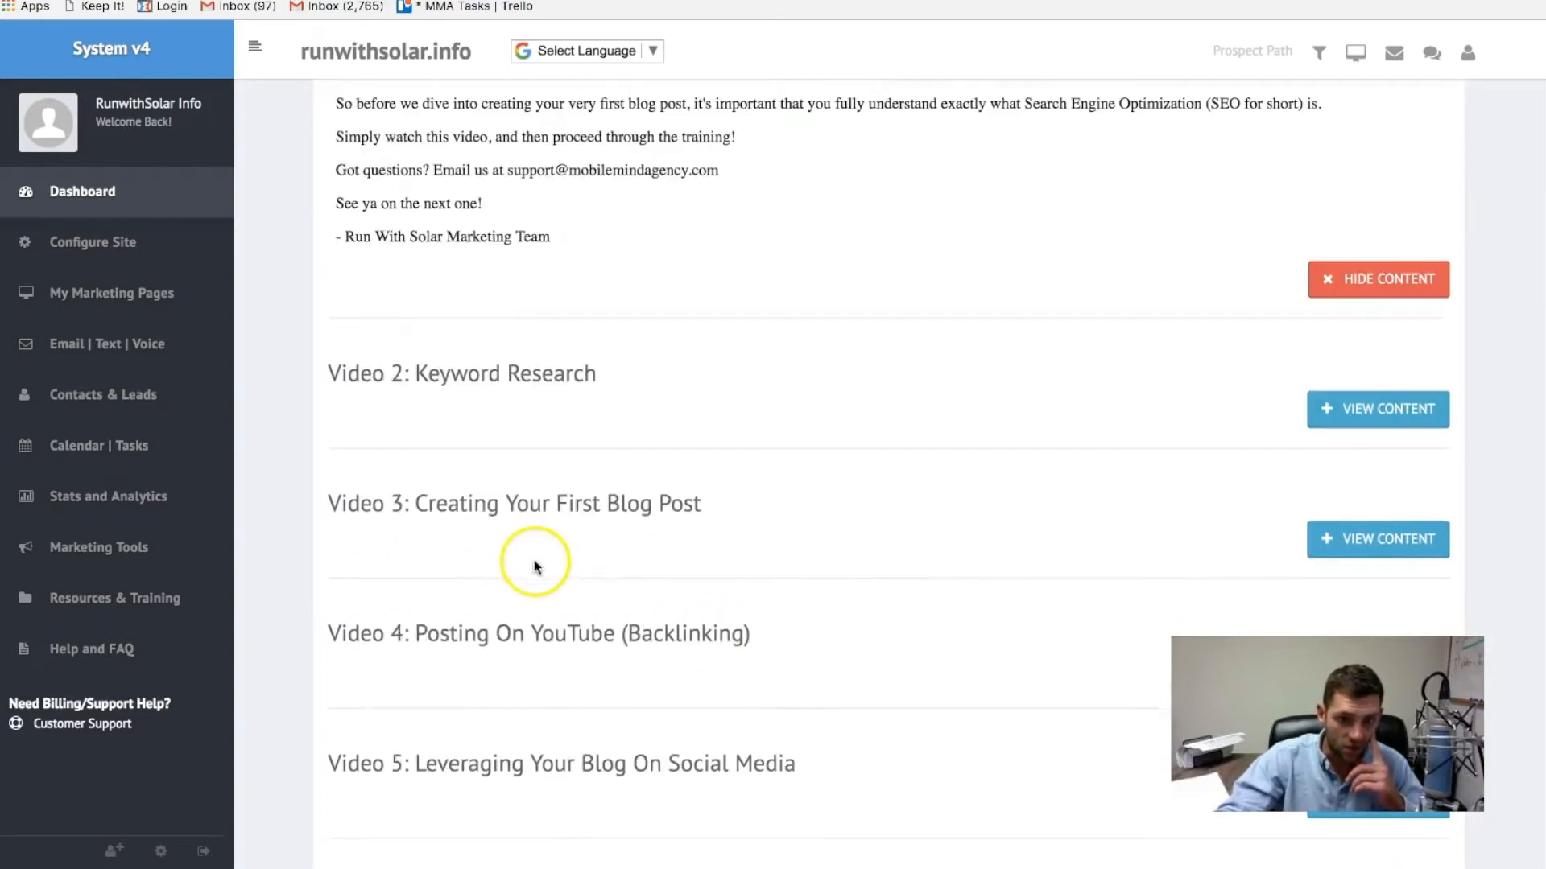
{"action": "mouse_move", "coordinate": [999, 633]}
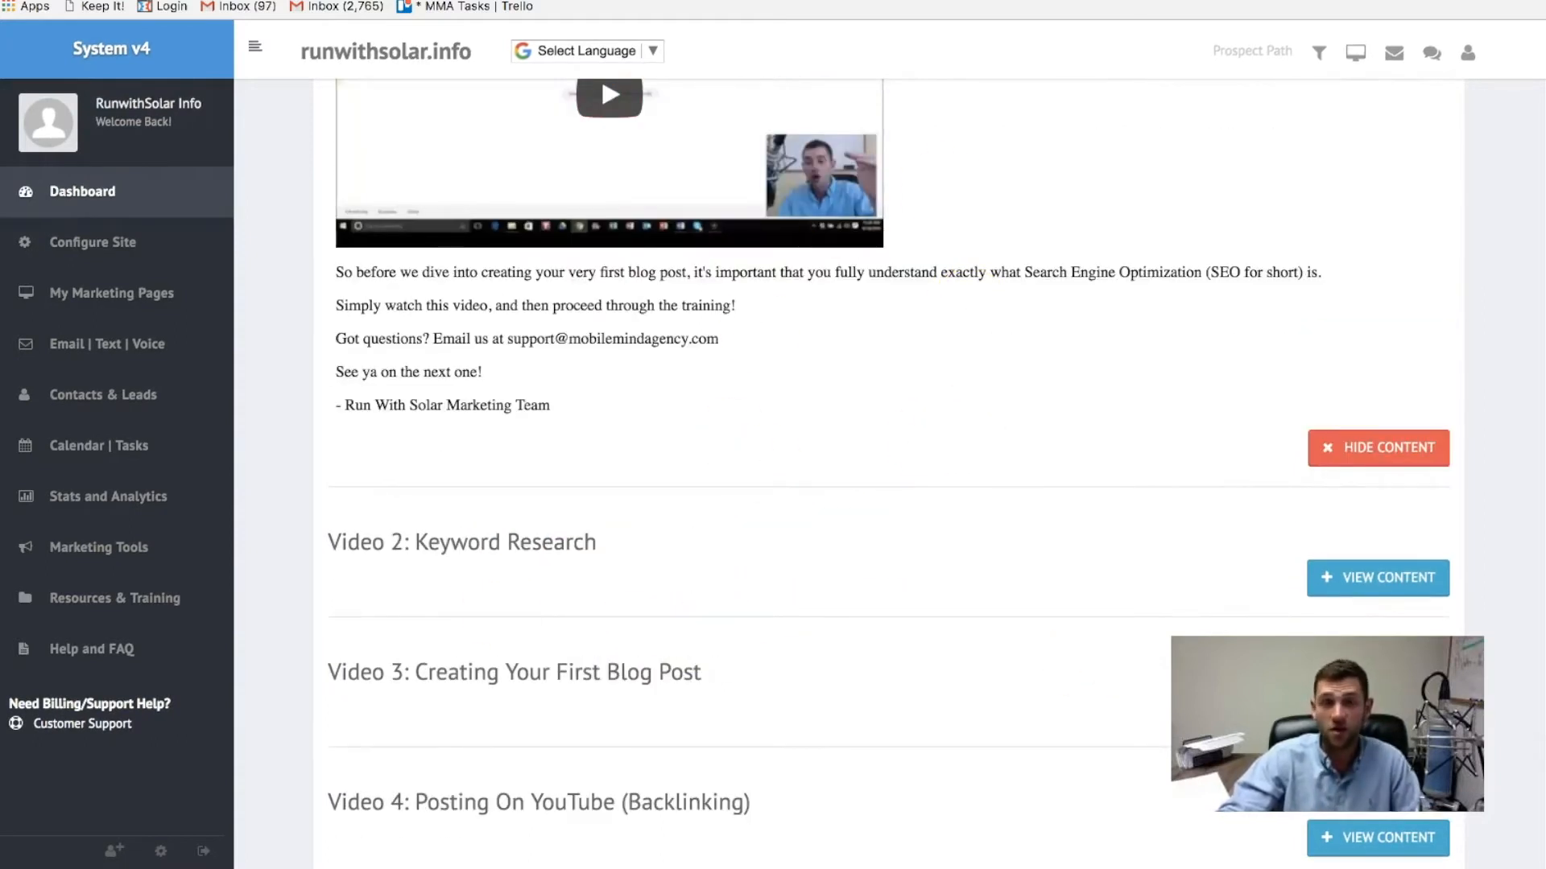
{"action": "mouse_move", "coordinate": [111, 293]}
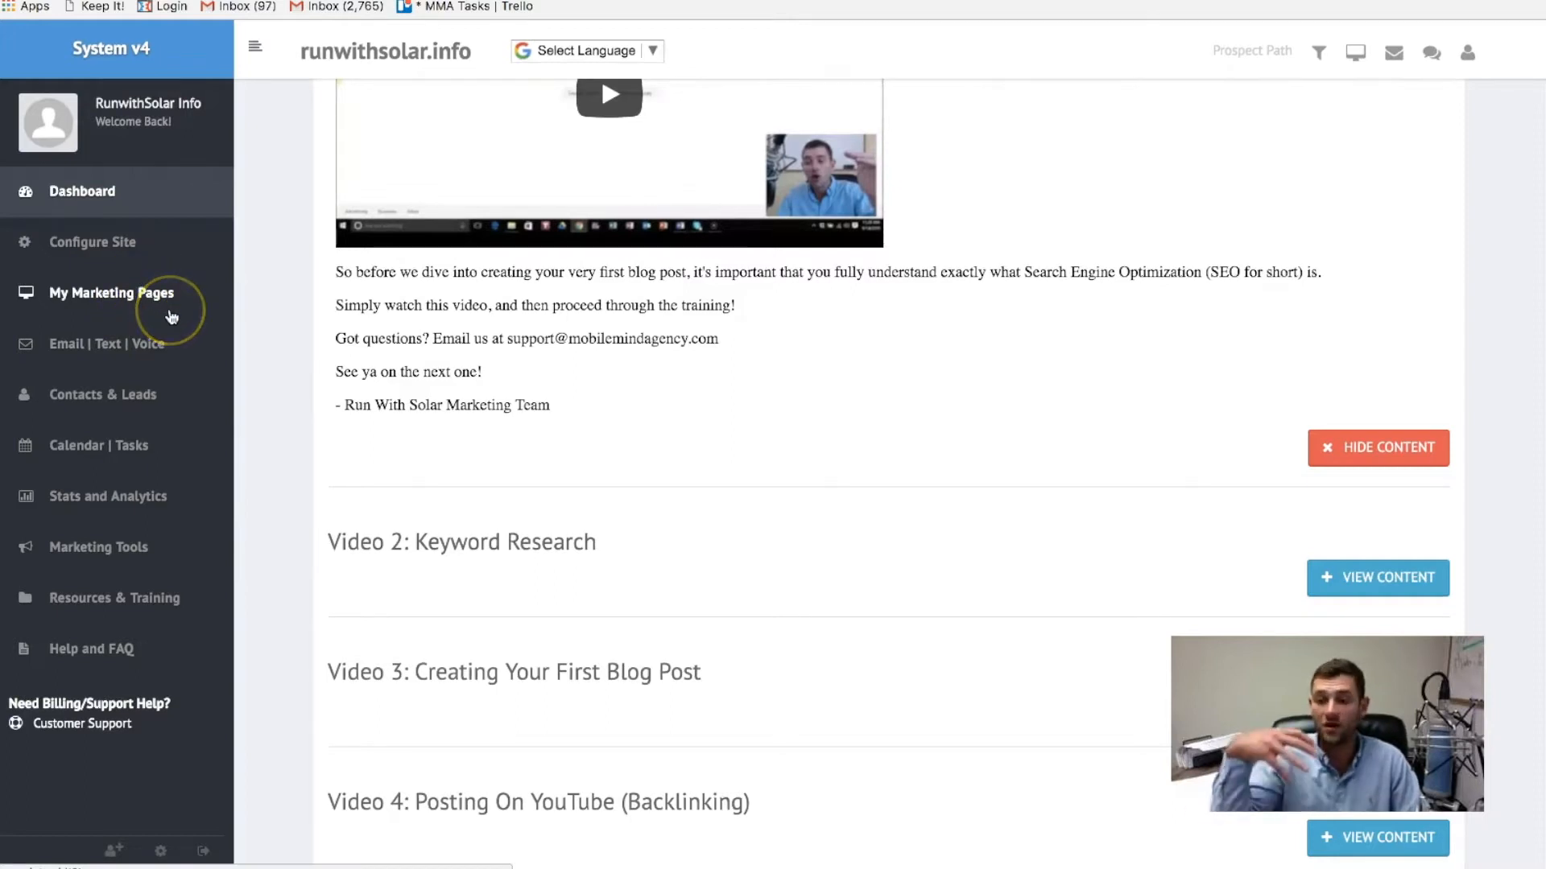
{"action": "mouse_move", "coordinate": [172, 345]}
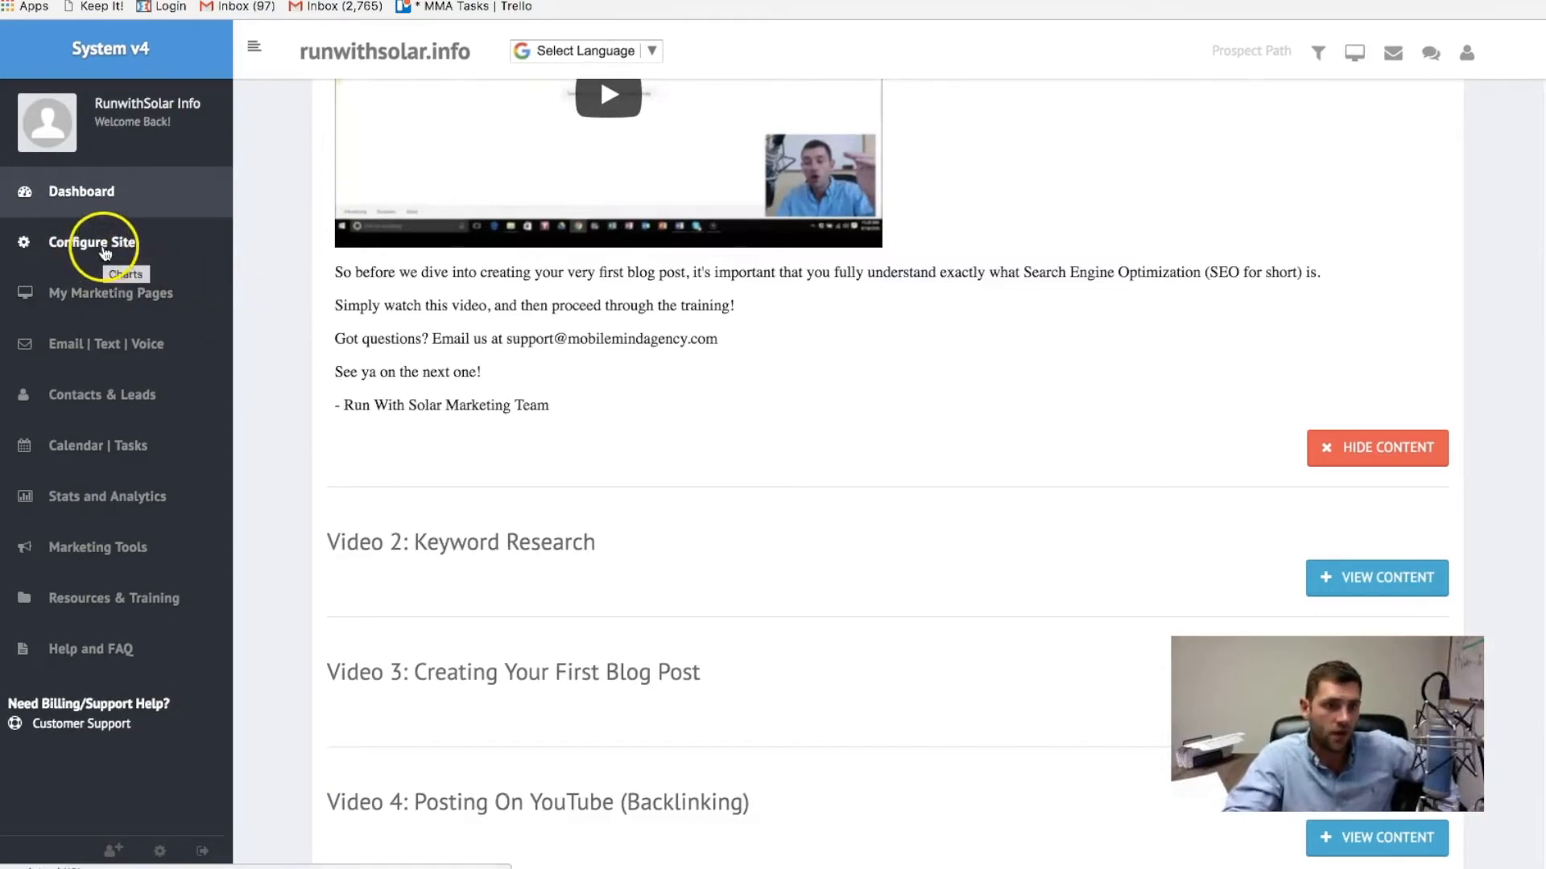
Step: Leave the SEO lesson and return to the Facebook profile page
{"action": "left_click", "coordinate": [91, 243]}
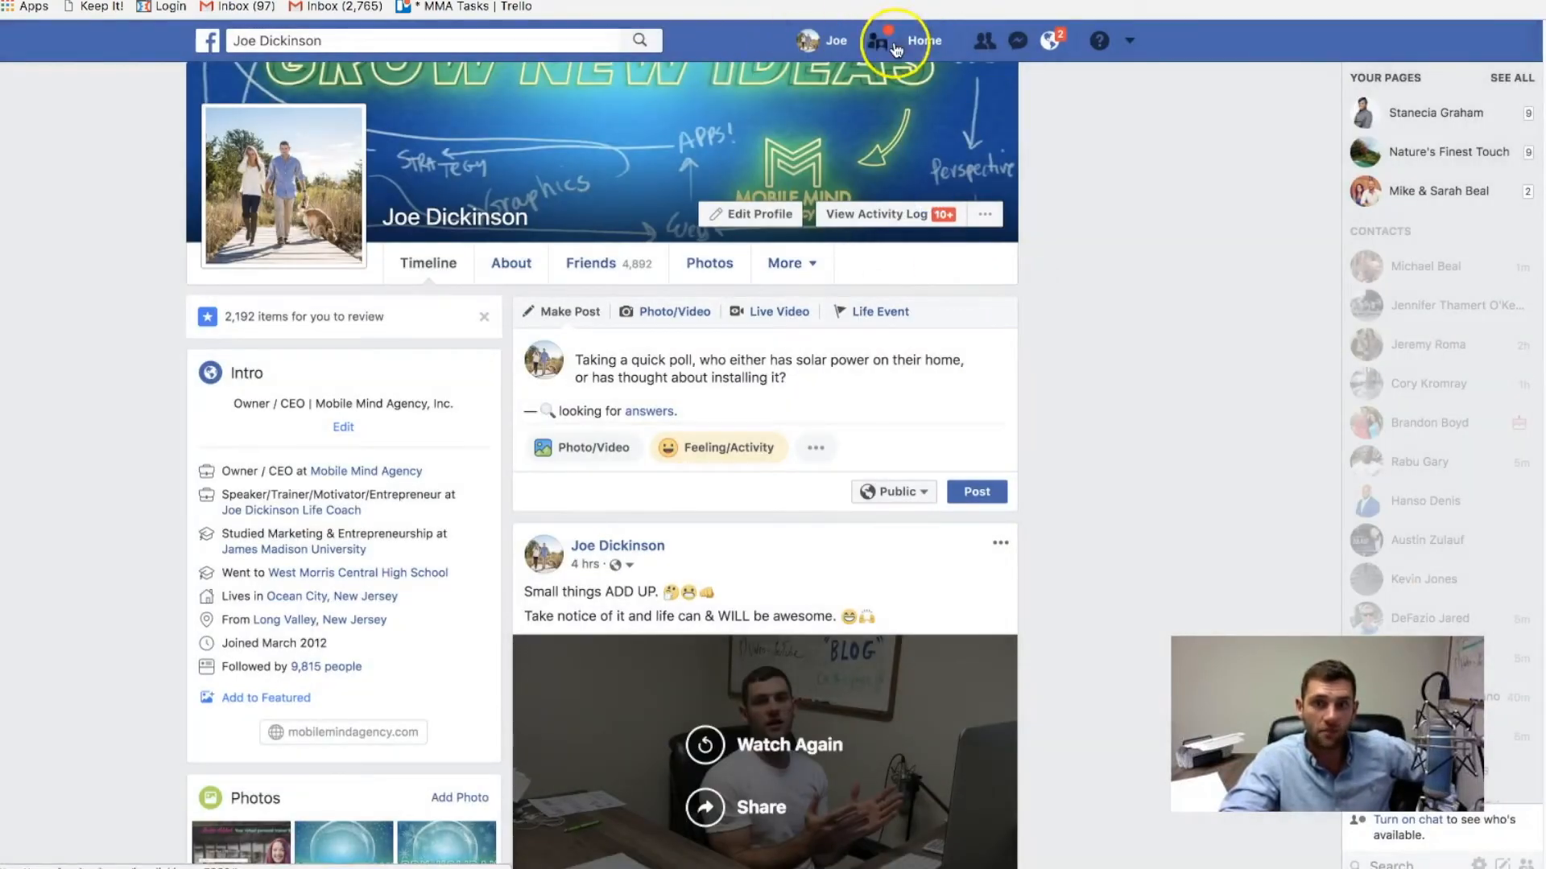
Step: Visit the News Feed via Home, then return to the profile timeline
{"action": "left_click", "coordinate": [899, 40]}
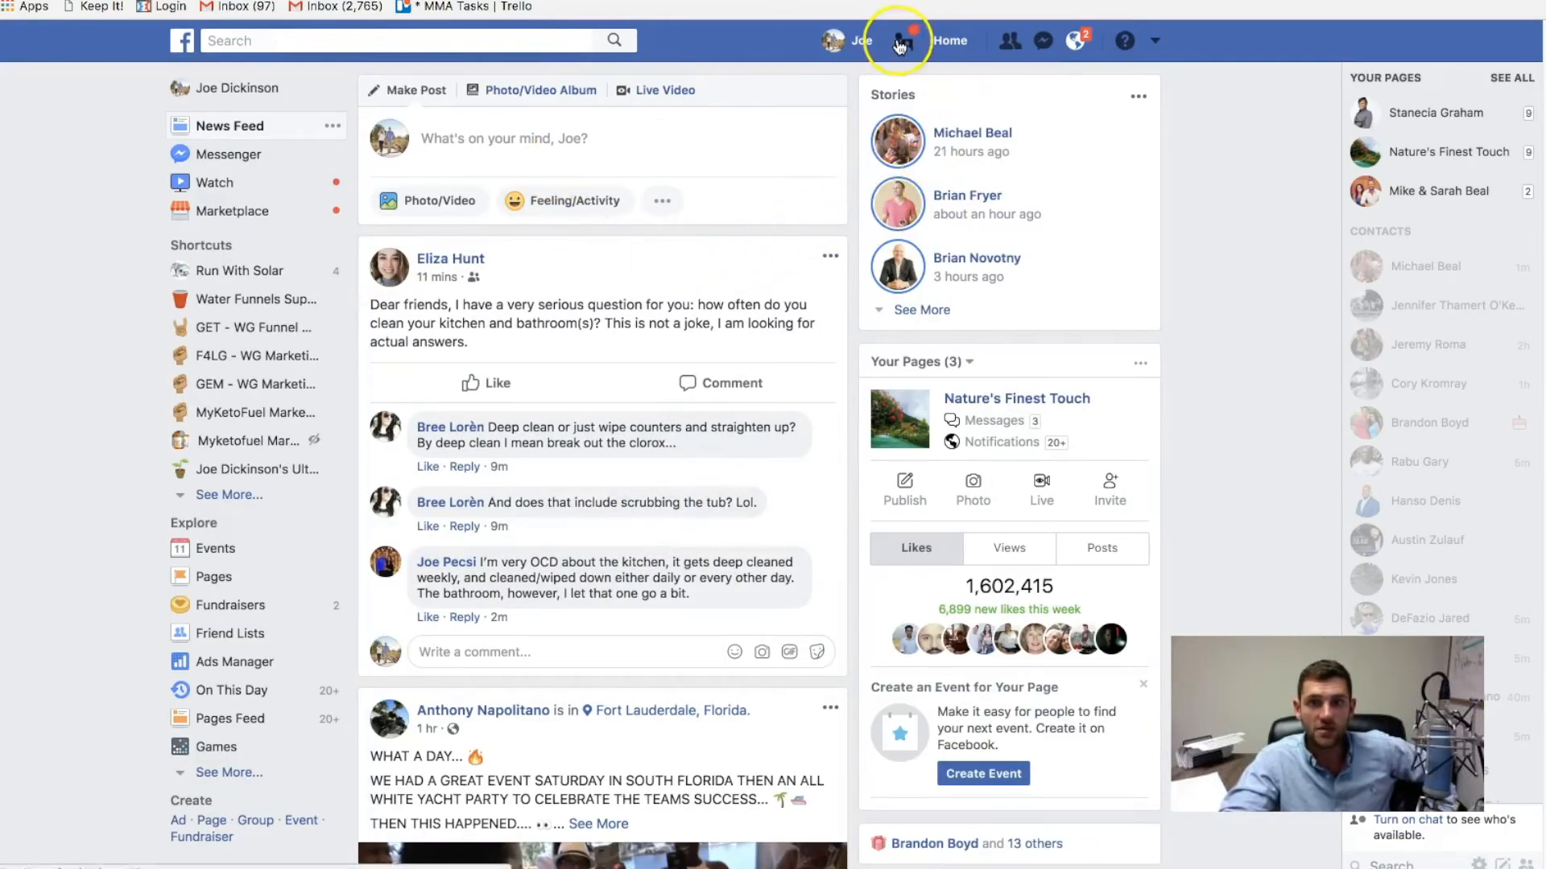
{"action": "left_click", "coordinate": [850, 40]}
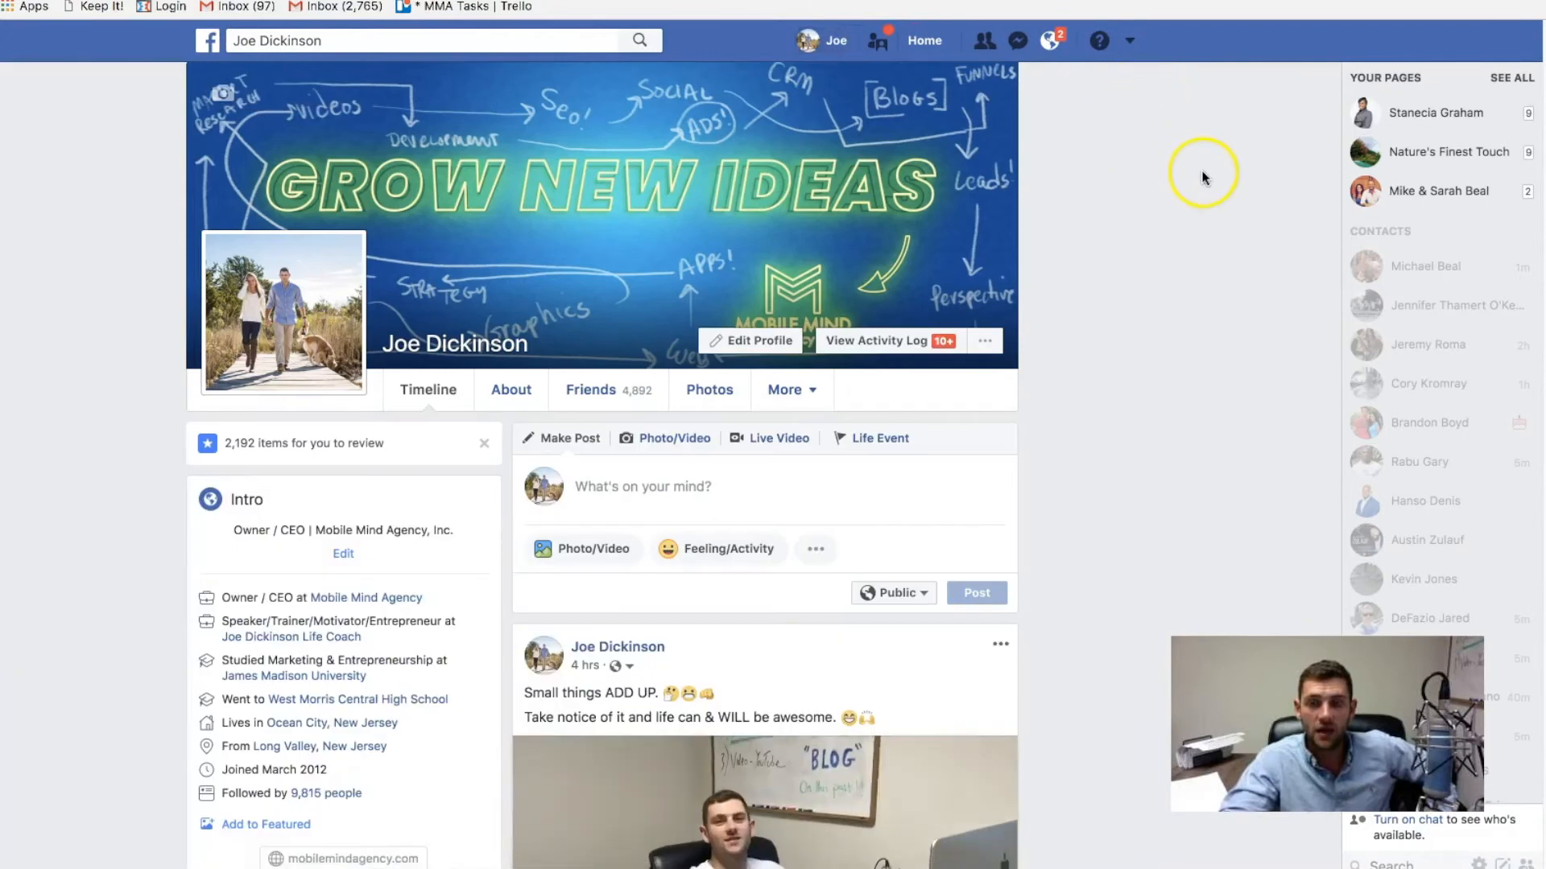
{"action": "mouse_move", "coordinate": [807, 227]}
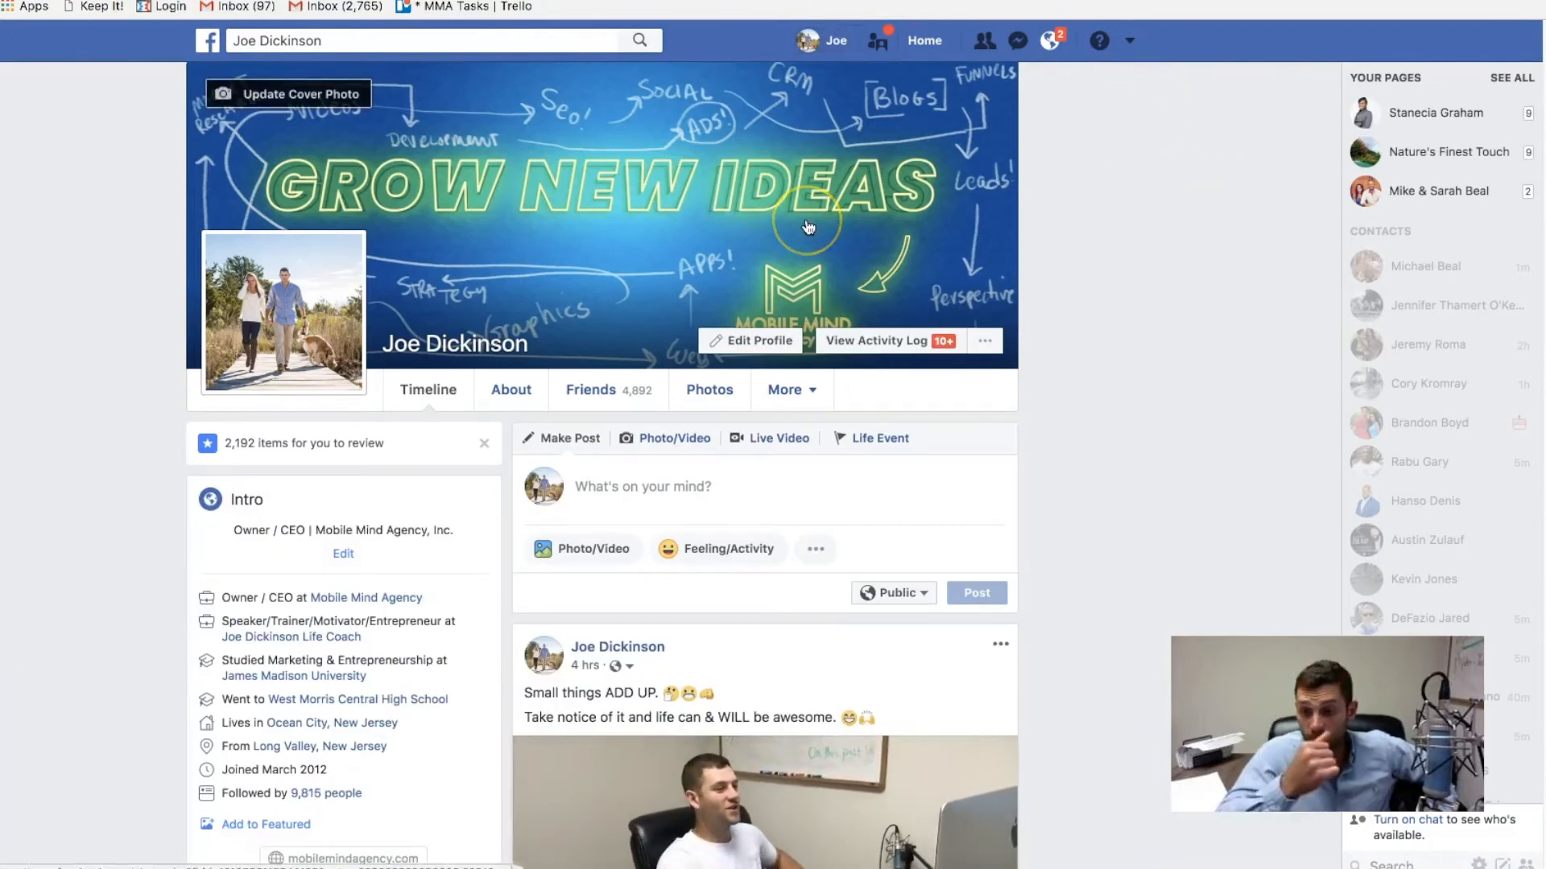
{"action": "mouse_move", "coordinate": [806, 227]}
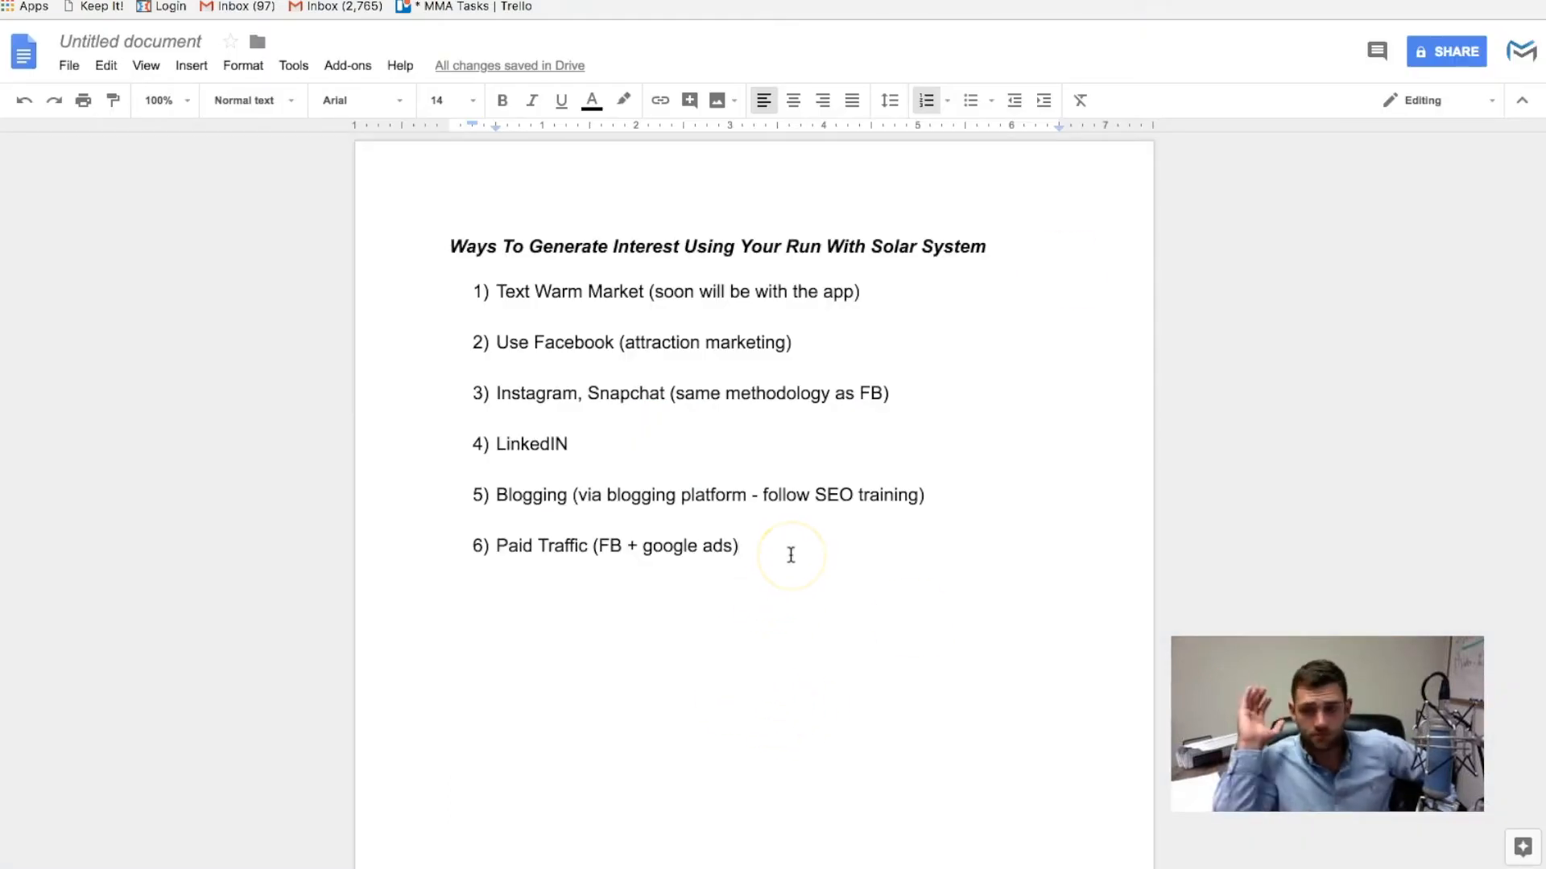
Step: Highlight the Text Warm Market item yellow and mark the Use Facebook item in the list
{"action": "left_click_drag", "start_coordinate": [645, 291], "coordinate": [858, 291]}
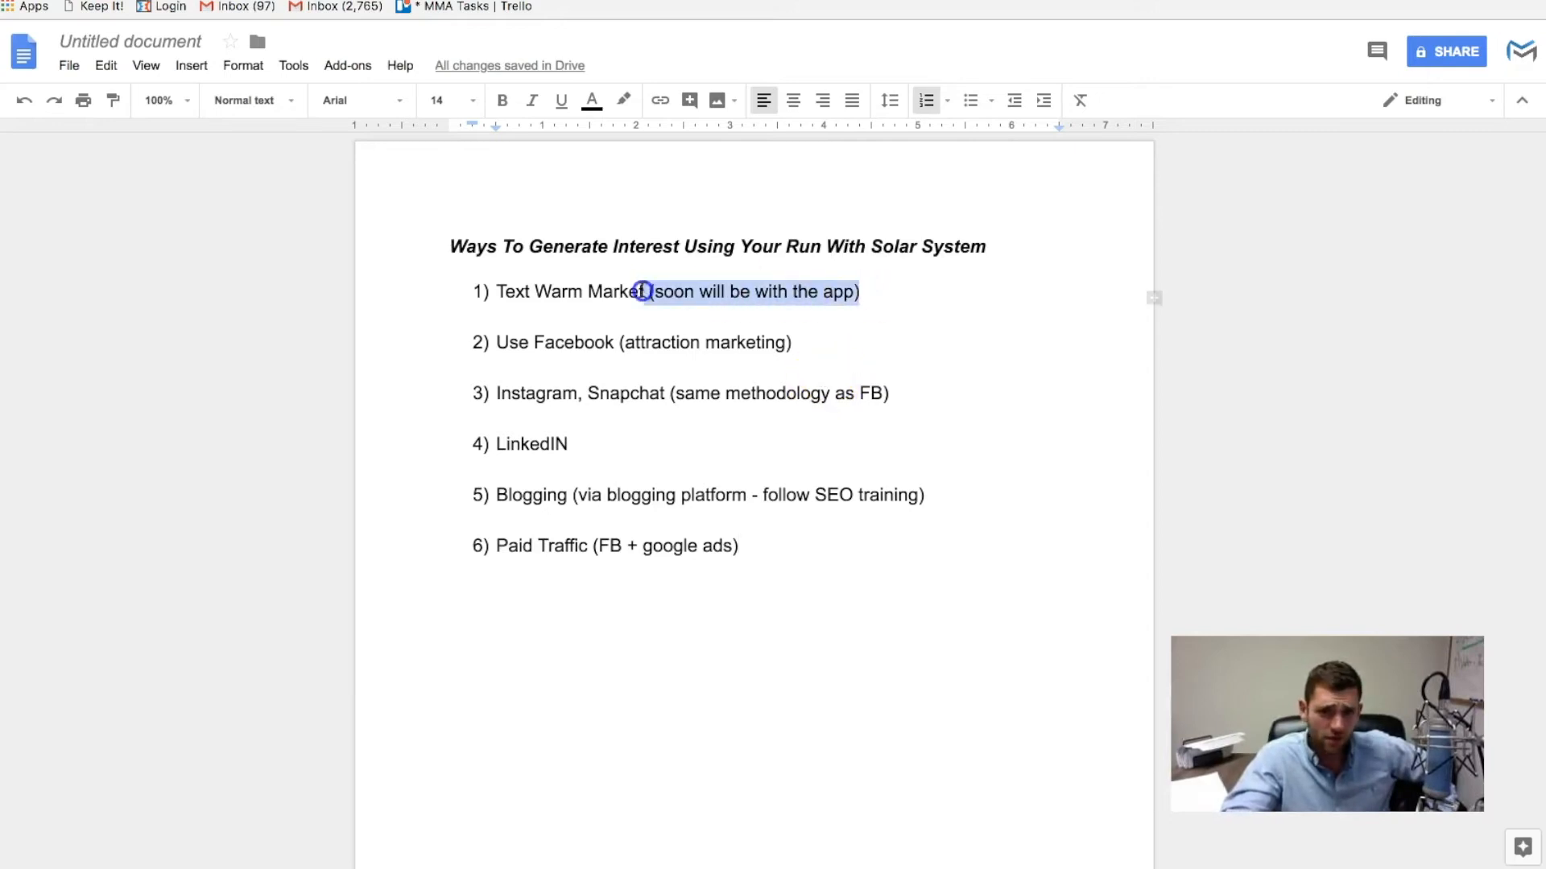
{"action": "left_click", "coordinate": [591, 99]}
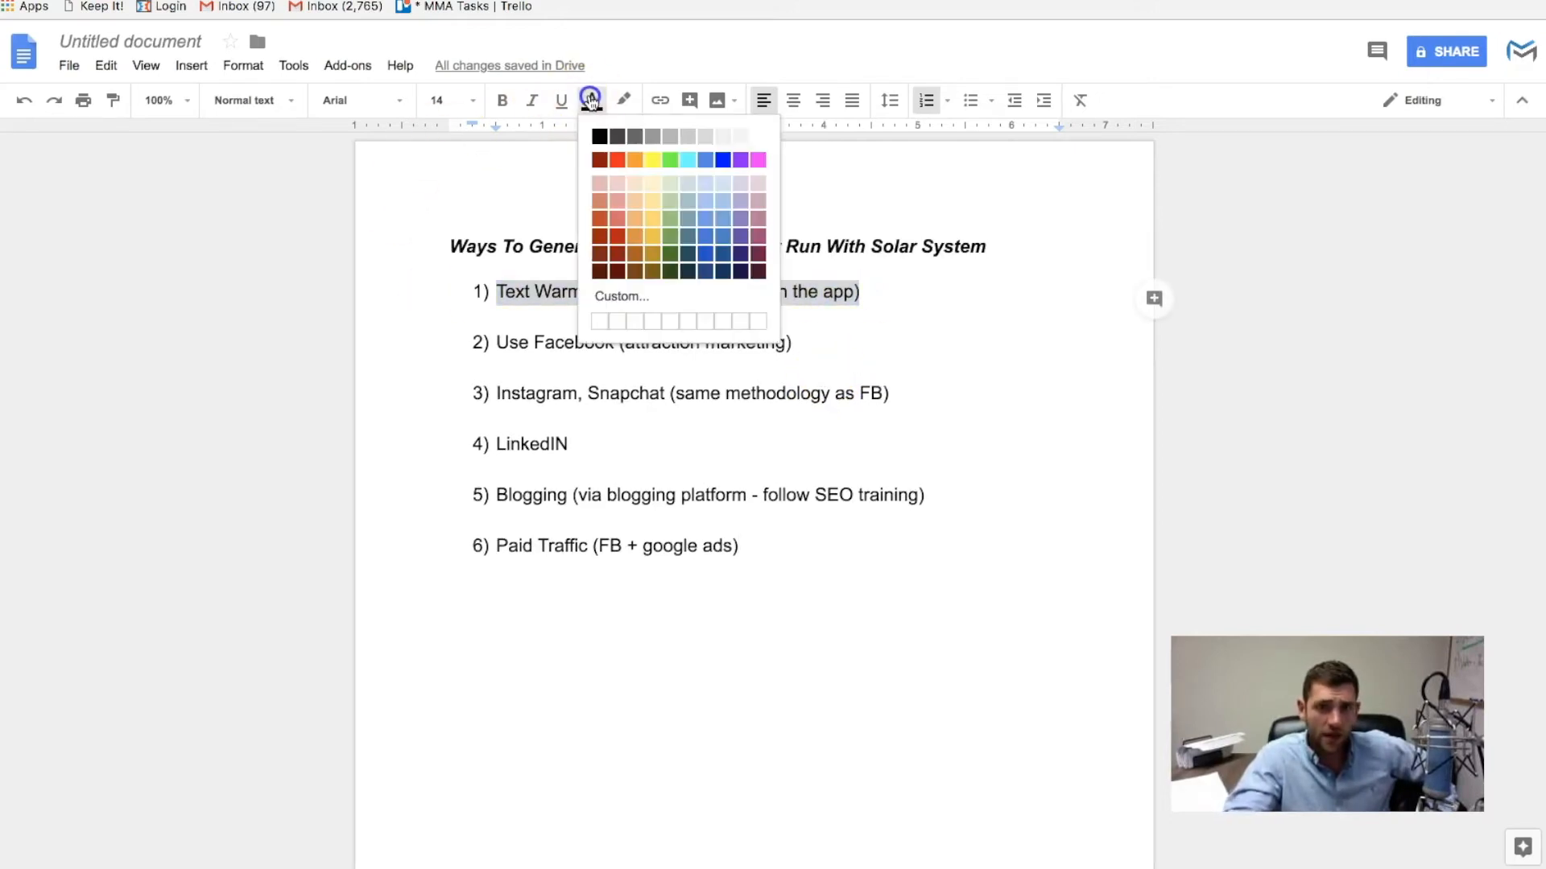
{"action": "left_click", "coordinate": [655, 160]}
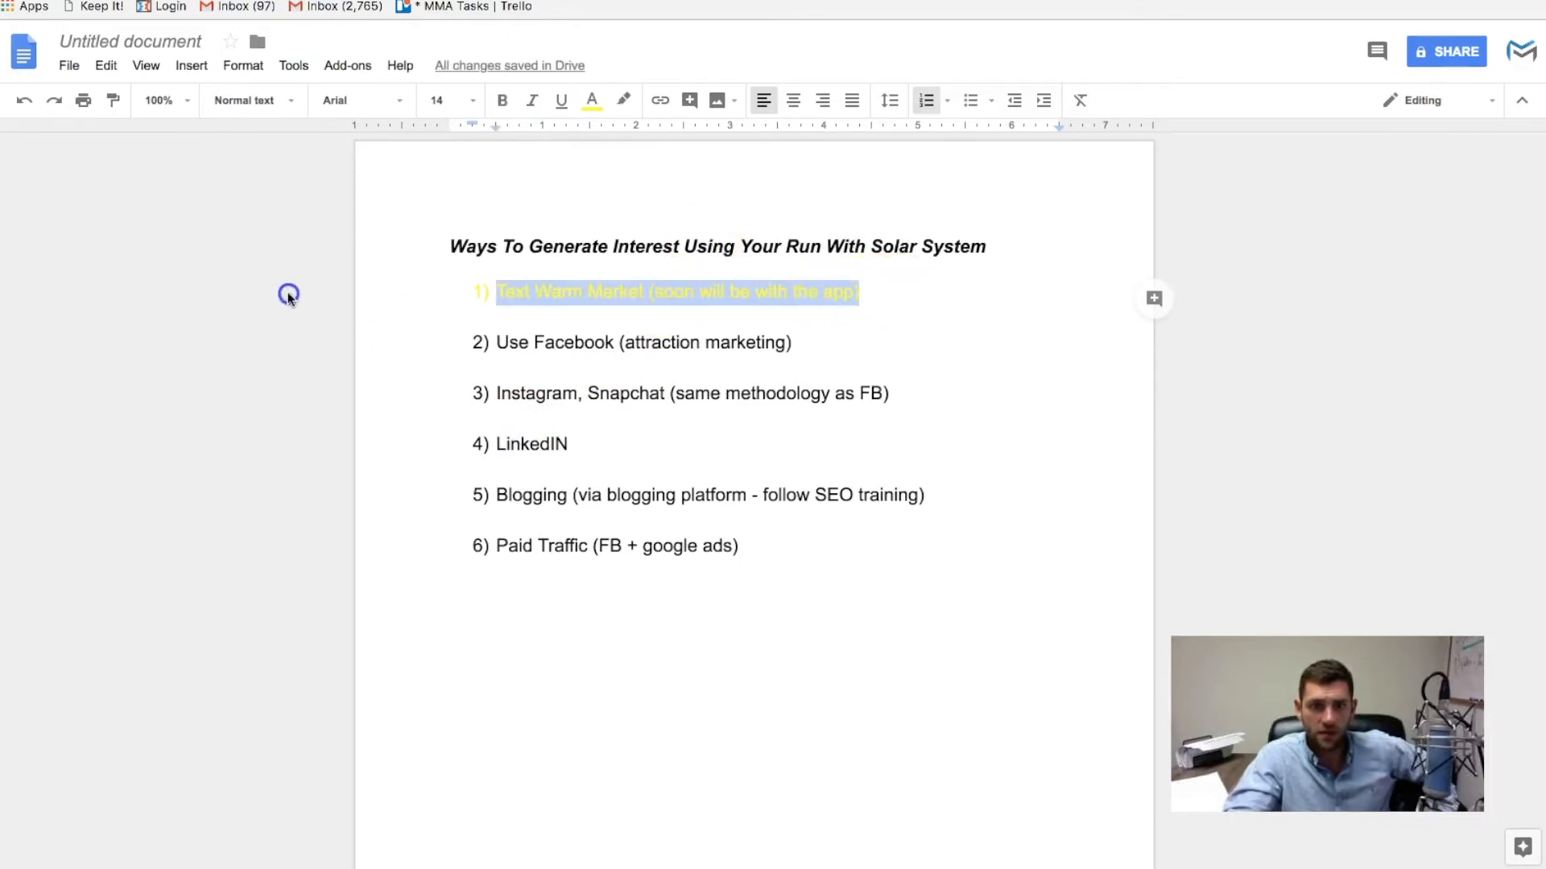
{"action": "left_click", "coordinate": [623, 100]}
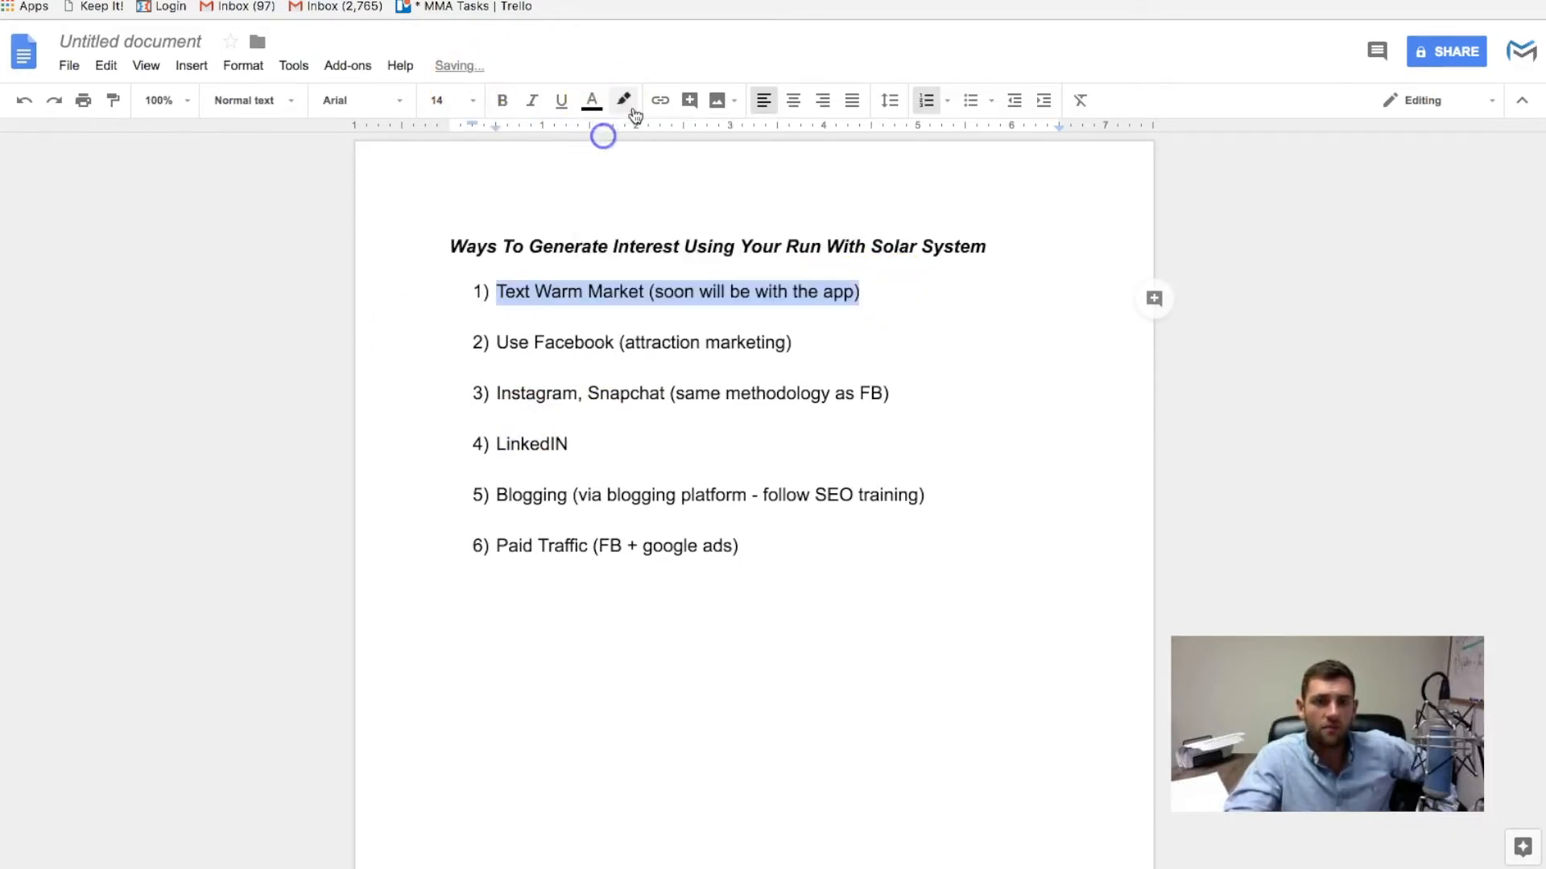
{"action": "left_click", "coordinate": [623, 100]}
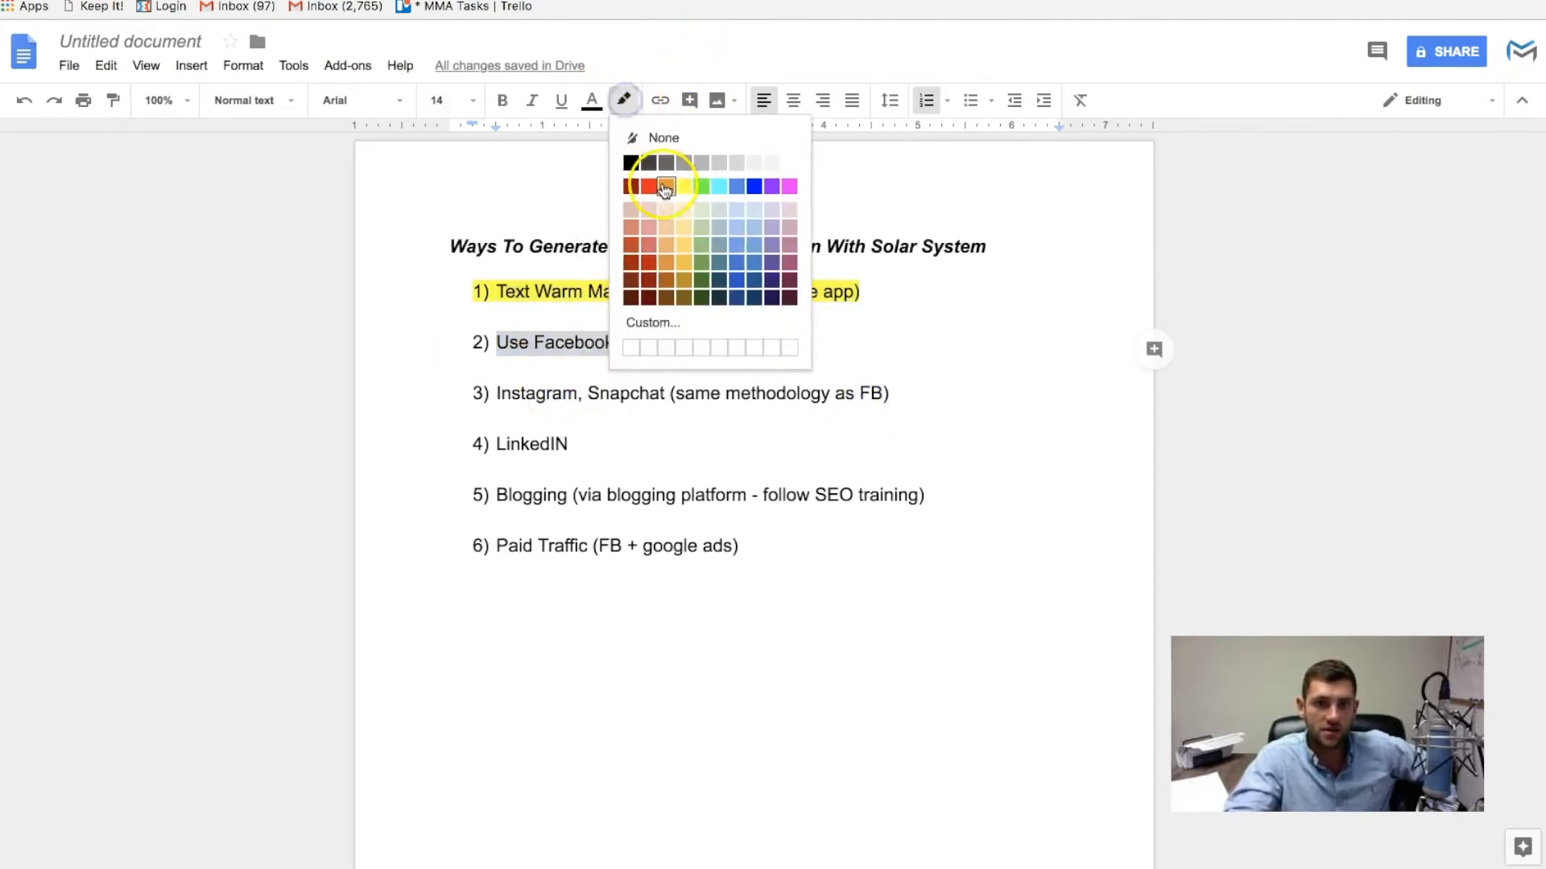
{"action": "left_click", "coordinate": [684, 185]}
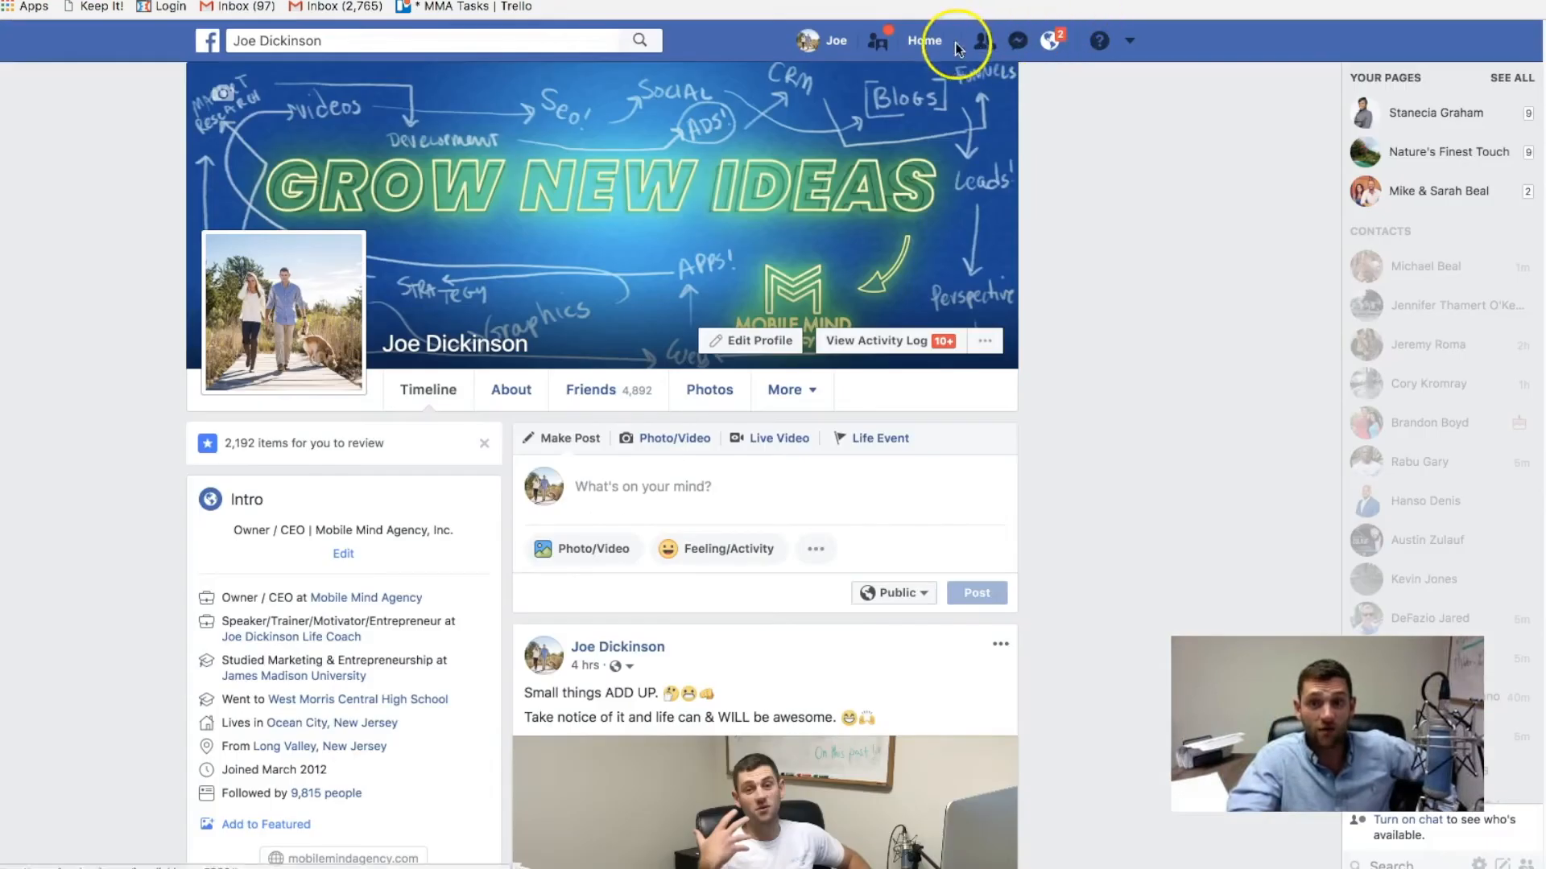
Step: Go to the News Feed and scroll through the FB Ads mini-course post and its comments
{"action": "left_click", "coordinate": [924, 40]}
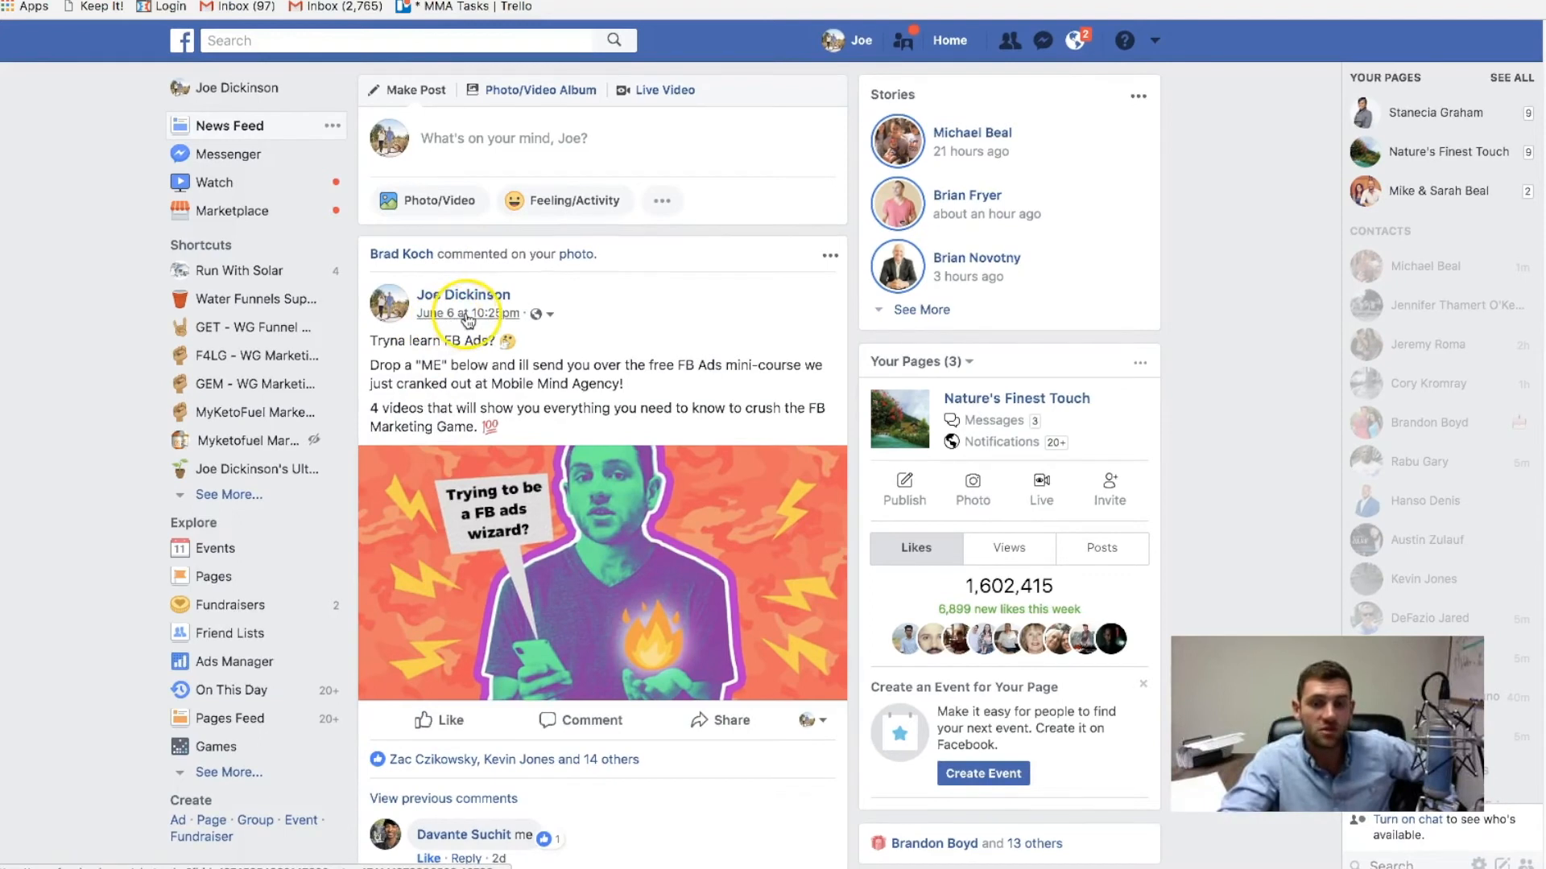
{"action": "scroll", "scroll_direction": "down", "scroll_amount": 3}
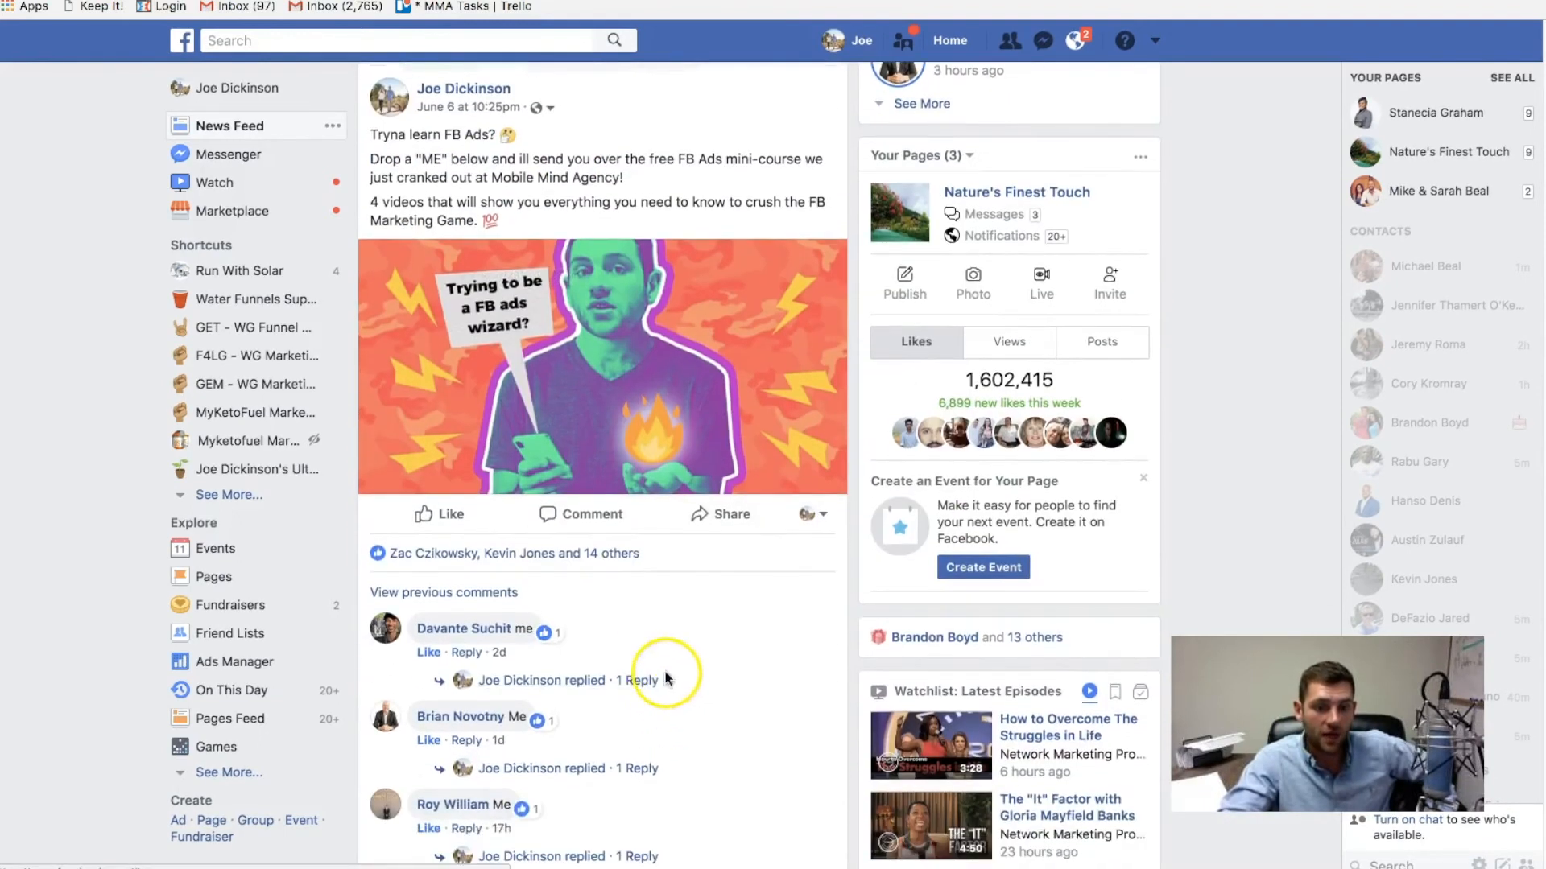
{"action": "scroll", "scroll_direction": "down", "scroll_amount": 3}
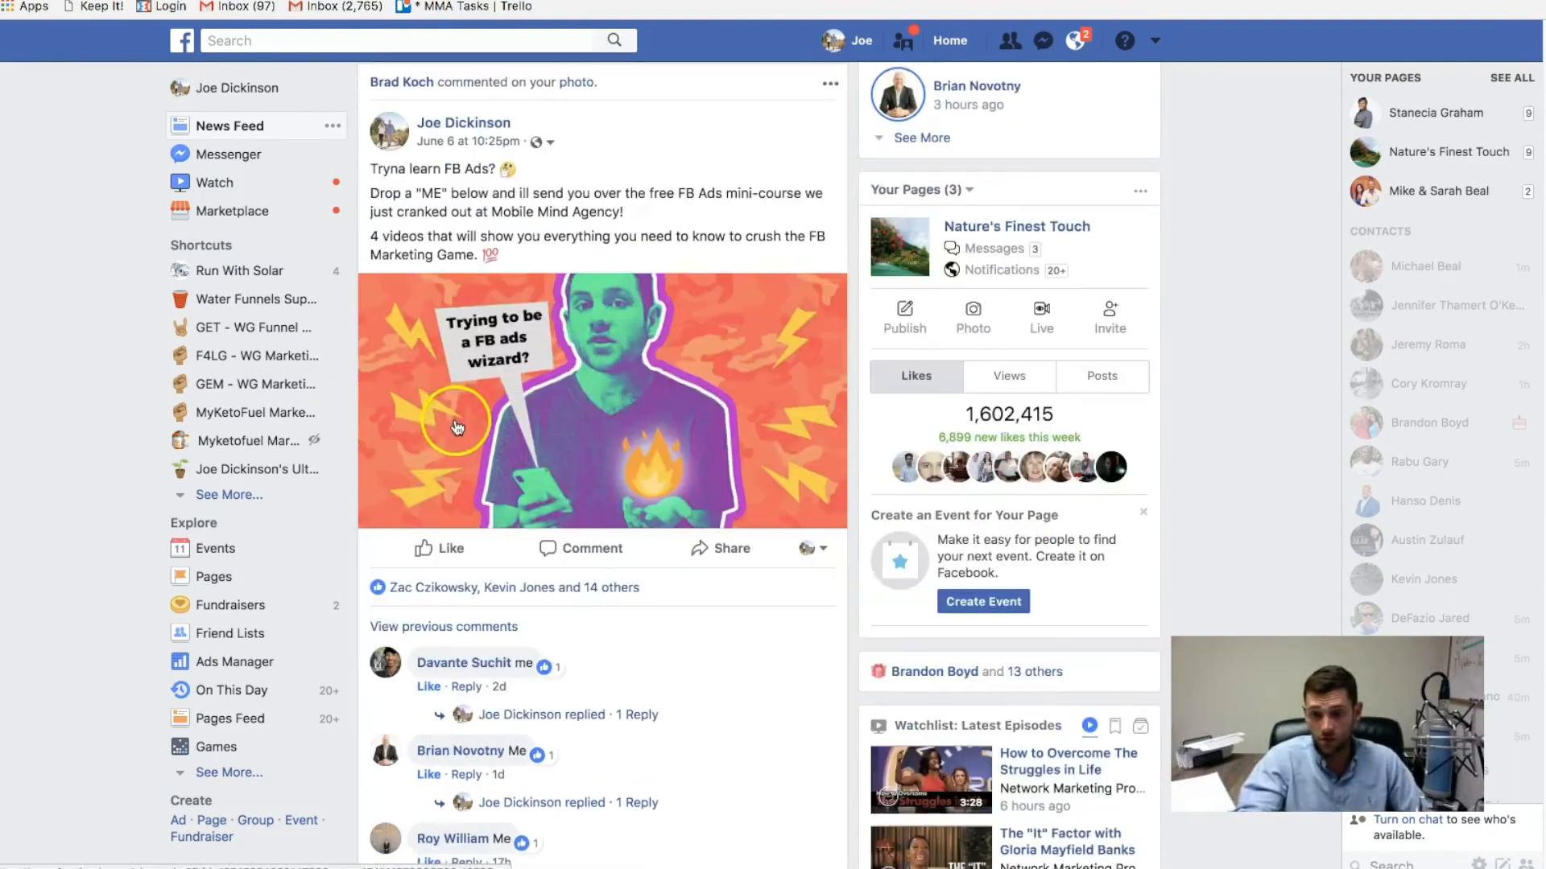
{"action": "scroll", "scroll_direction": "down", "scroll_amount": 3}
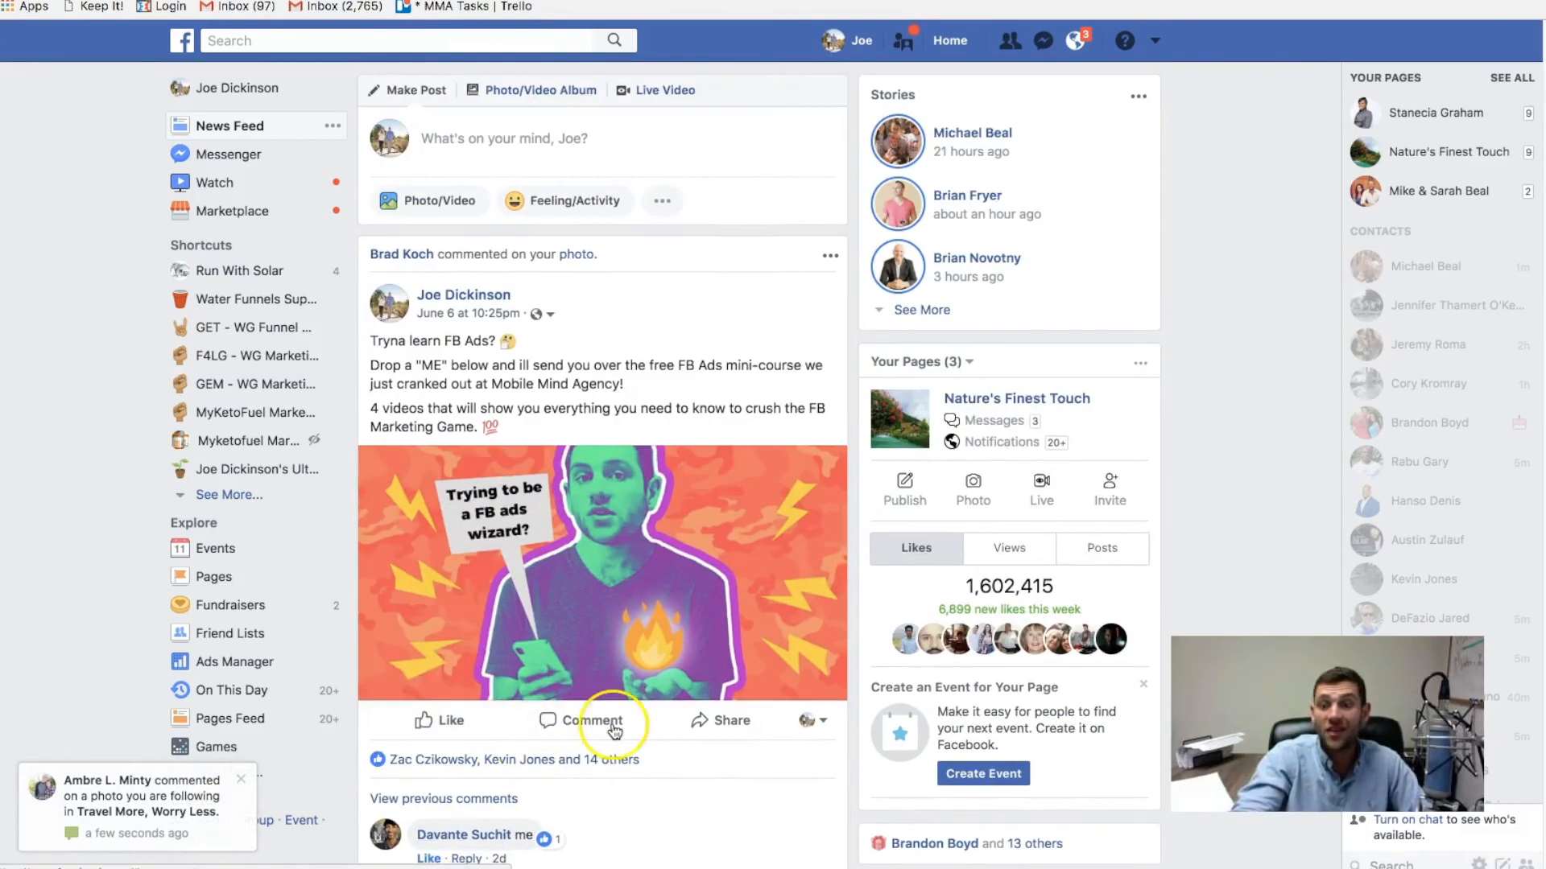
{"action": "mouse_move", "coordinate": [594, 722]}
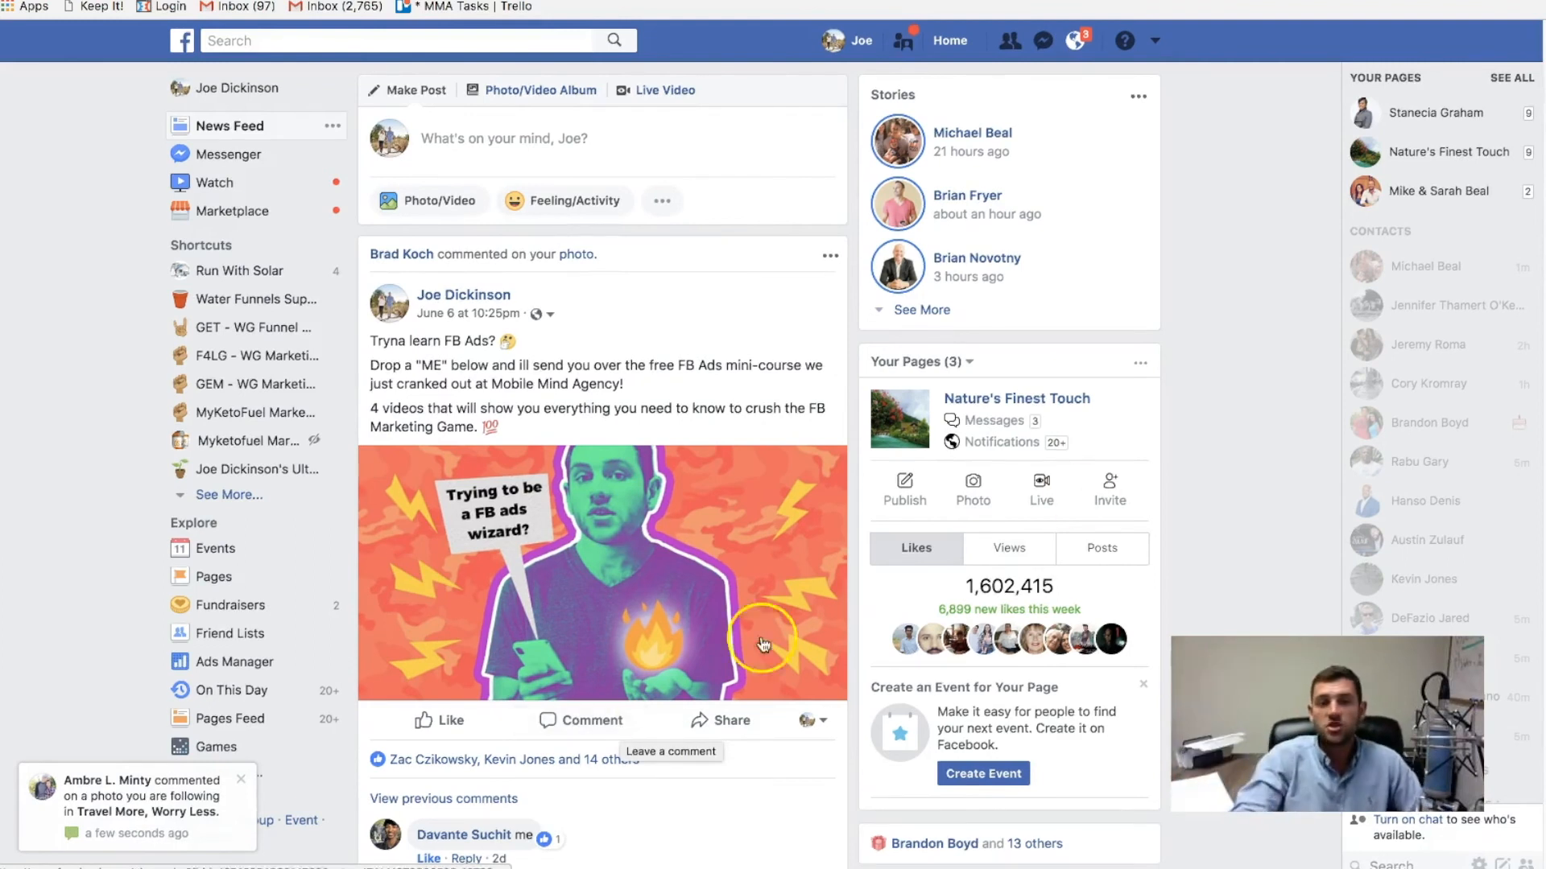
{"action": "mouse_move", "coordinate": [665, 607]}
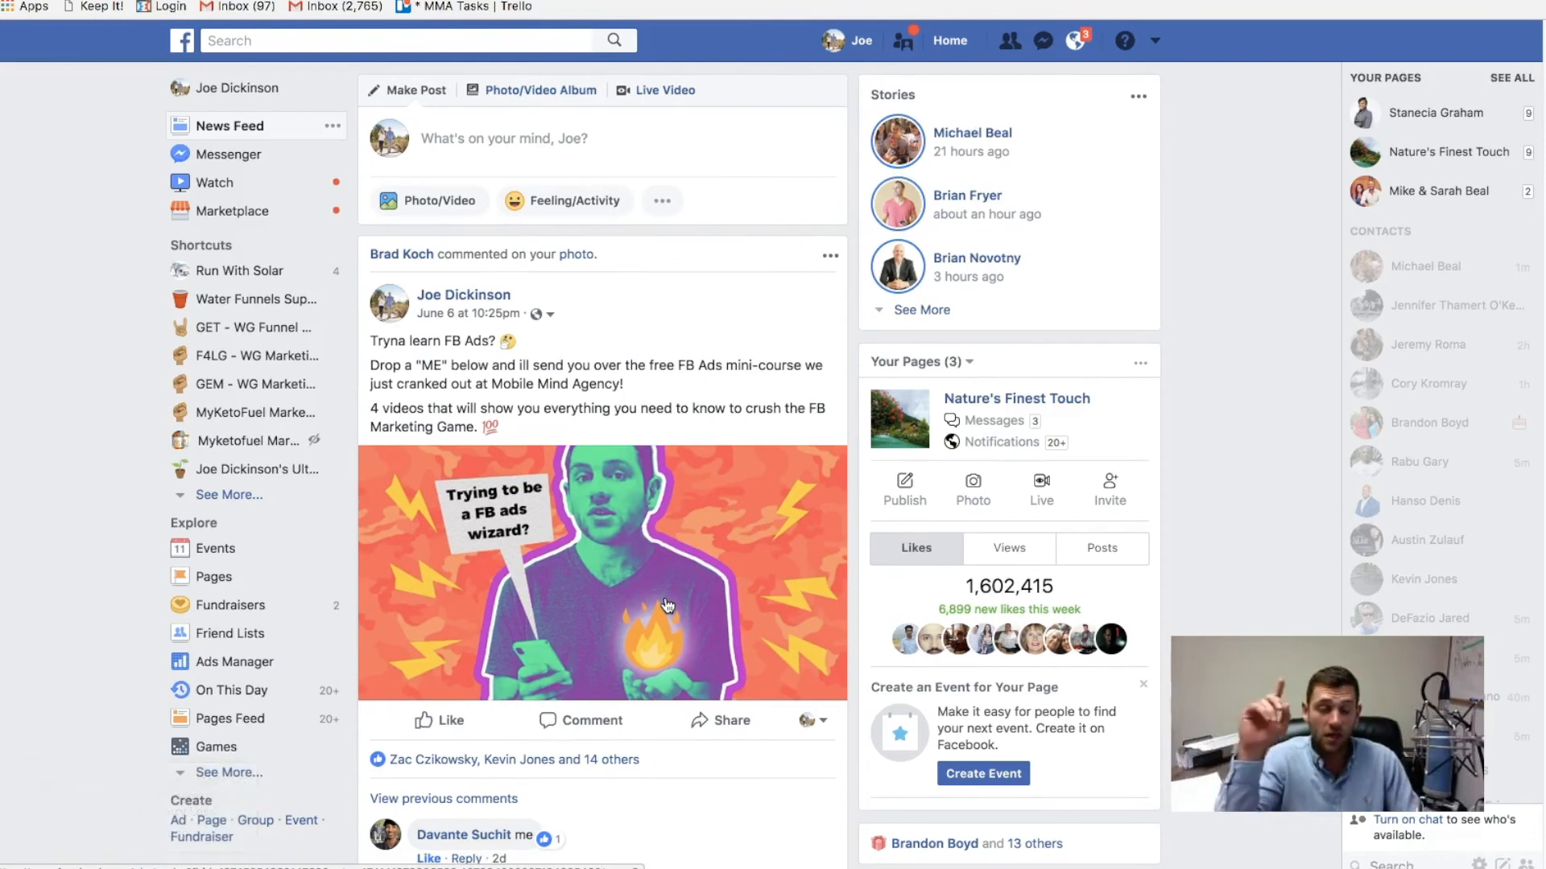
Step: Scroll further down the News Feed before moving to My Social Links
{"action": "scroll", "scroll_direction": "down", "scroll_amount": 3}
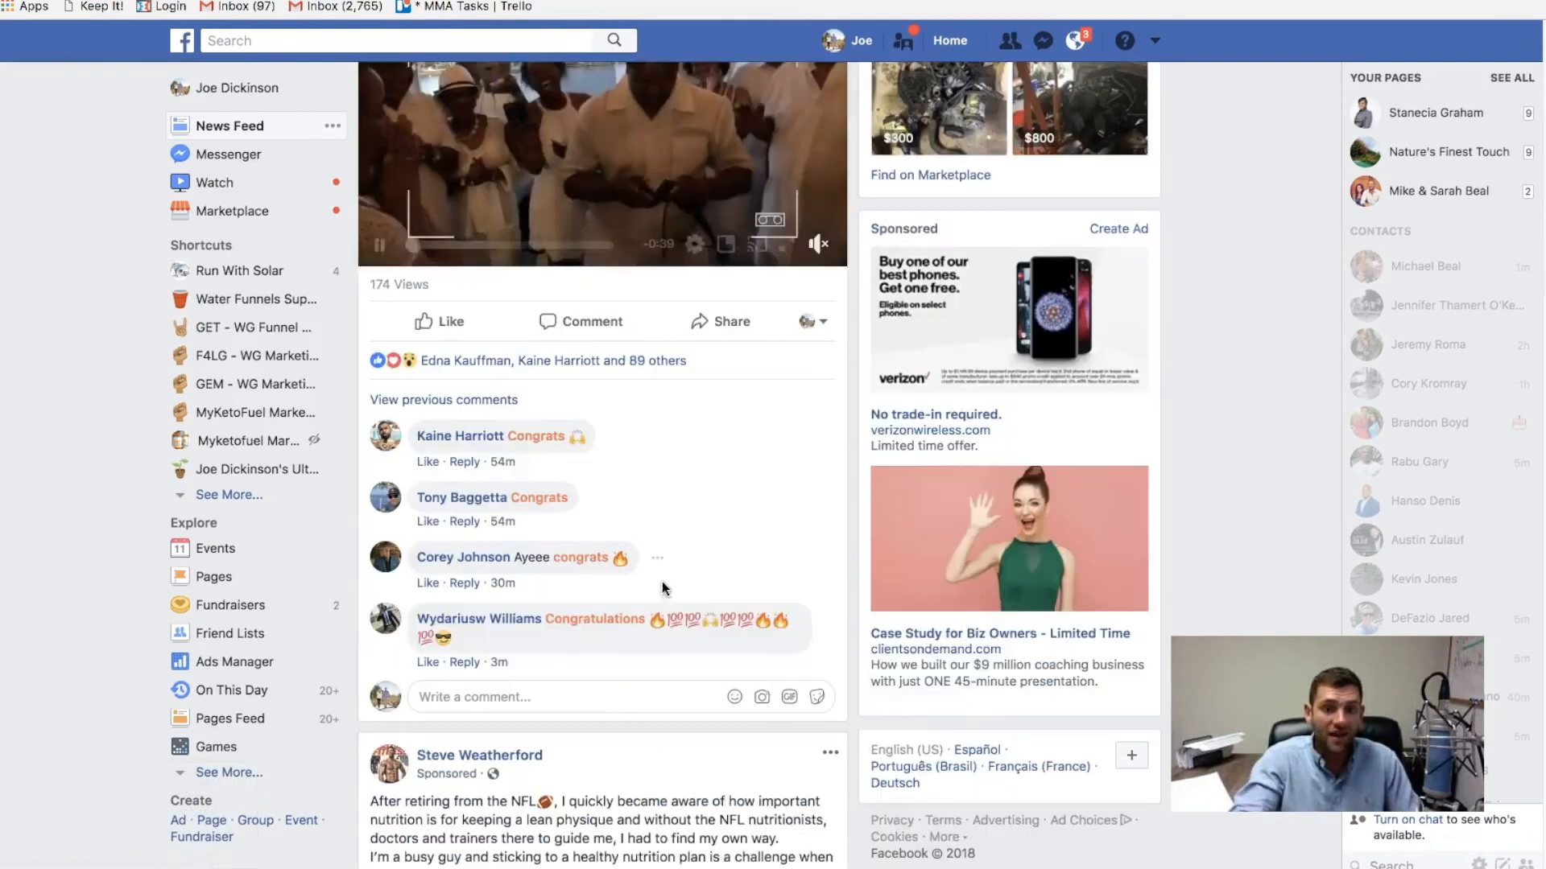
{"action": "scroll", "scroll_direction": "down", "scroll_amount": 3}
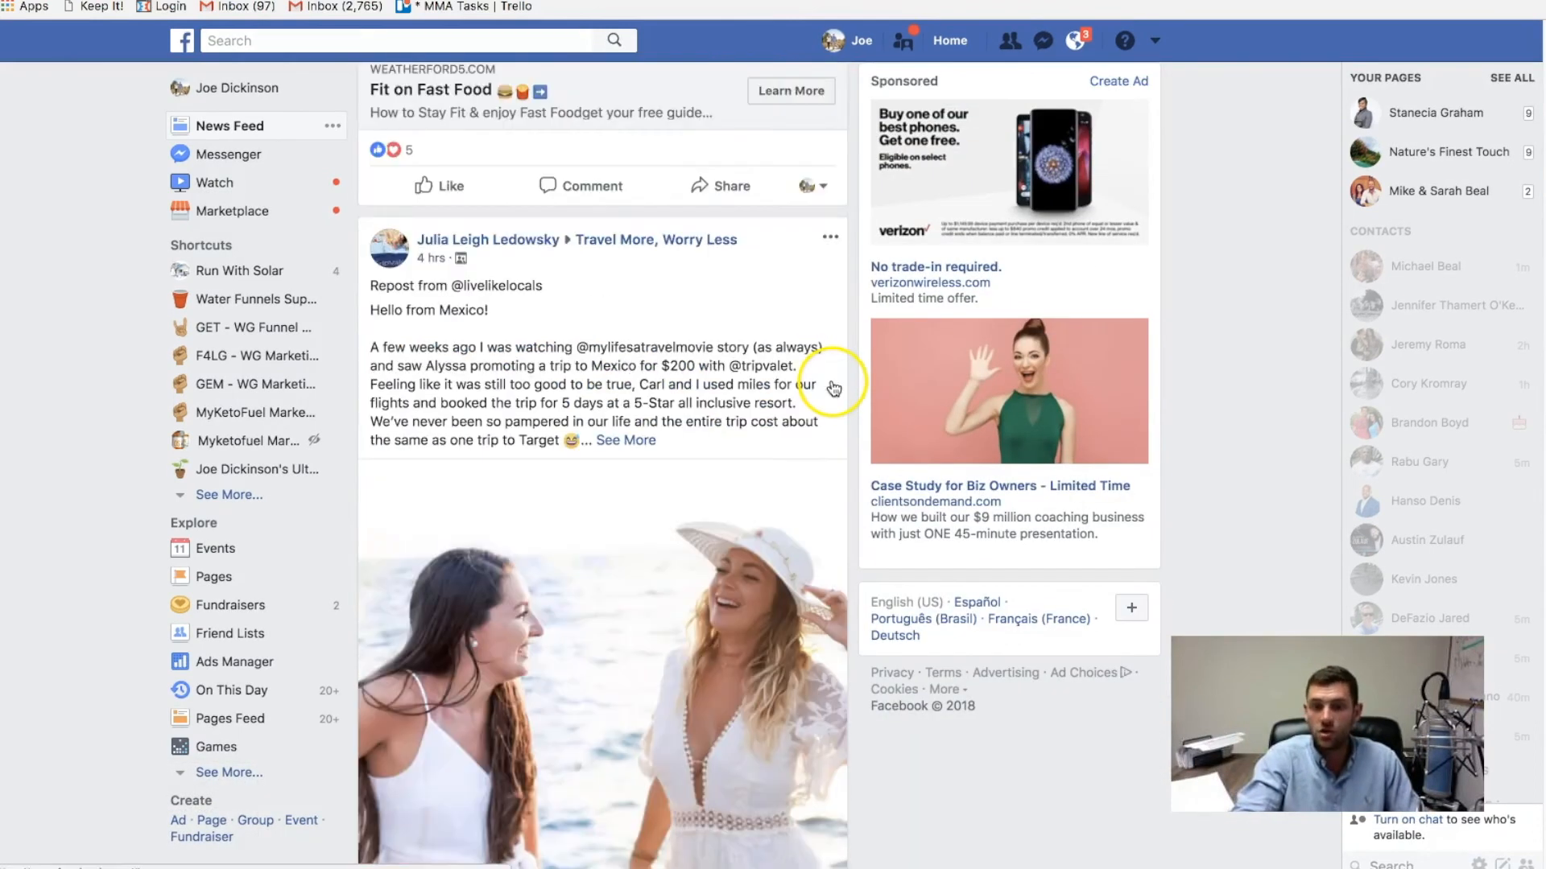
{"action": "scroll", "scroll_direction": "down", "scroll_amount": 3}
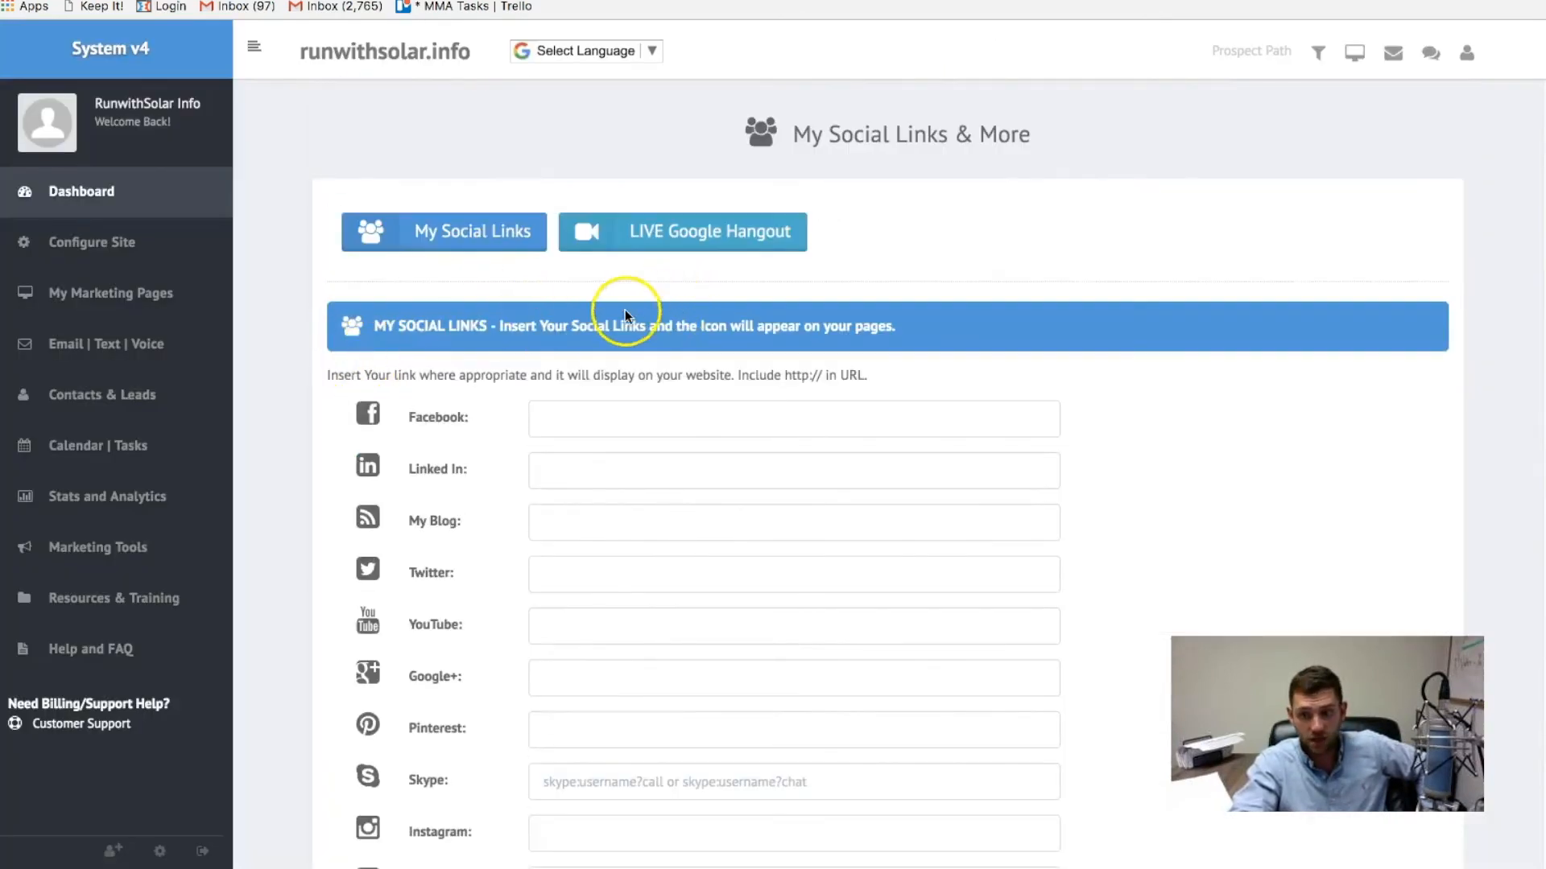
{"action": "mouse_move", "coordinate": [622, 506]}
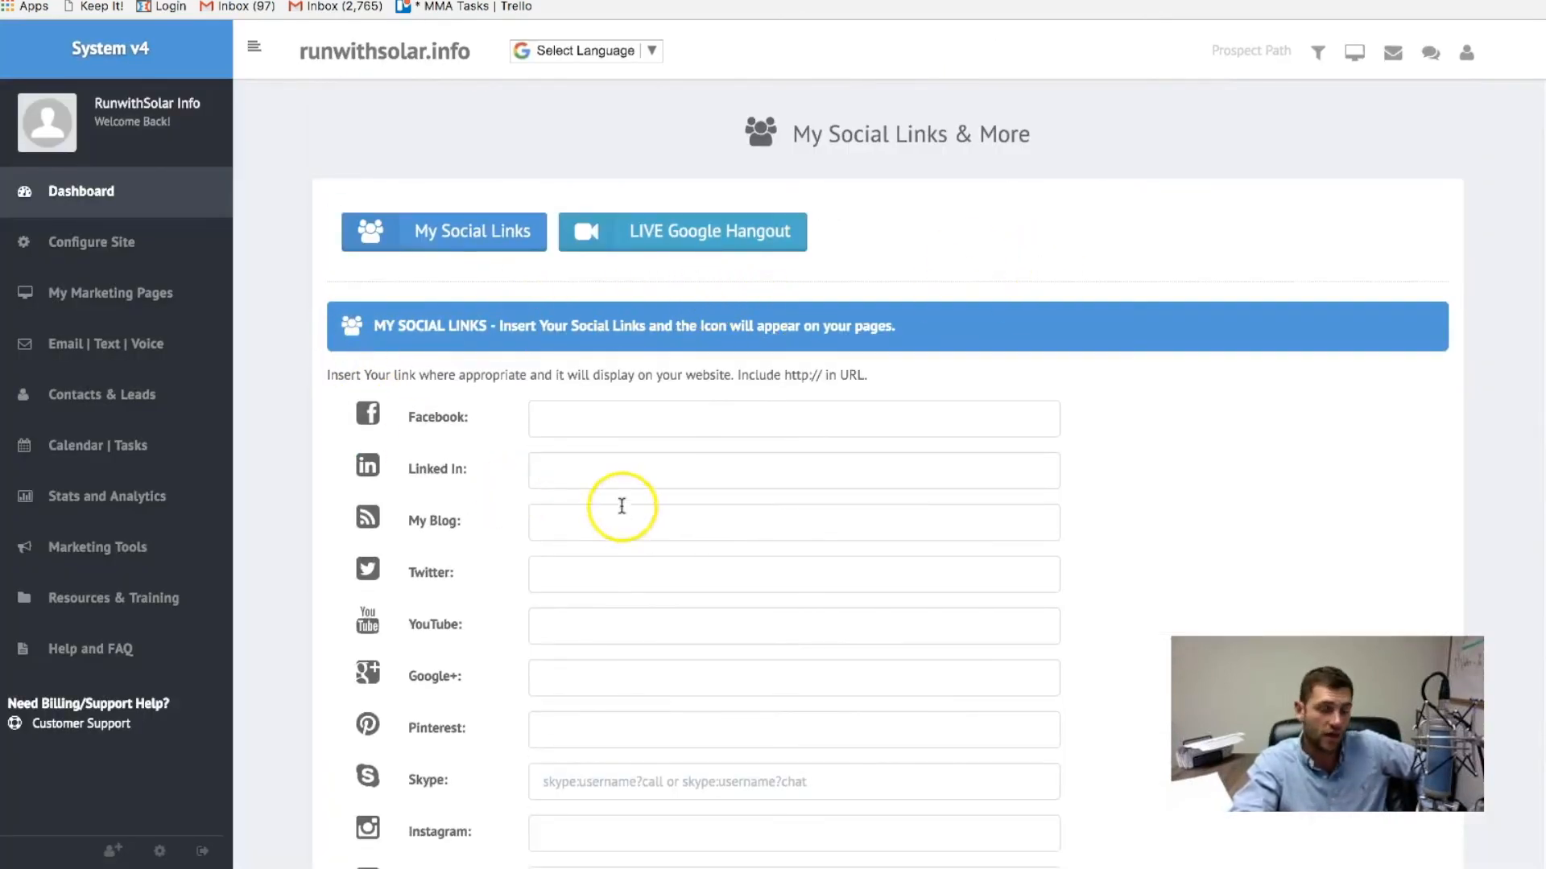
Step: Show the My Links page down to the Solar Tour Page and marketing system referral link
{"action": "left_click", "coordinate": [81, 192]}
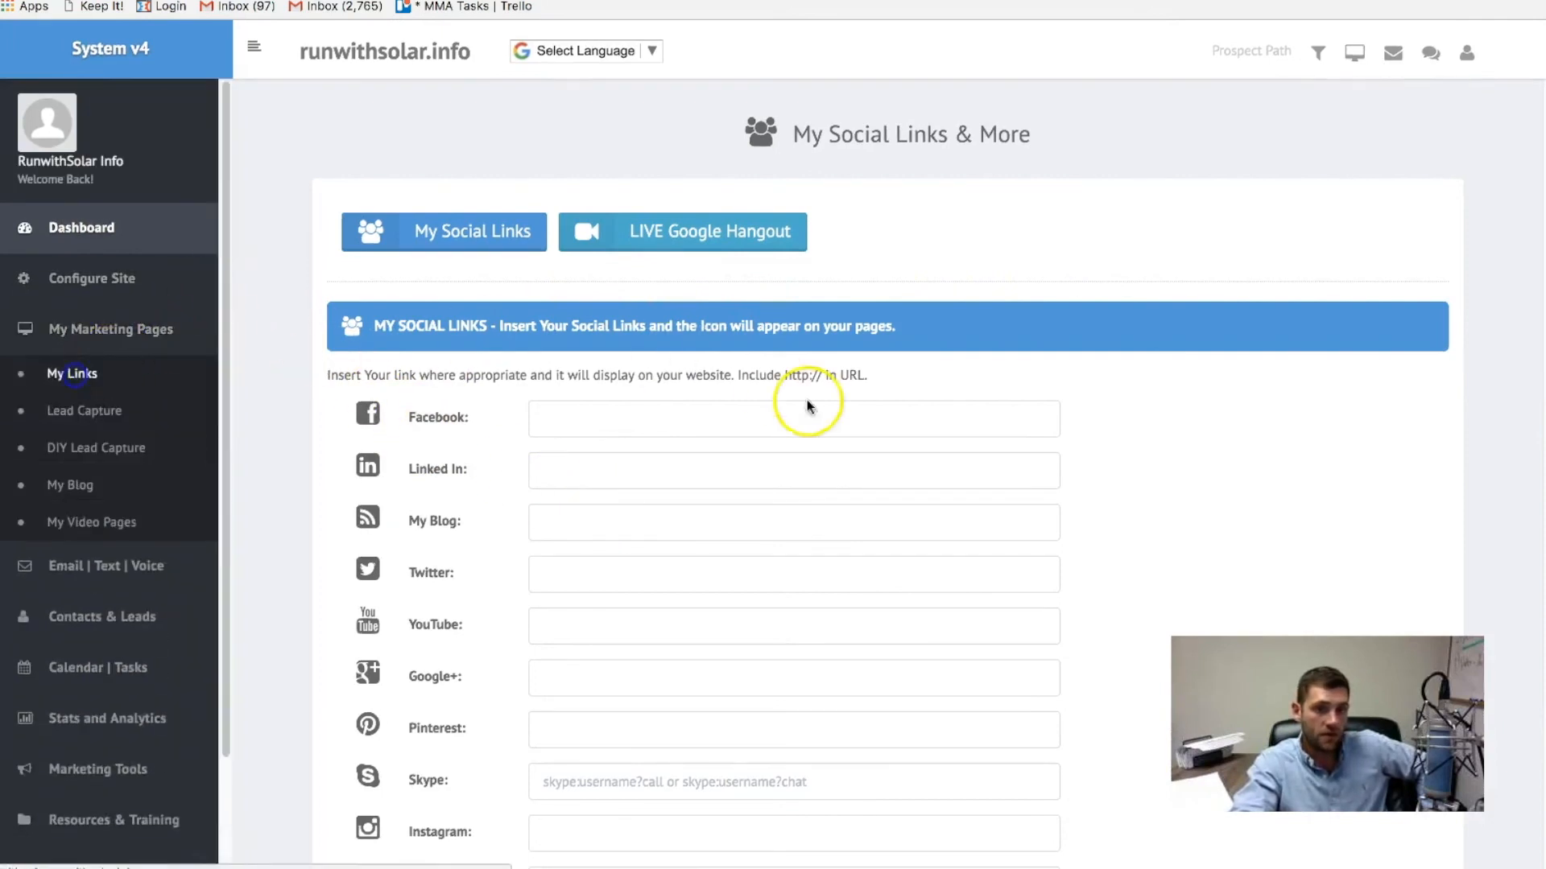
{"action": "scroll", "scroll_direction": "down", "scroll_amount": 3}
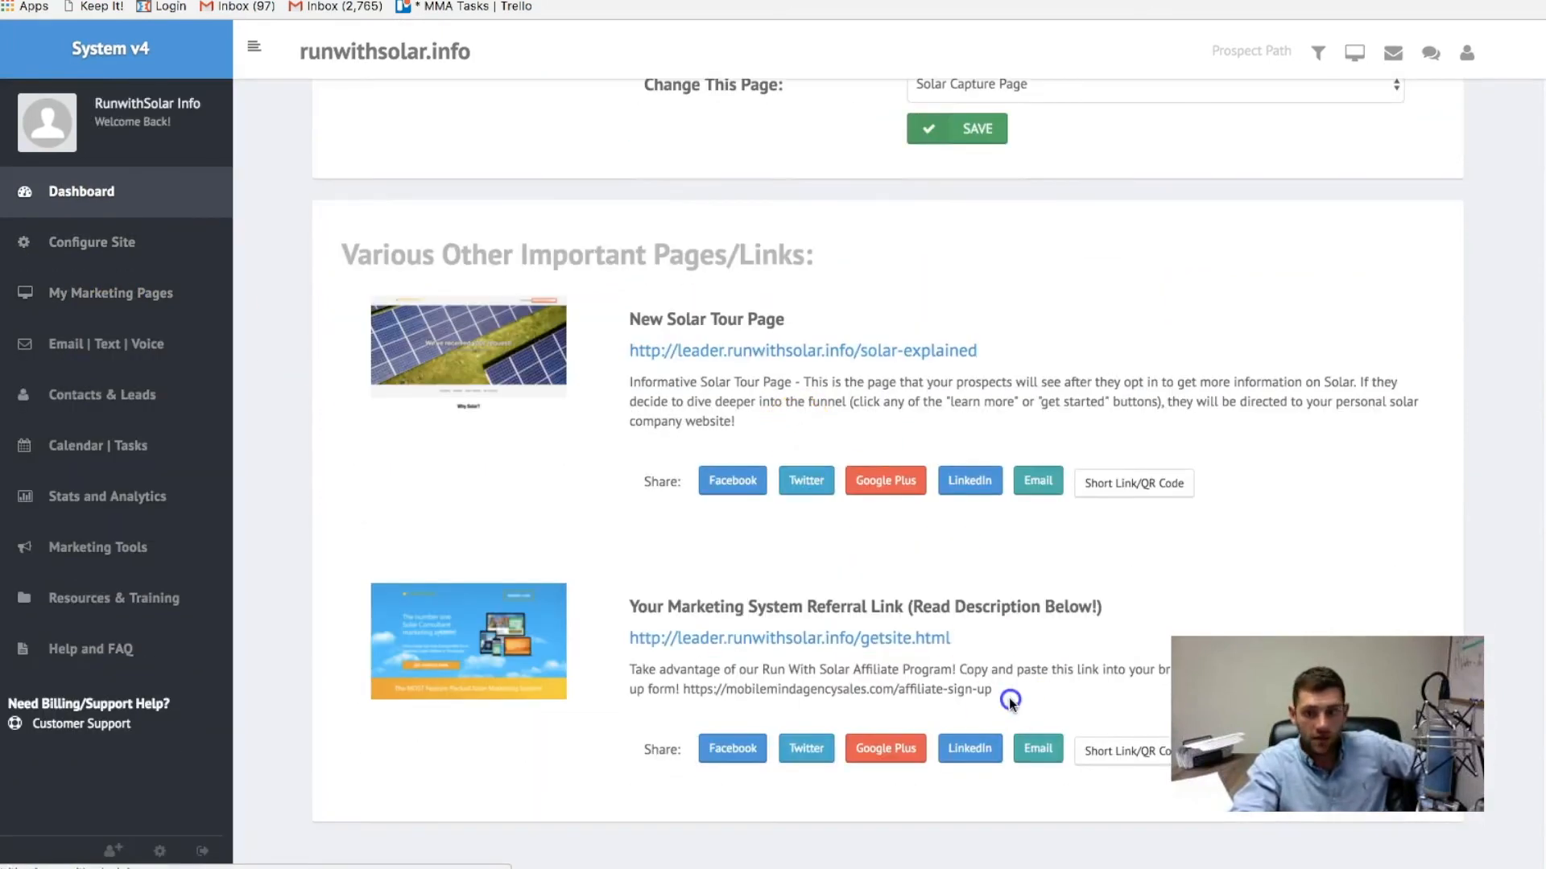